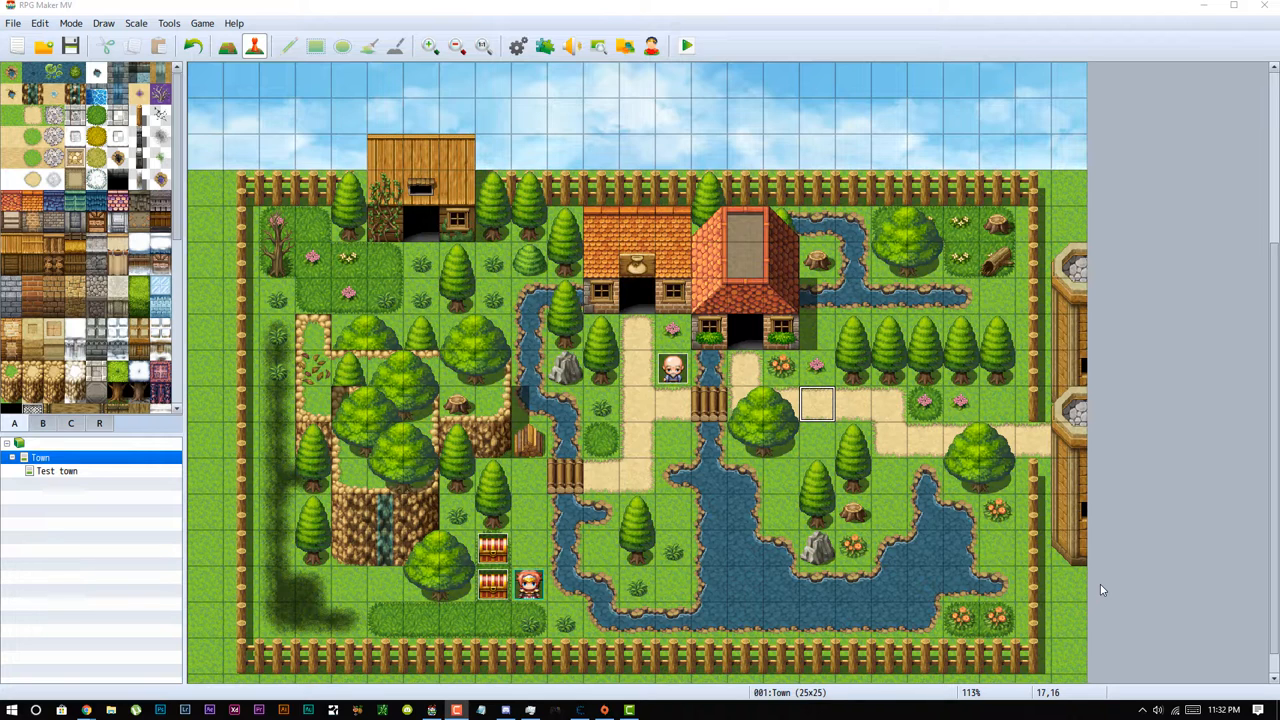
{"action": "mouse_move", "coordinate": [868, 16]}
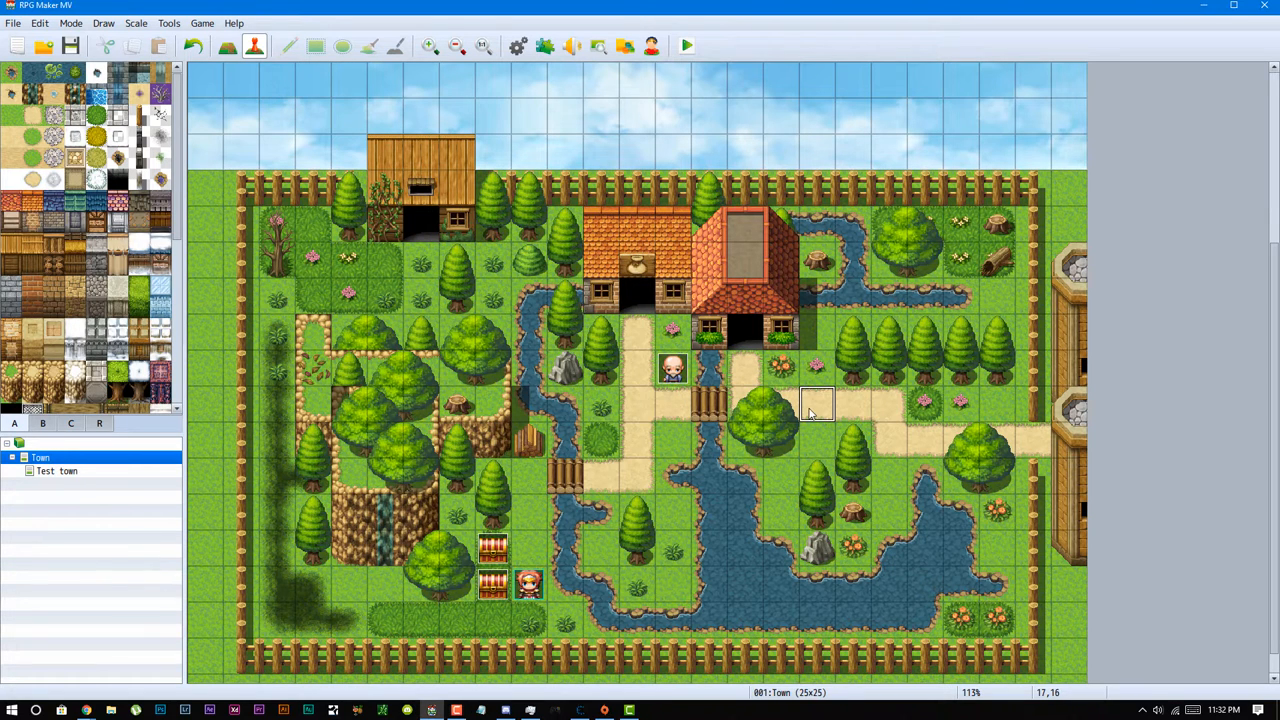
{"action": "mouse_move", "coordinate": [396, 130]}
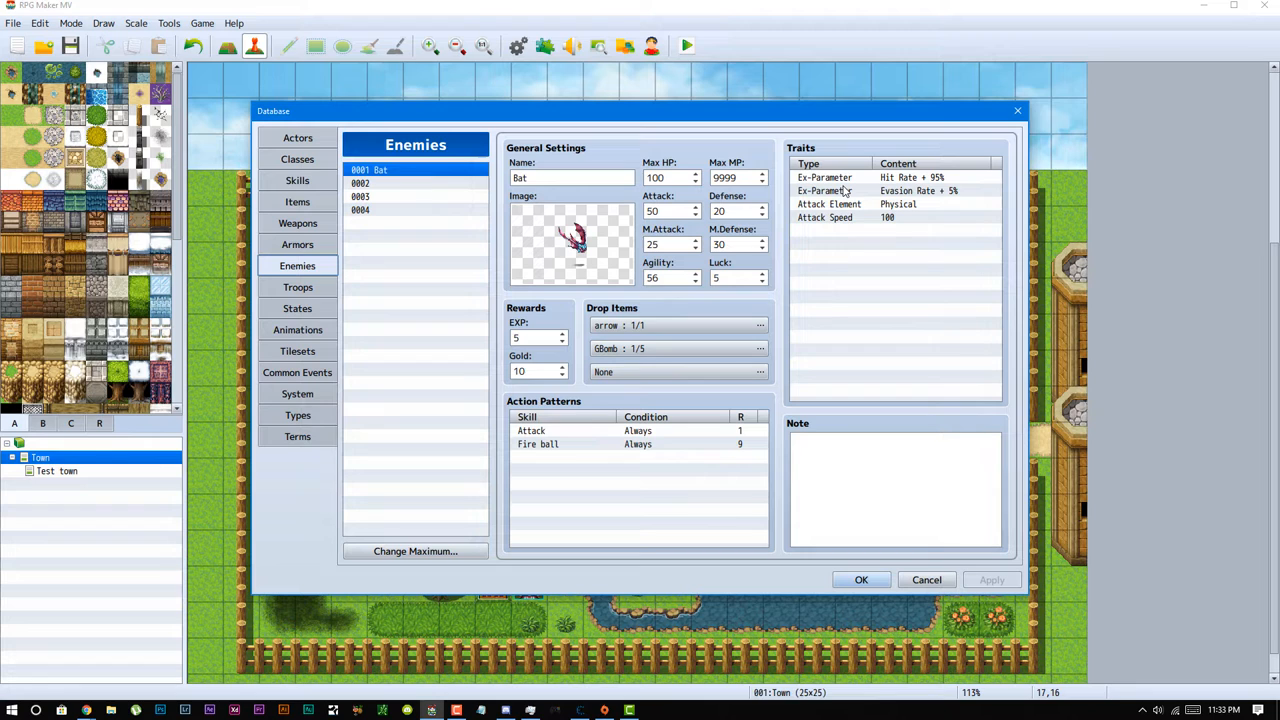
Review the Bat's traits, then the Fire ball and Attack skill details in the Skills list.
{"action": "left_click", "coordinate": [570, 178]}
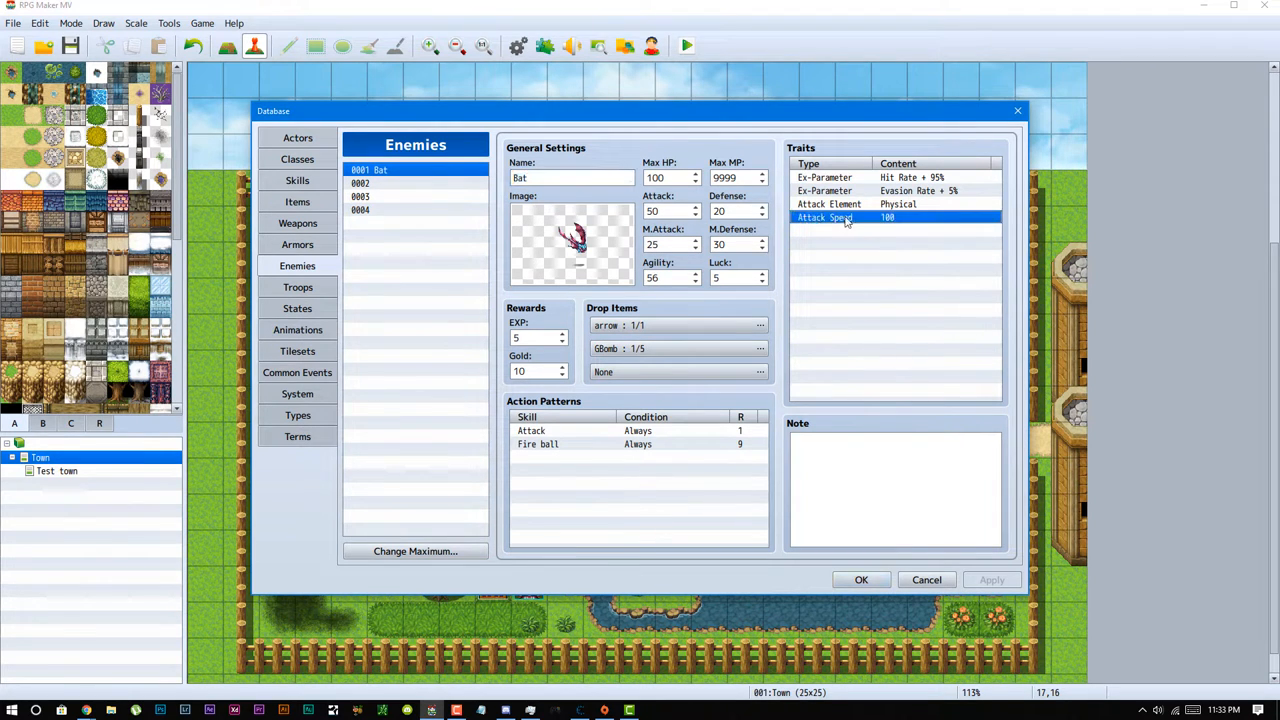
{"action": "left_click", "coordinate": [896, 232]}
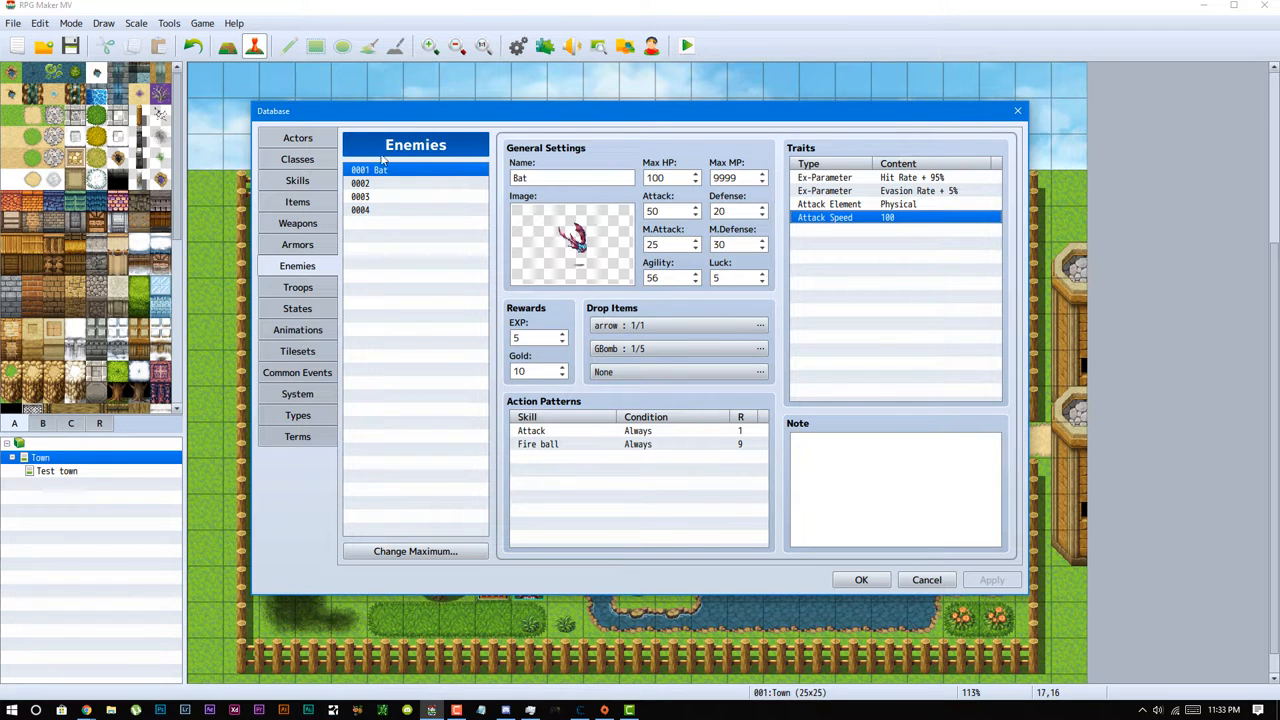
{"action": "left_click", "coordinate": [296, 180]}
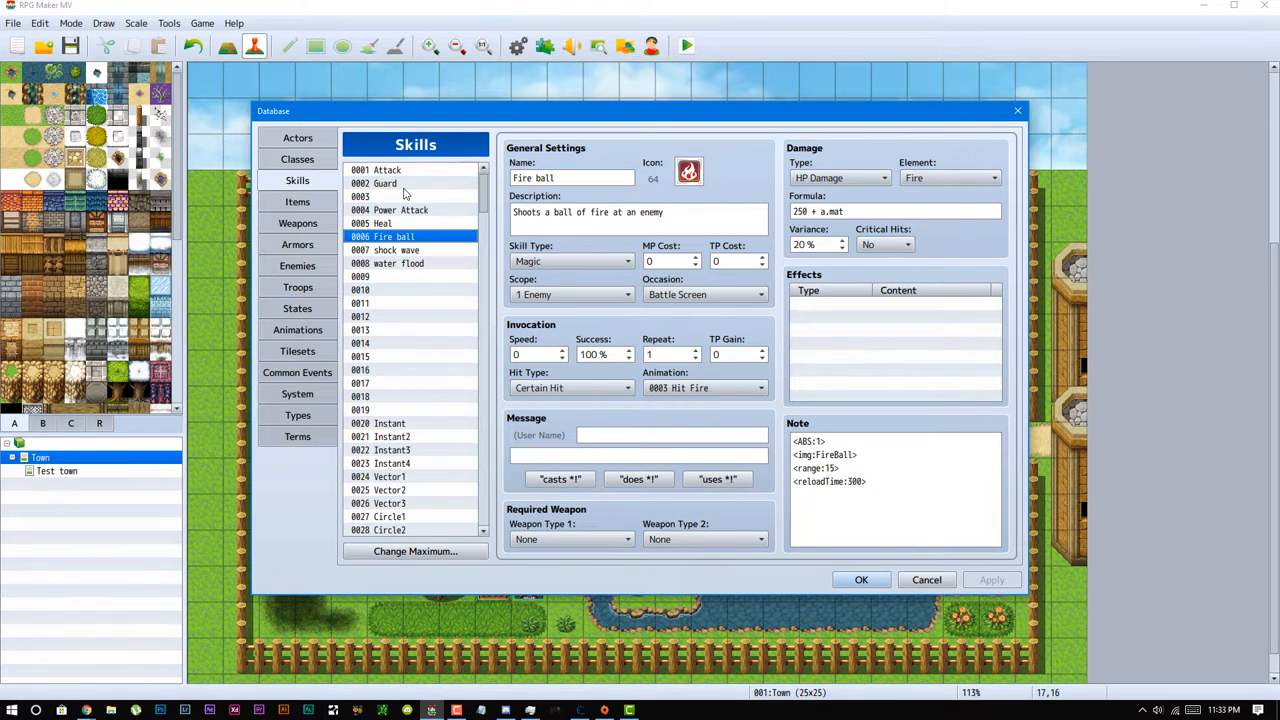
{"action": "left_click", "coordinate": [386, 168]}
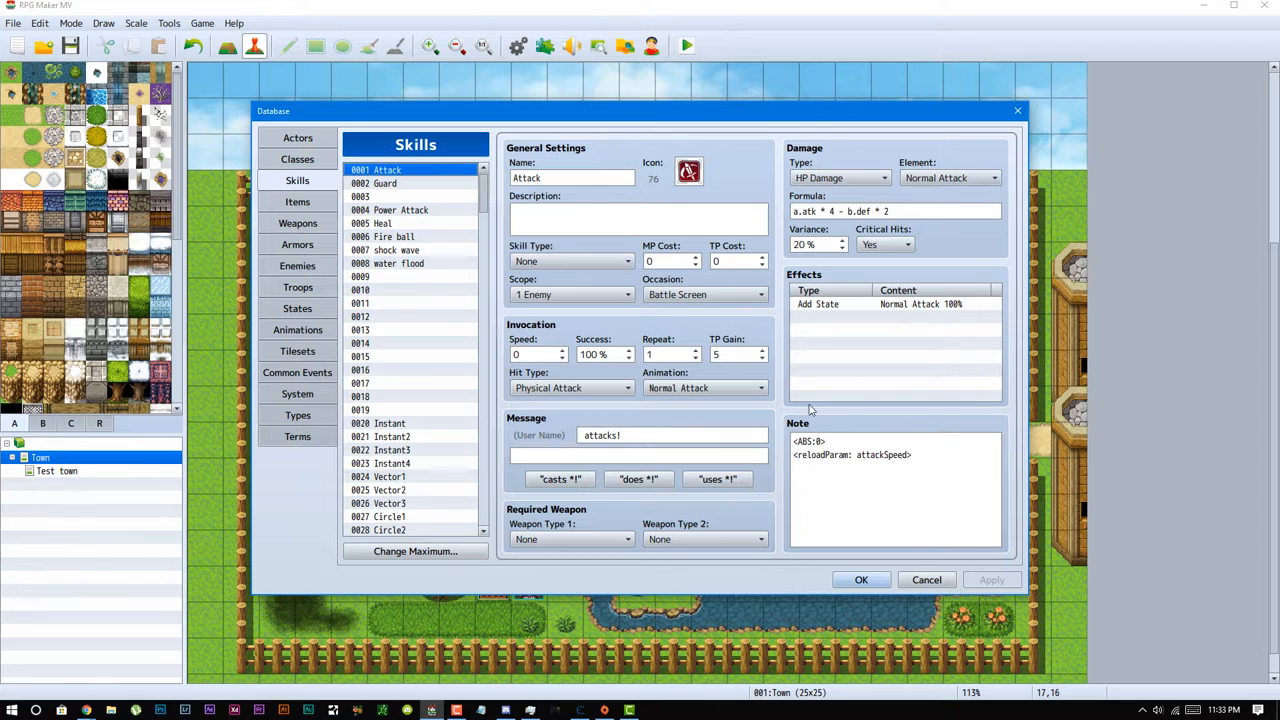
Return to the enemy list, check the Bat's Fire ball action pattern and close the database with OK.
{"action": "left_click", "coordinate": [920, 454]}
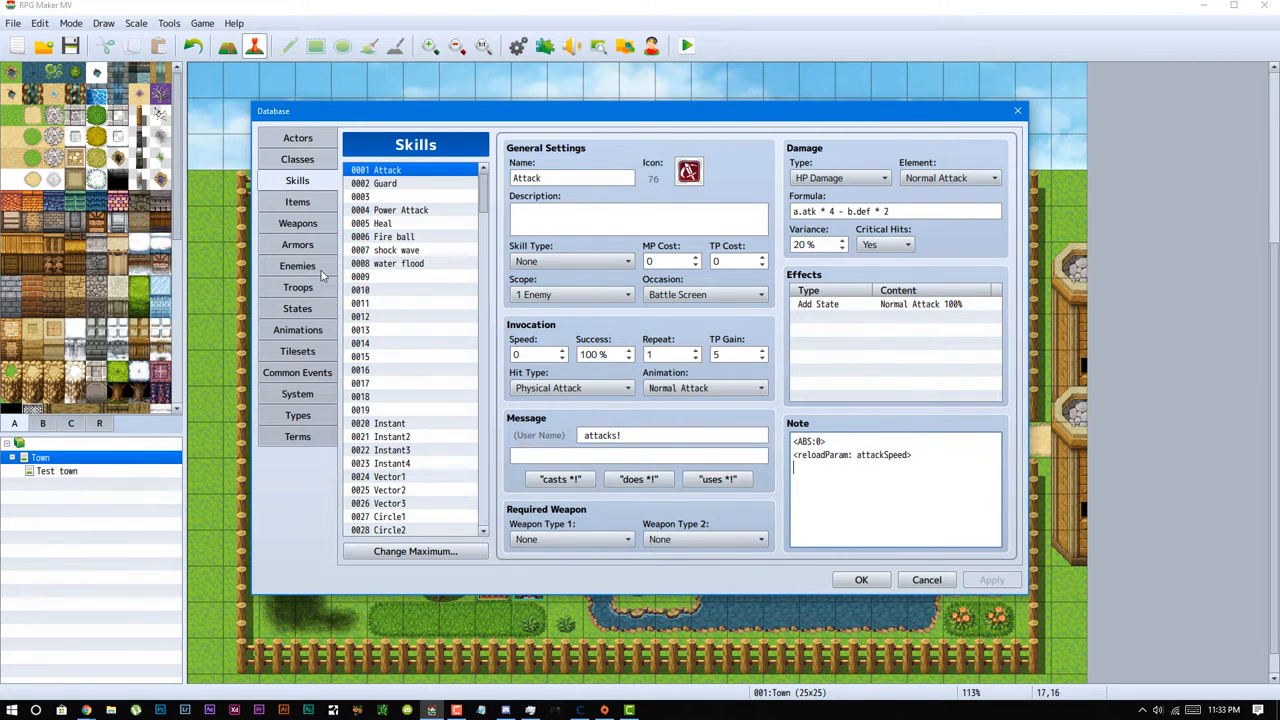
{"action": "left_click", "coordinate": [296, 264]}
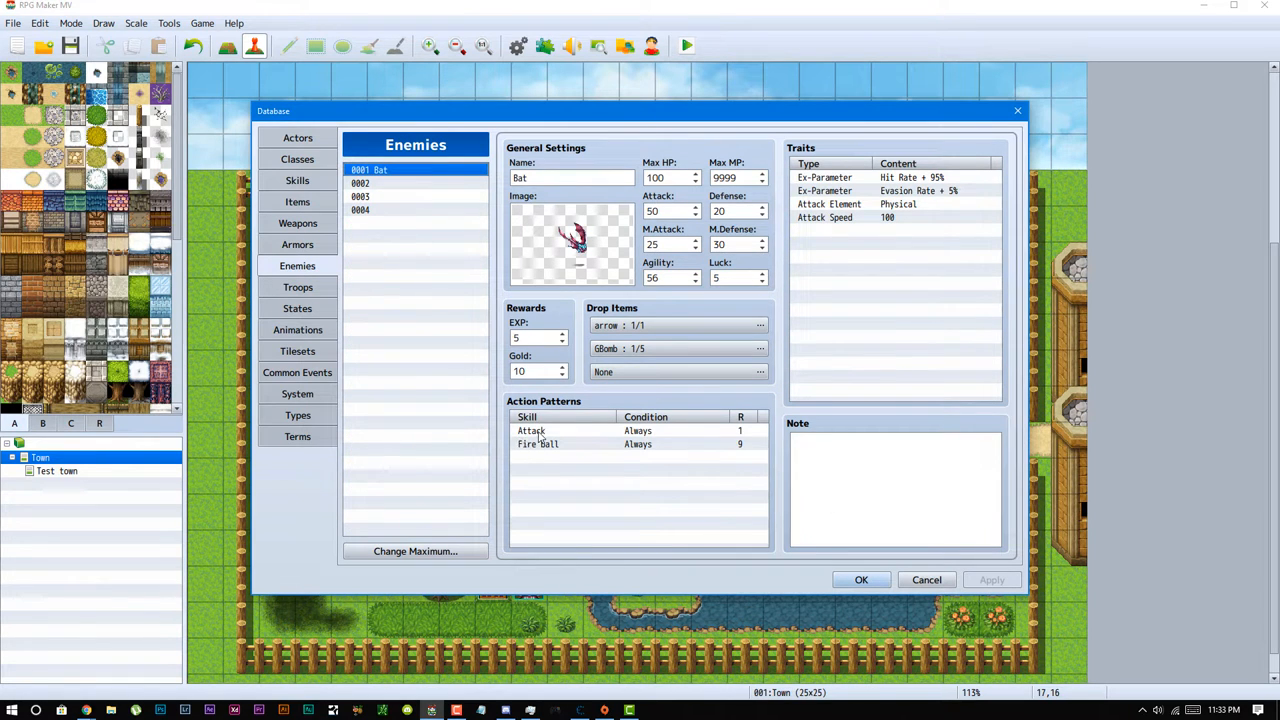
{"action": "left_click", "coordinate": [536, 444]}
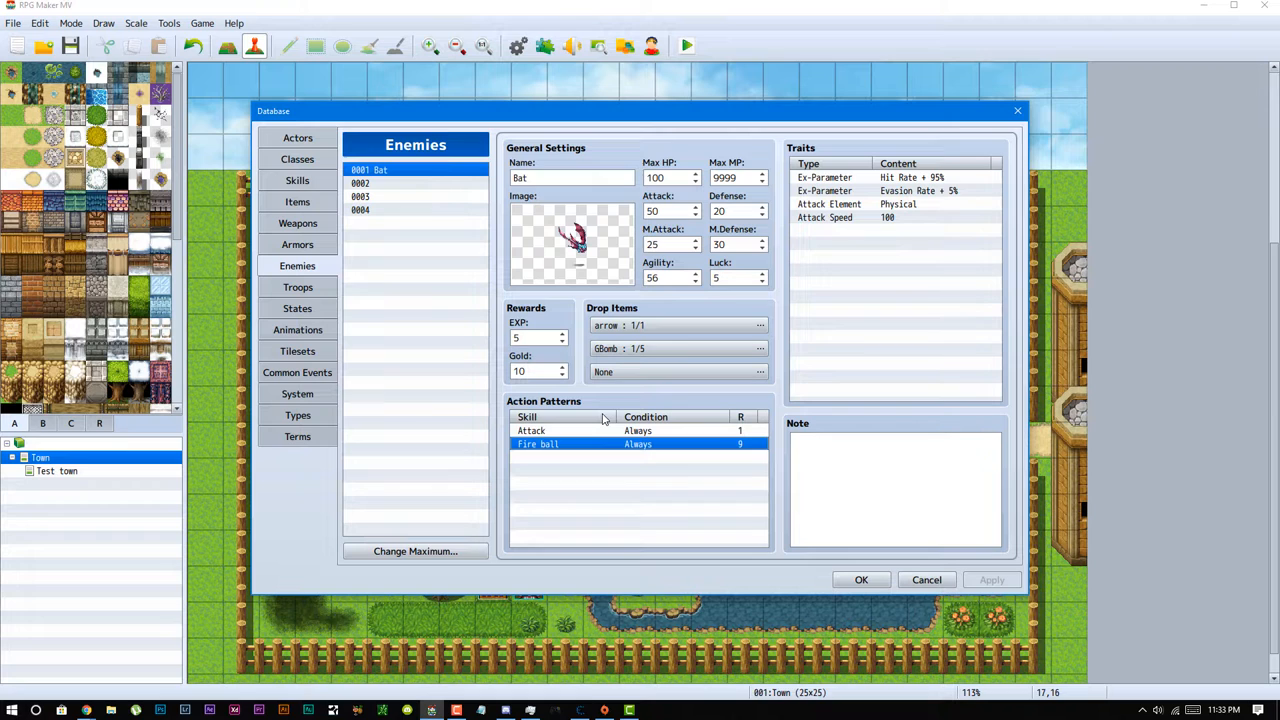
{"action": "mouse_move", "coordinate": [604, 420]}
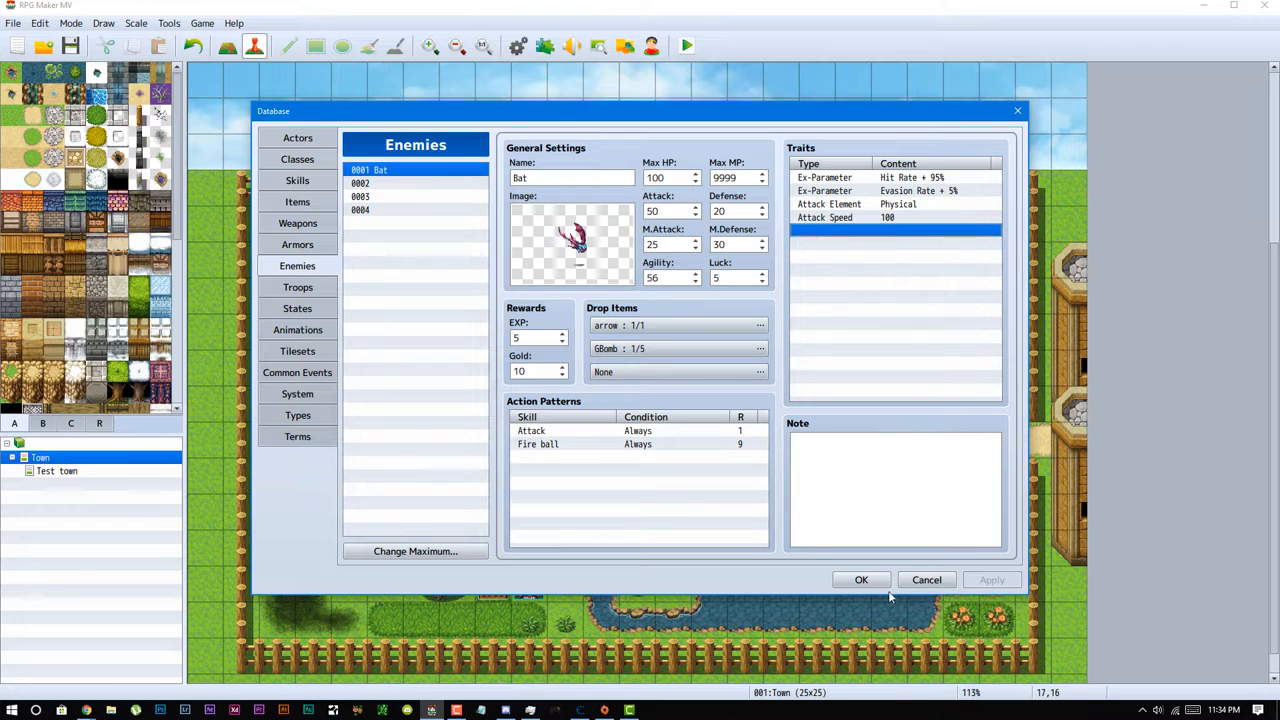
{"action": "left_click", "coordinate": [860, 580]}
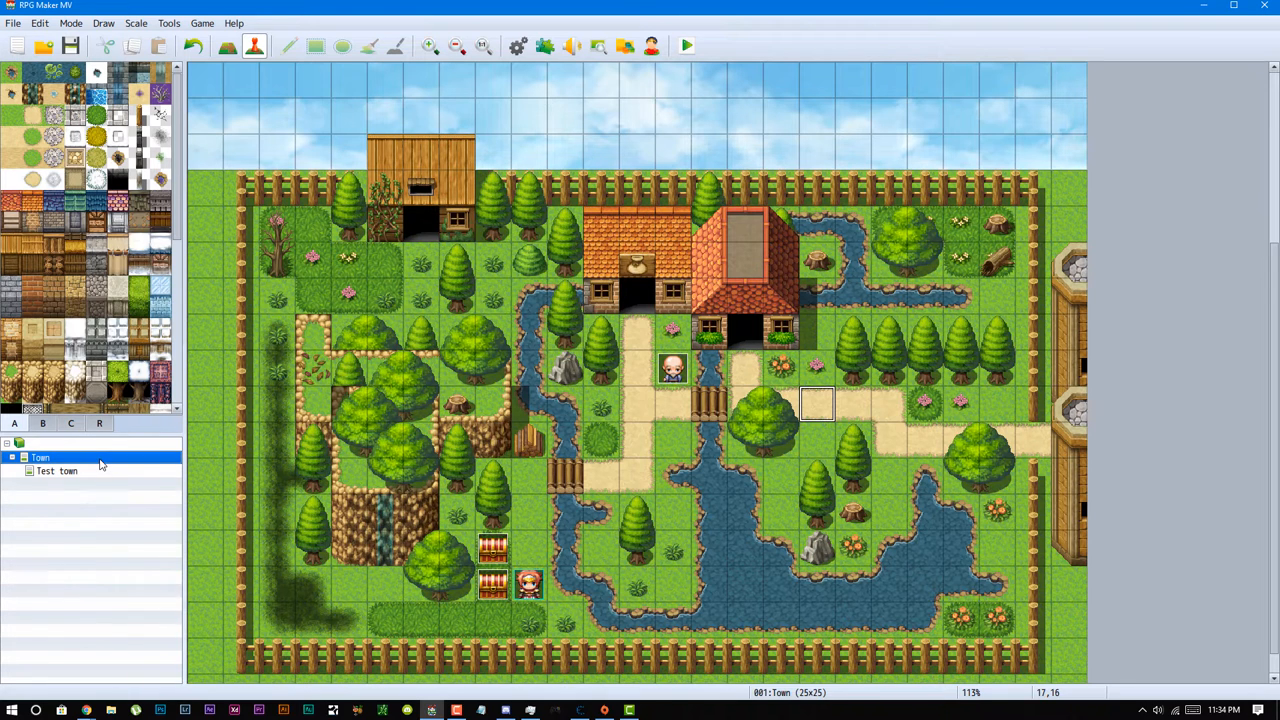
{"action": "double_click", "coordinate": [38, 456]}
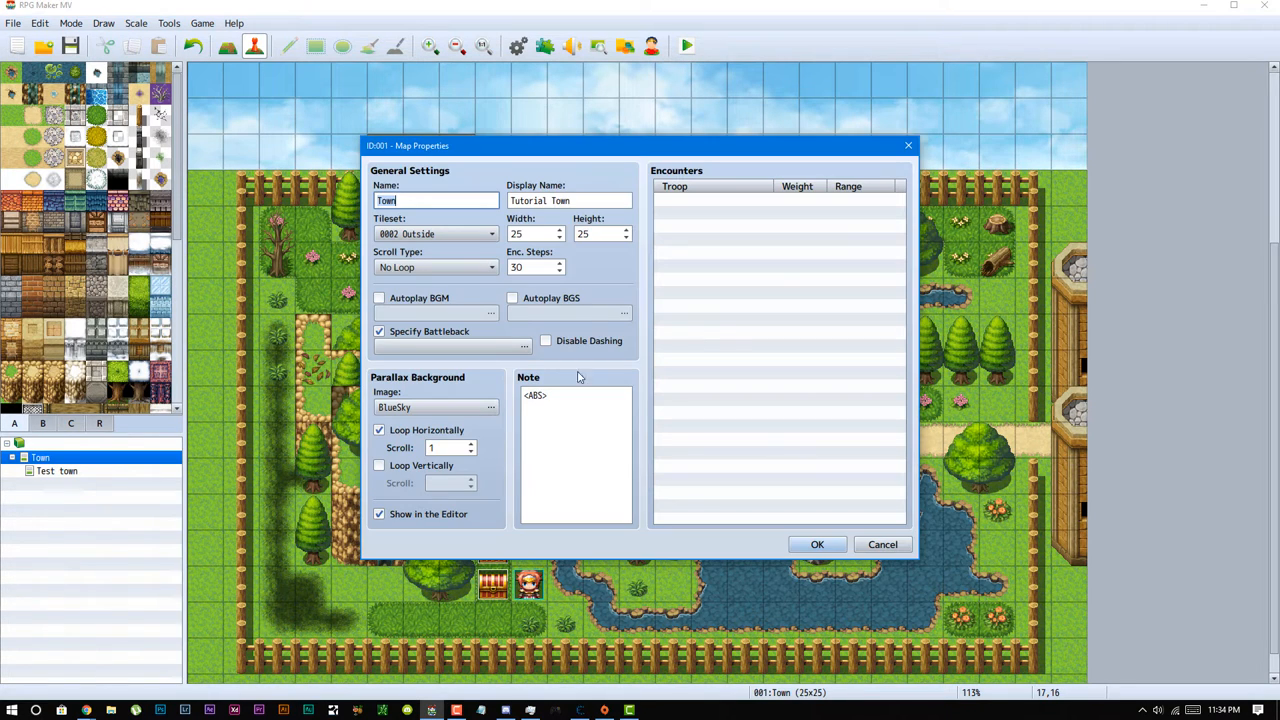
{"action": "left_click", "coordinate": [552, 412]}
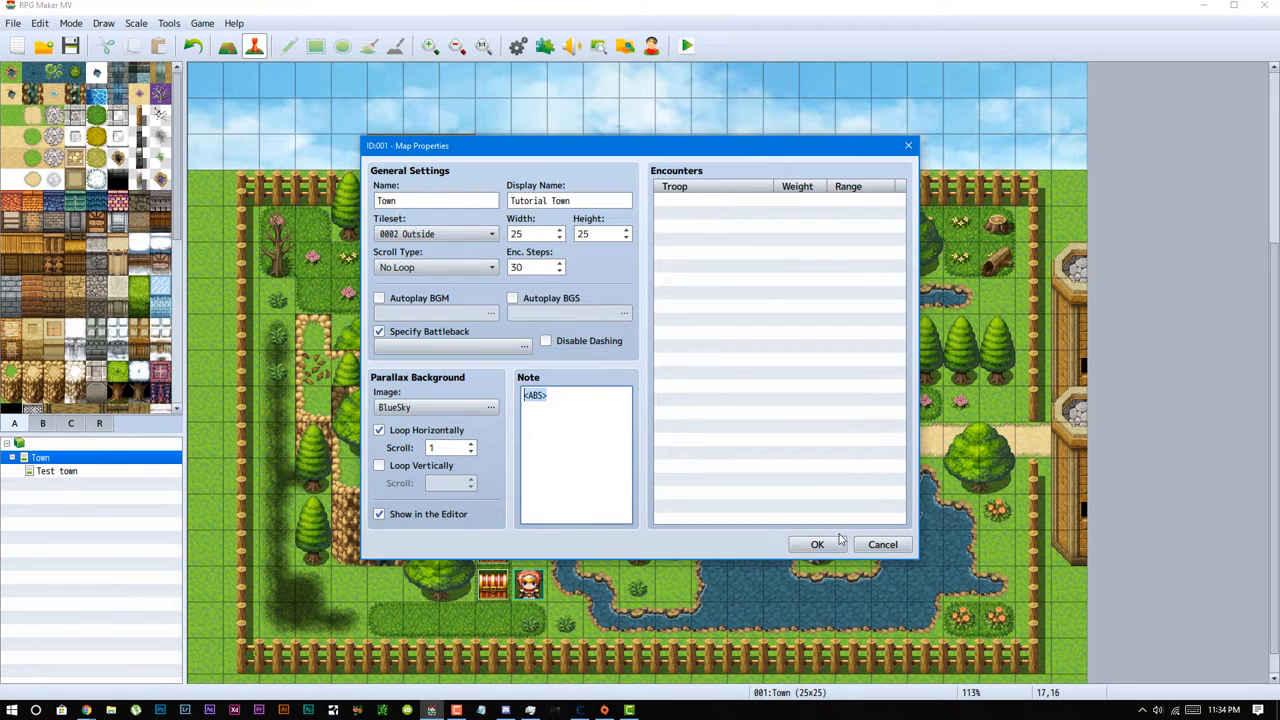
{"action": "mouse_move", "coordinate": [816, 544]}
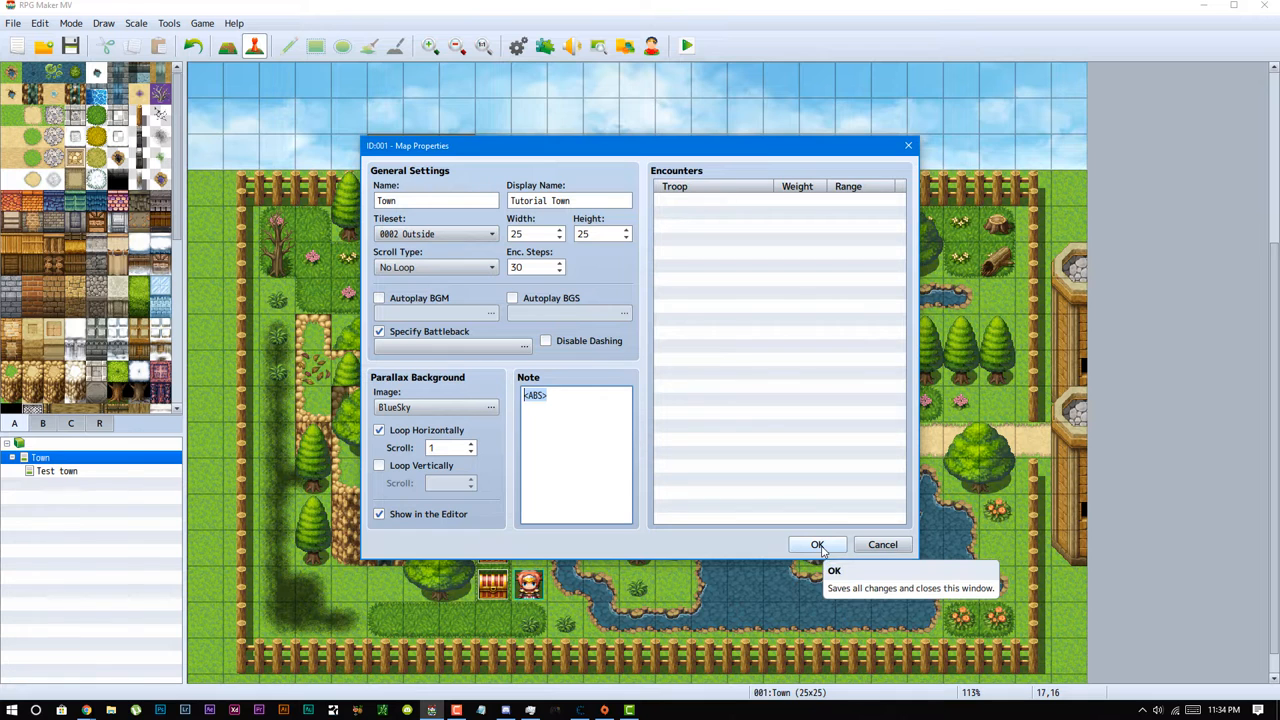
{"action": "left_click", "coordinate": [816, 544]}
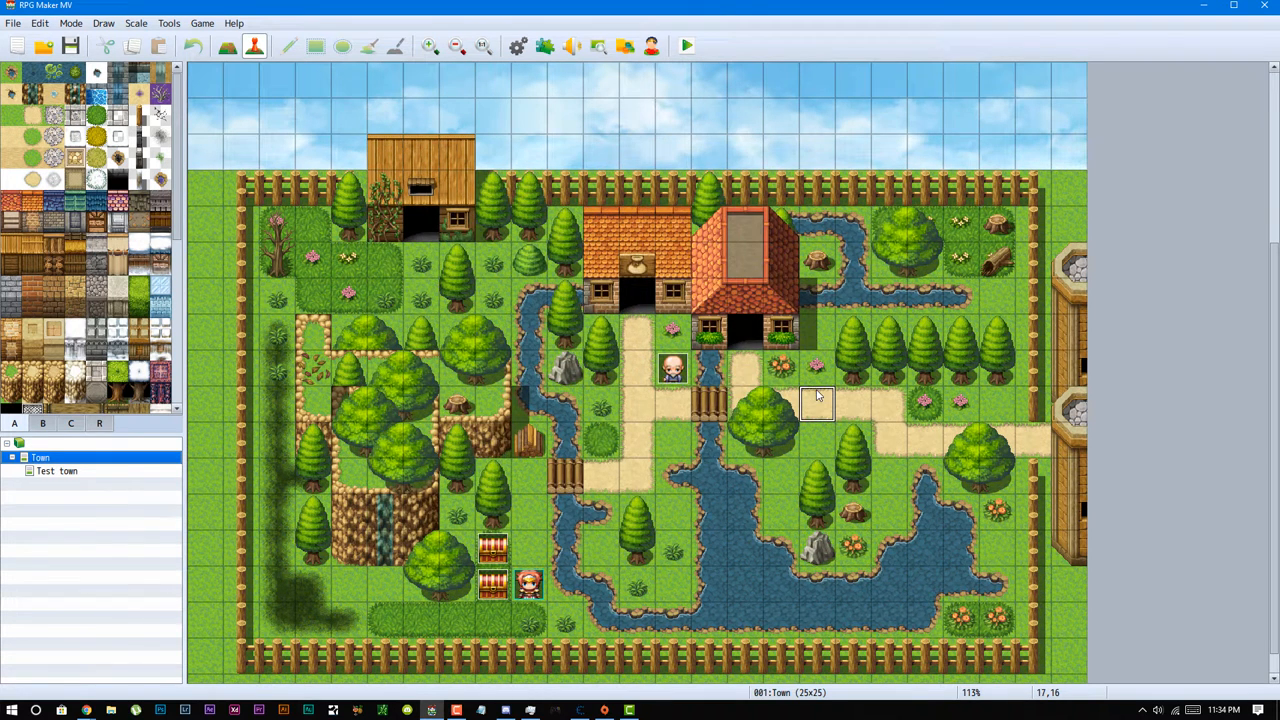
Create a new event named Bat on the path tile with the note <ABS:1>.
{"action": "double_click", "coordinate": [816, 402]}
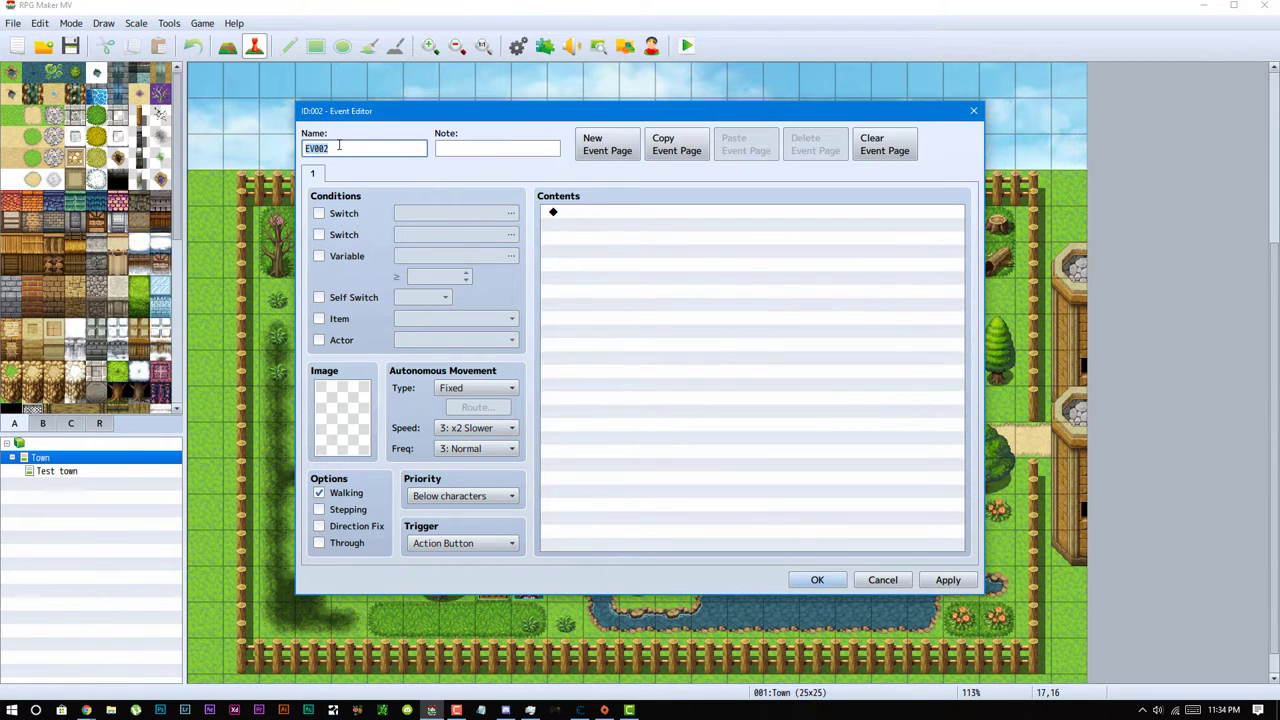
{"action": "type", "text": "Bat"}
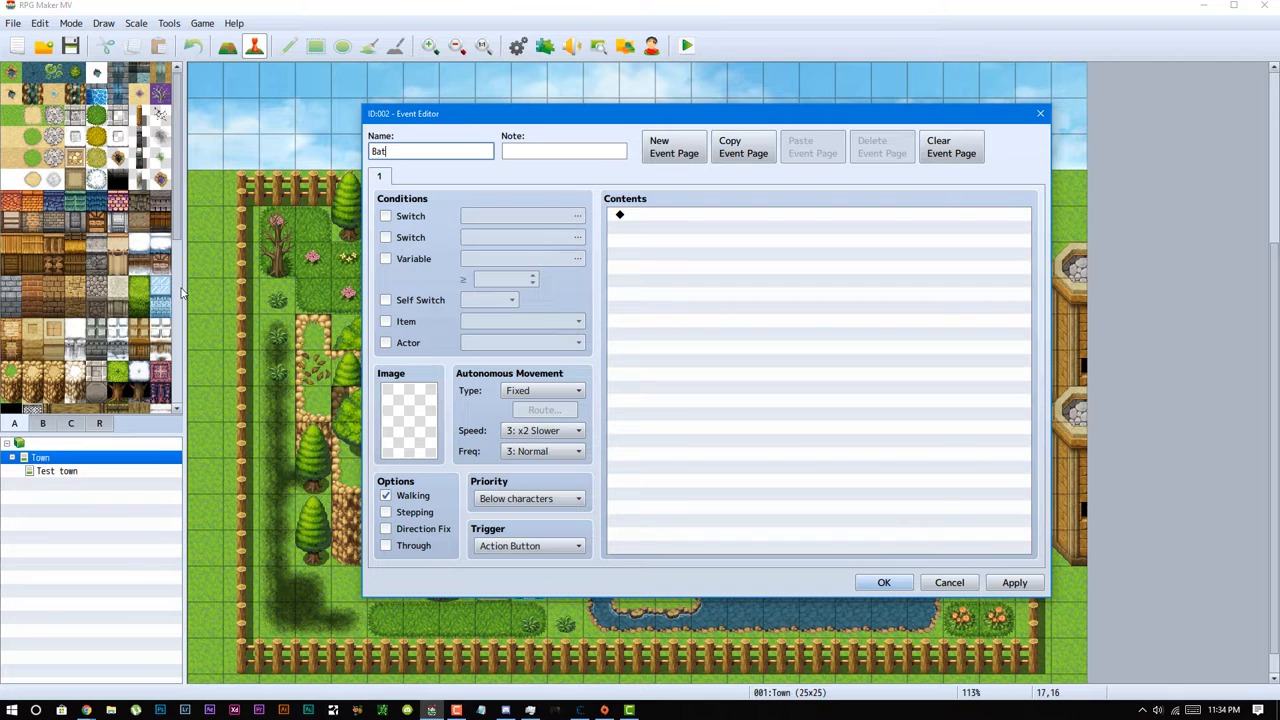
{"action": "left_click", "coordinate": [564, 152]}
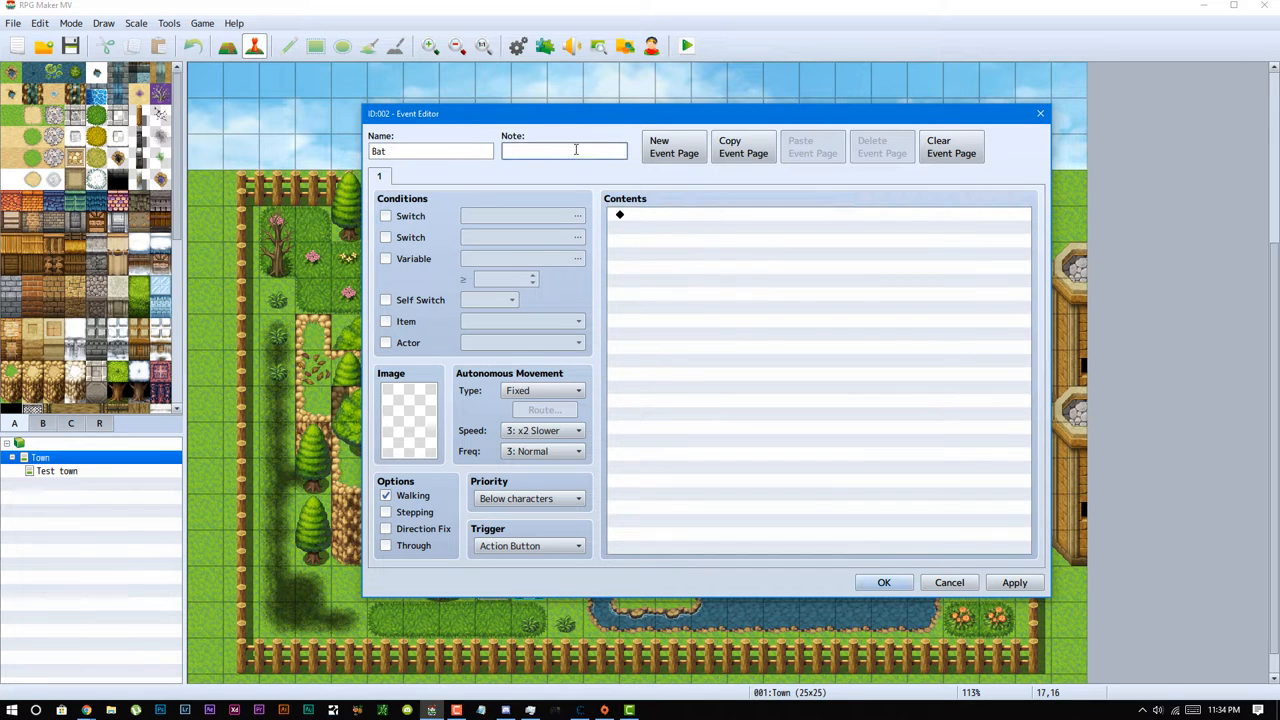
{"action": "type", "text": "<>"}
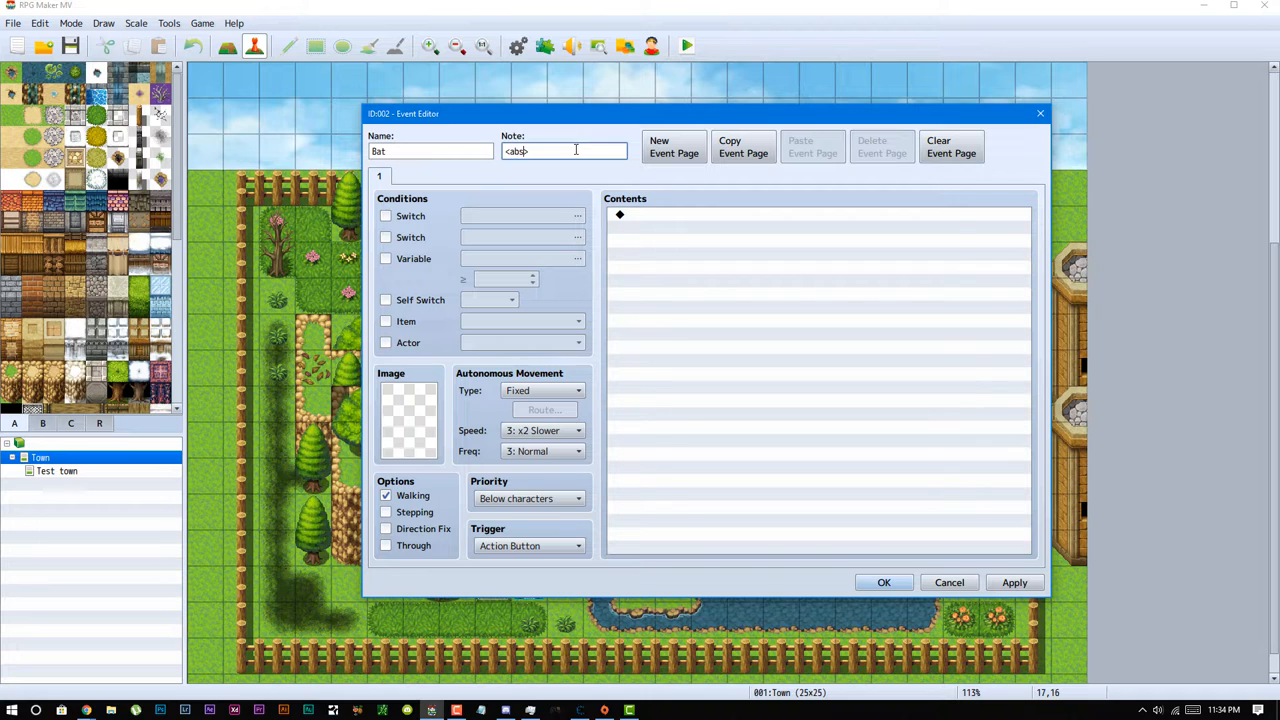
{"action": "type", "text": "ABS>"}
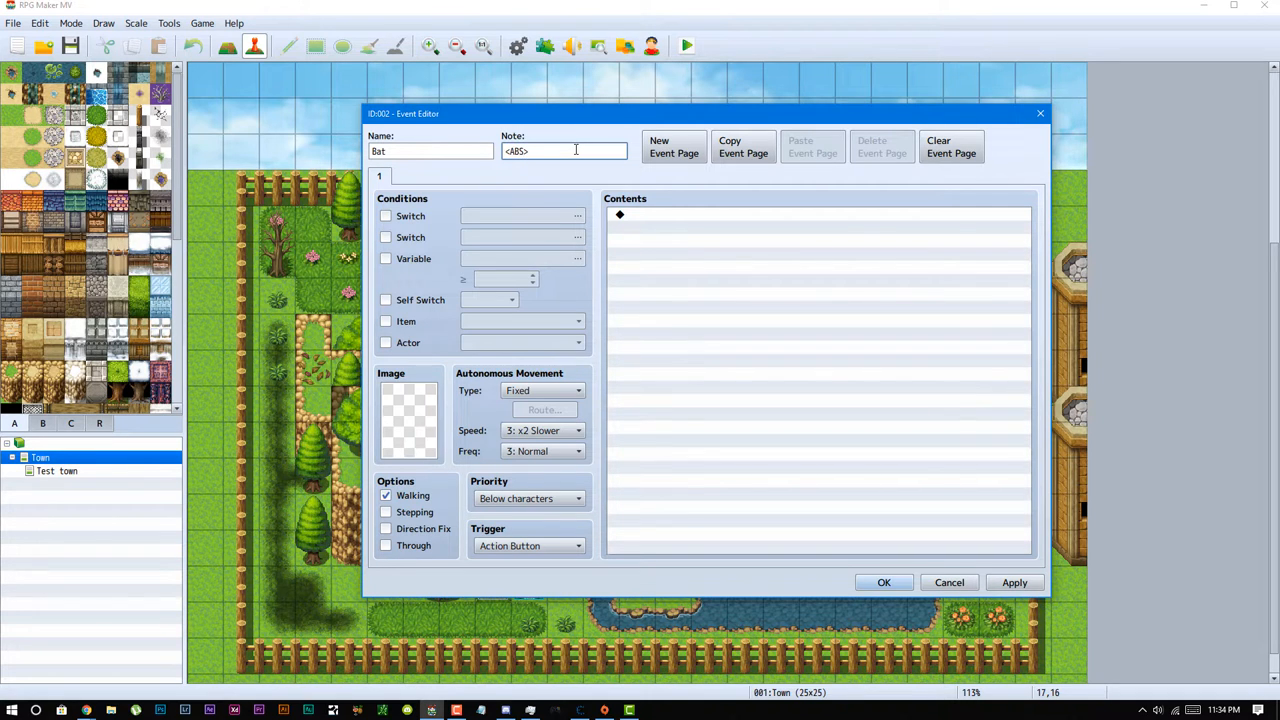
{"action": "type", "text": ":1"}
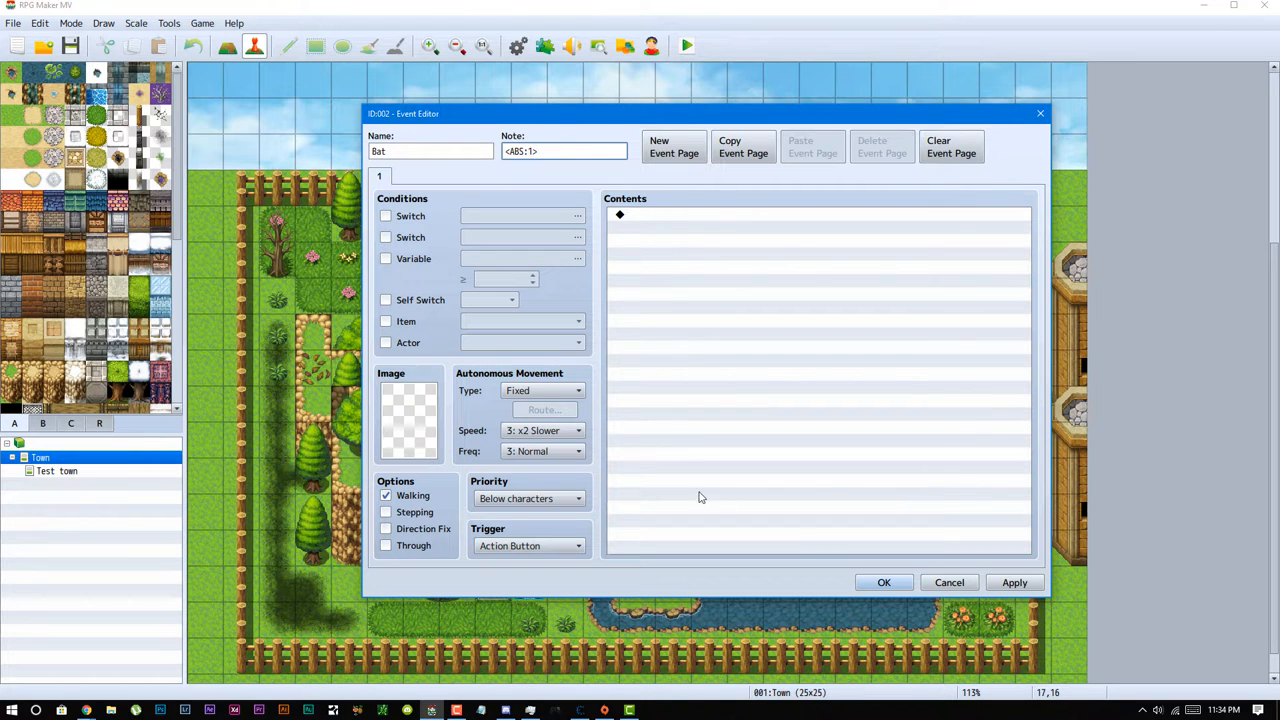
Give the Bat event the bat sprite, Random movement at x8 Slower speed and Highest frequency, and confirm it.
{"action": "left_click", "coordinate": [408, 418]}
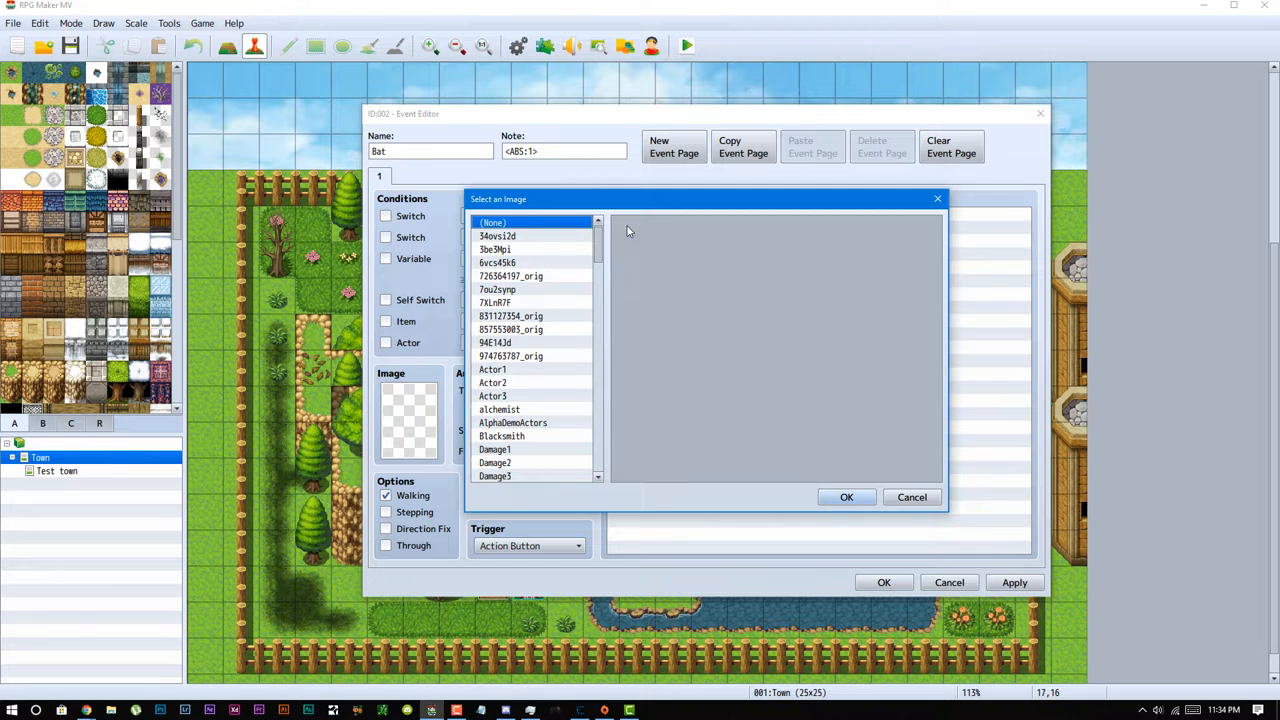
{"action": "left_click", "coordinate": [498, 248]}
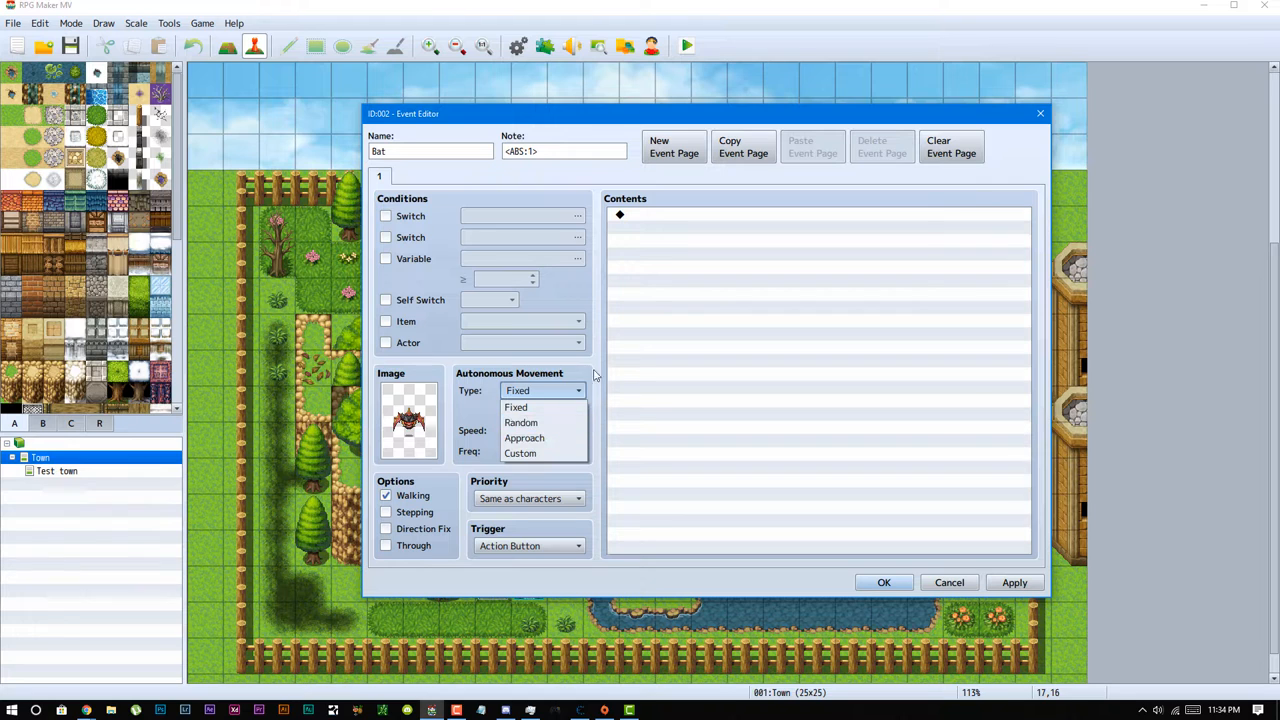
{"action": "left_click", "coordinate": [520, 422]}
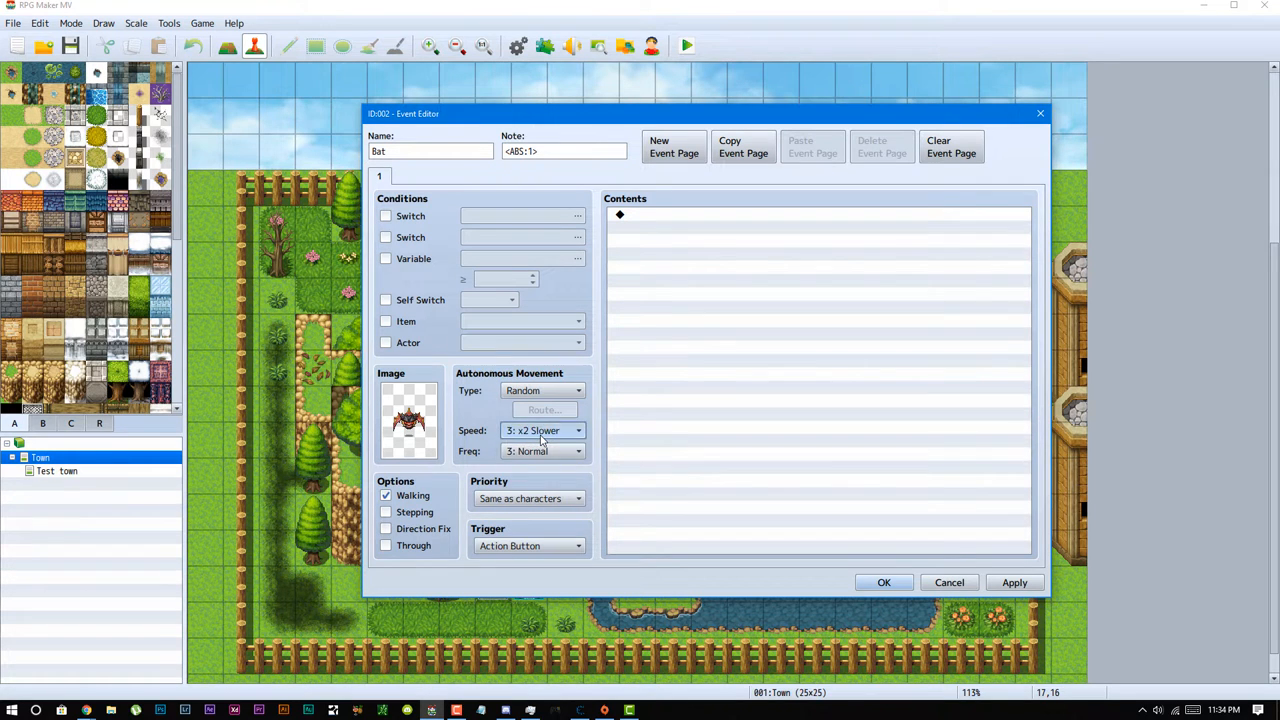
{"action": "left_click", "coordinate": [576, 452]}
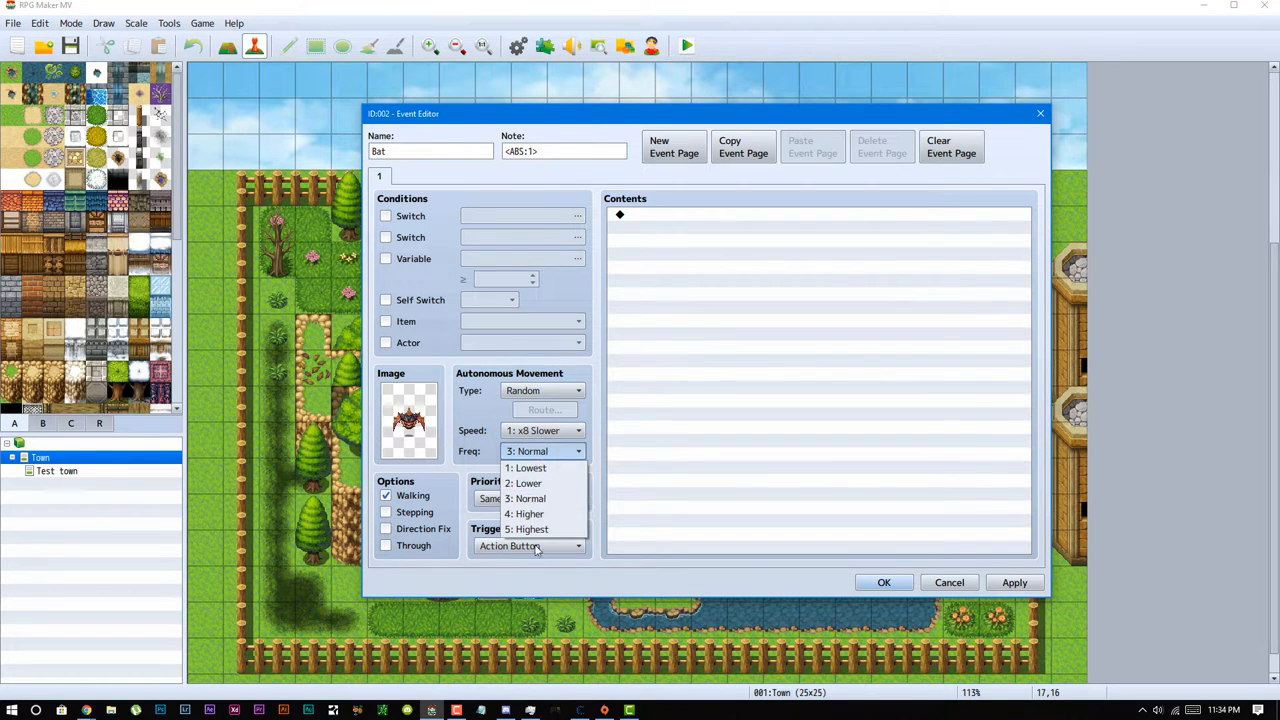
{"action": "left_click", "coordinate": [538, 528]}
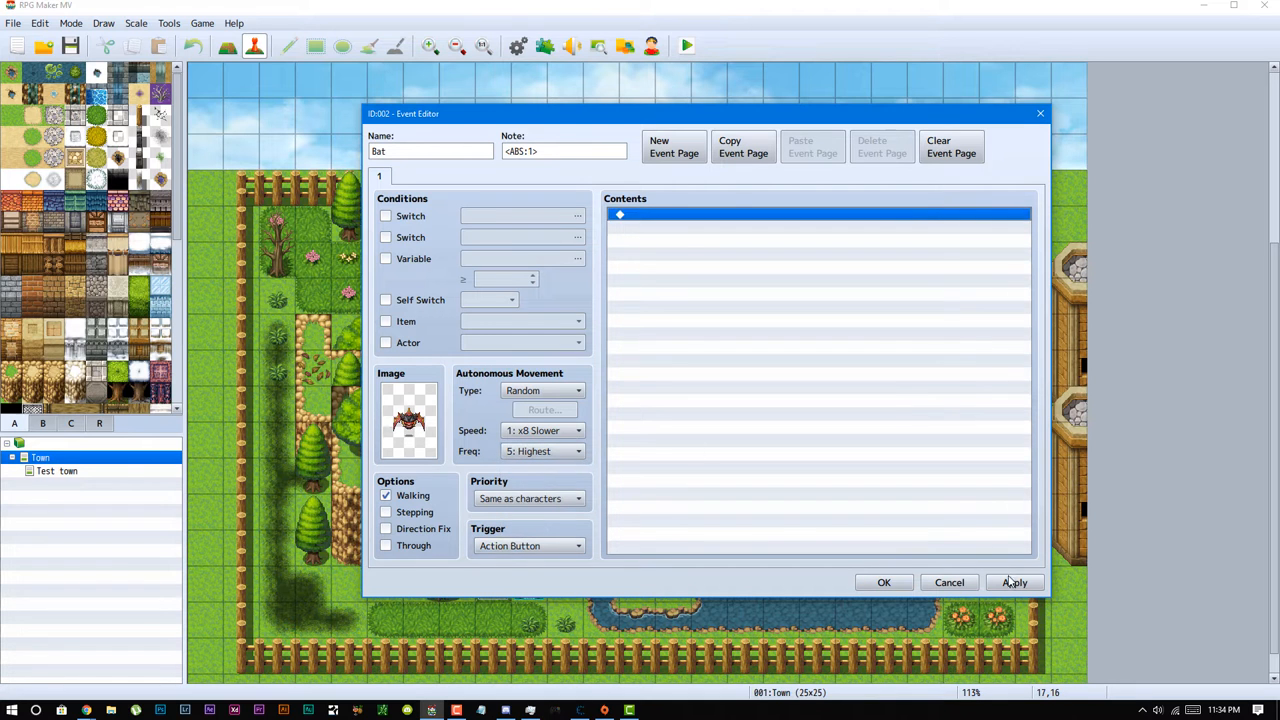
{"action": "left_click", "coordinate": [1016, 582]}
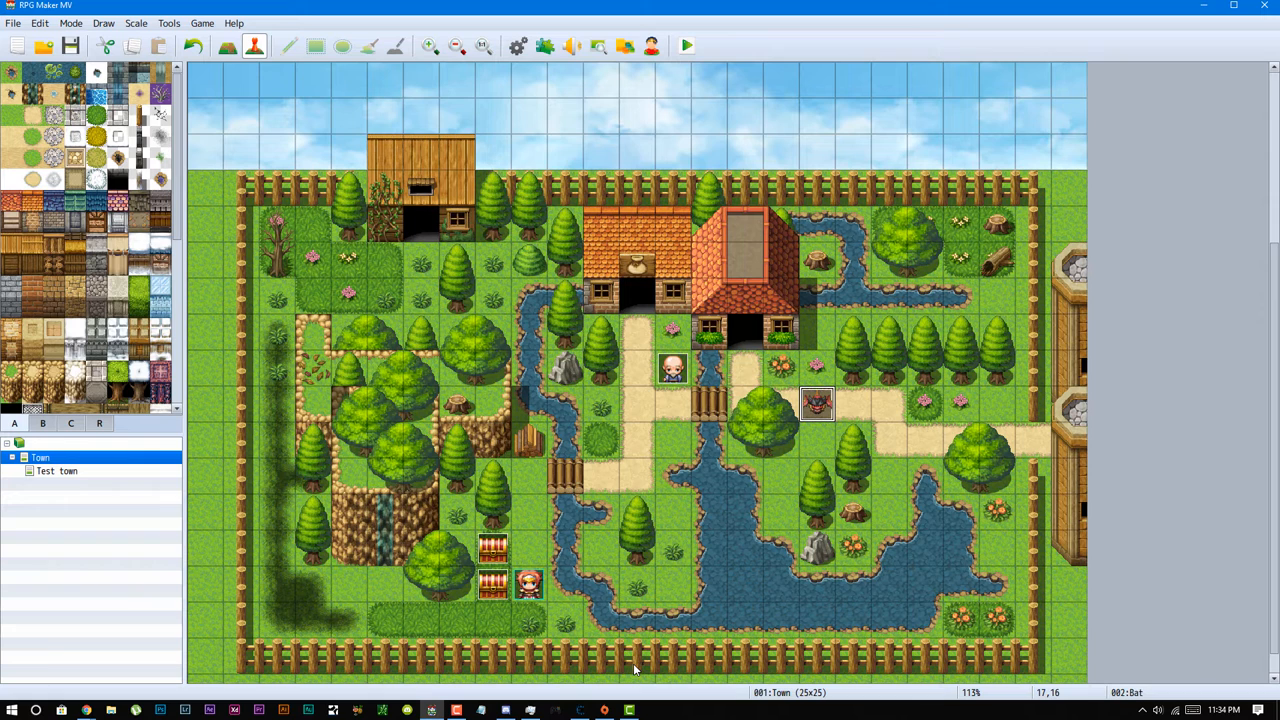
{"action": "mouse_move", "coordinate": [156, 6]}
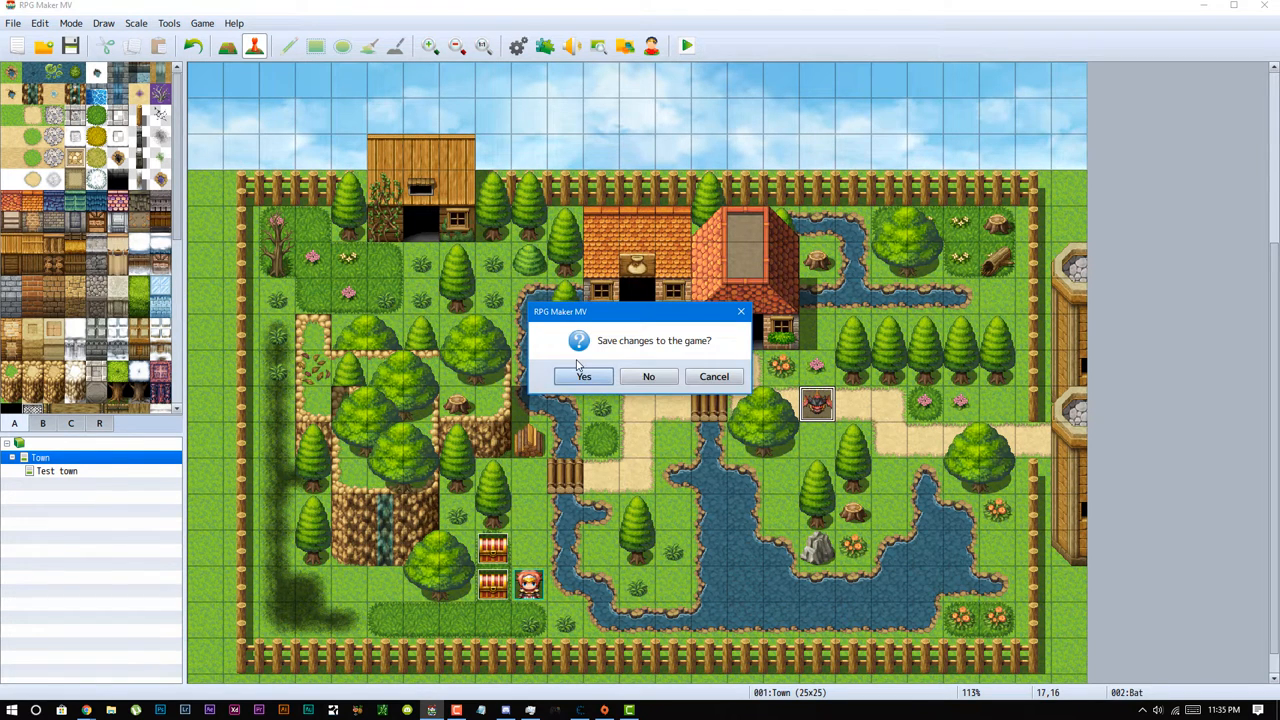
Save and launch a playtest with a new game, then end it back to the map editor.
{"action": "left_click", "coordinate": [584, 376]}
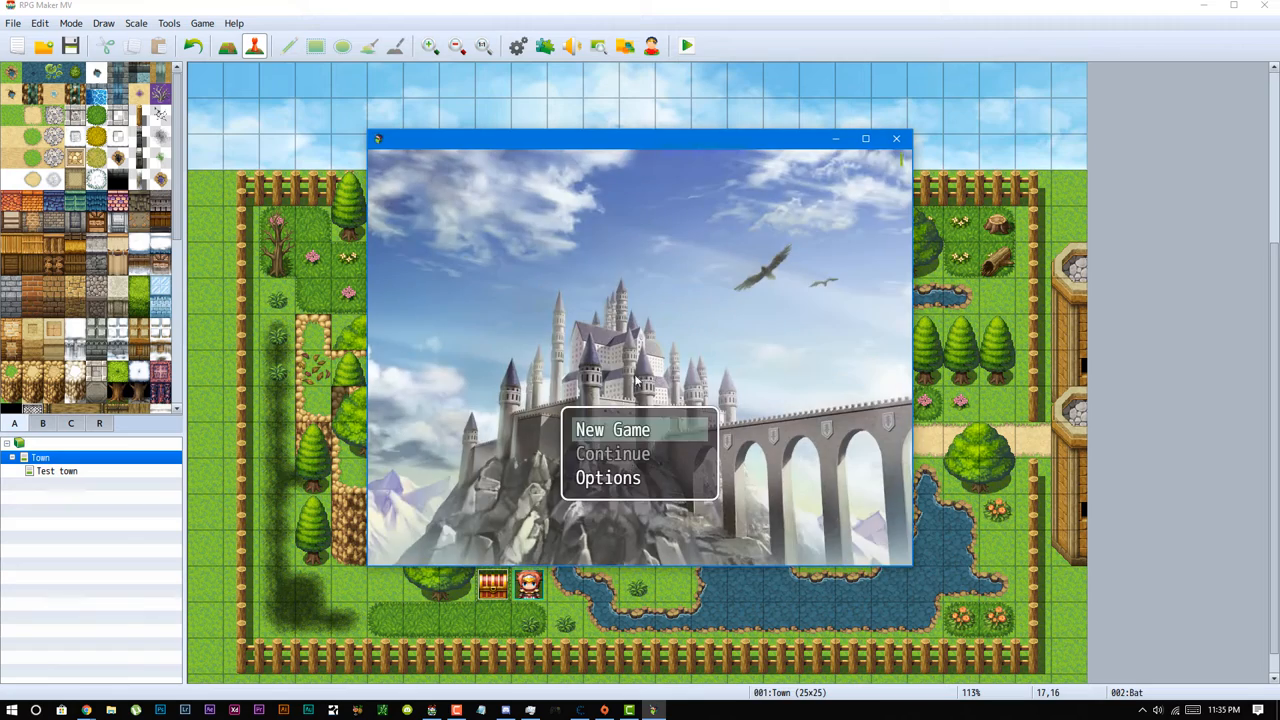
{"action": "left_click", "coordinate": [612, 430]}
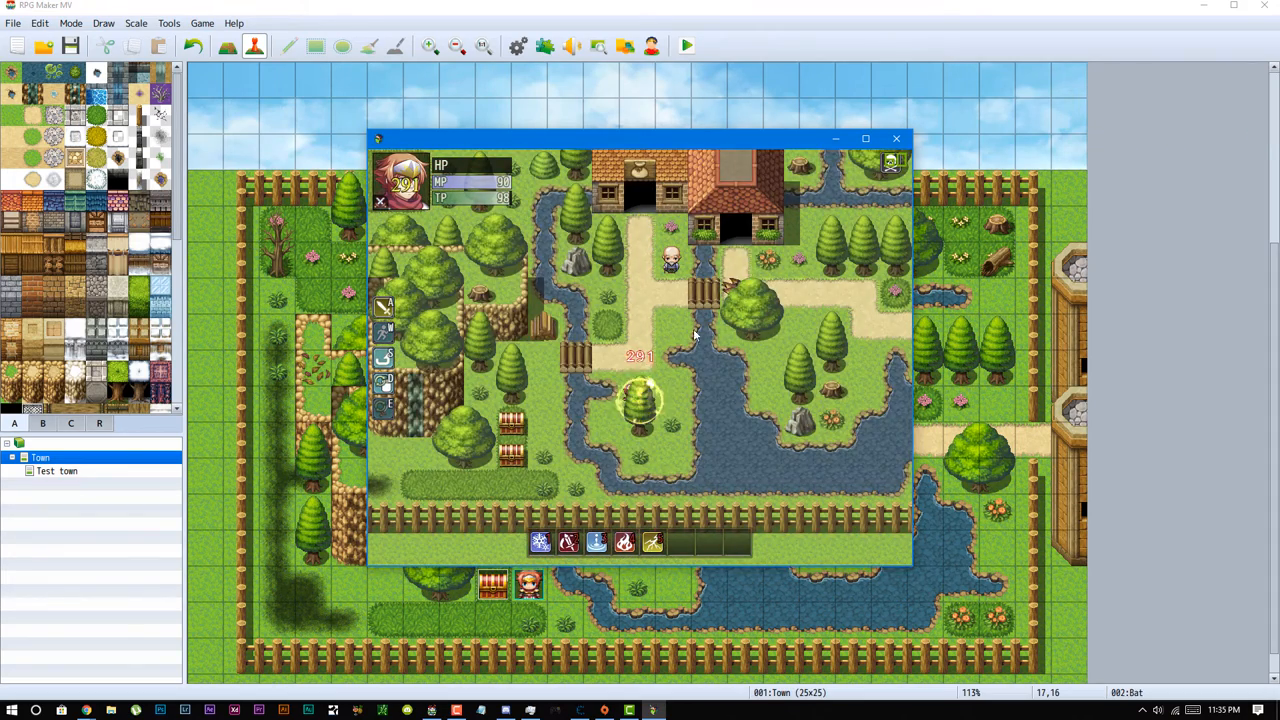
{"action": "left_click", "coordinate": [896, 138]}
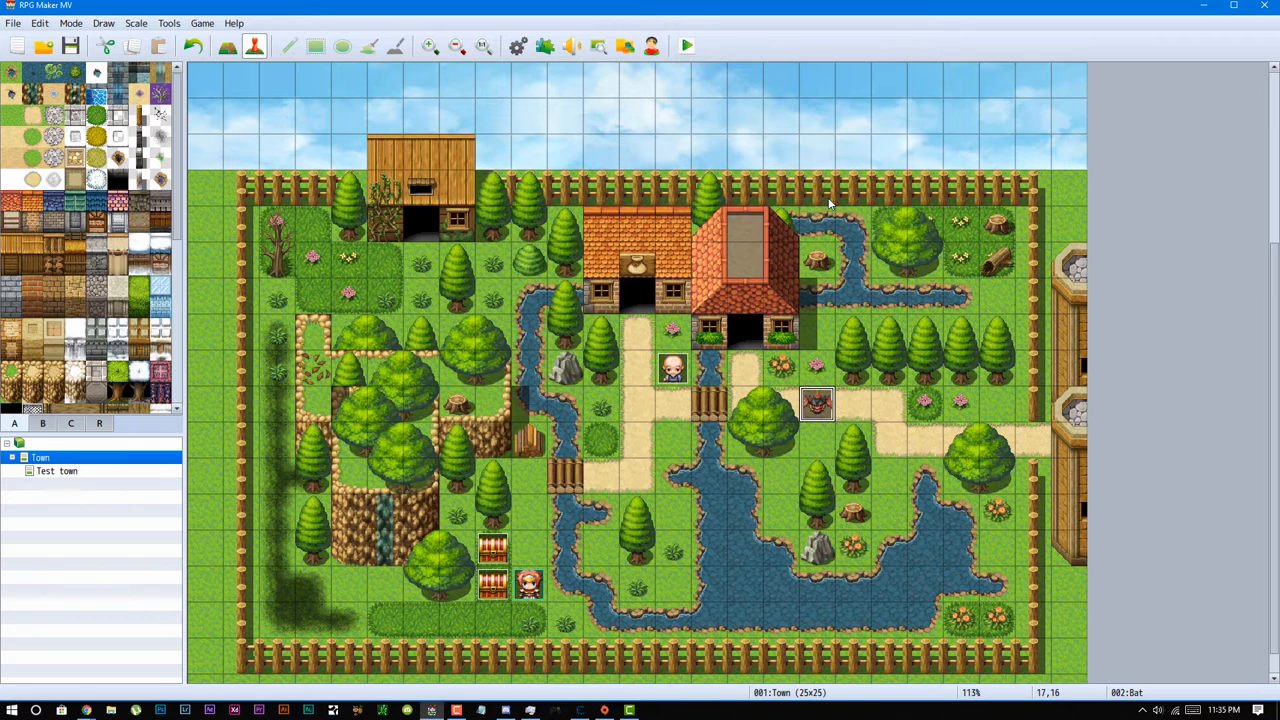
{"action": "mouse_move", "coordinate": [568, 380]}
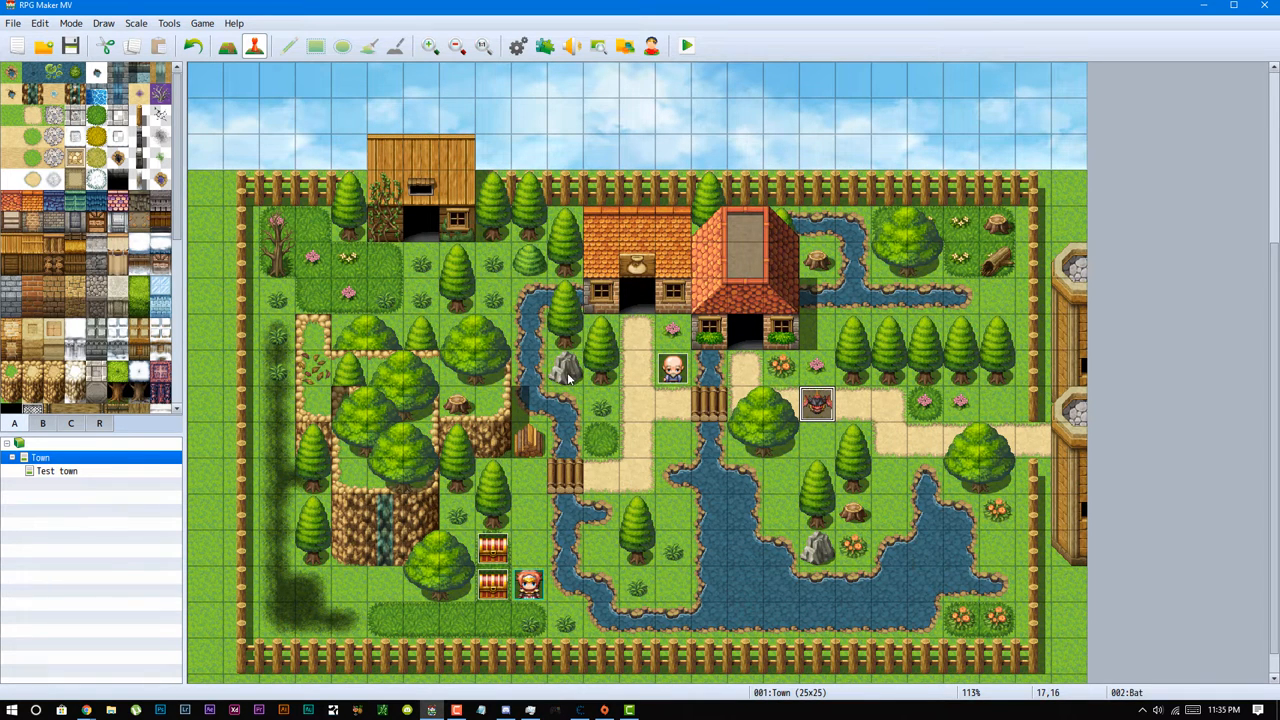
{"action": "mouse_move", "coordinate": [90, 696]}
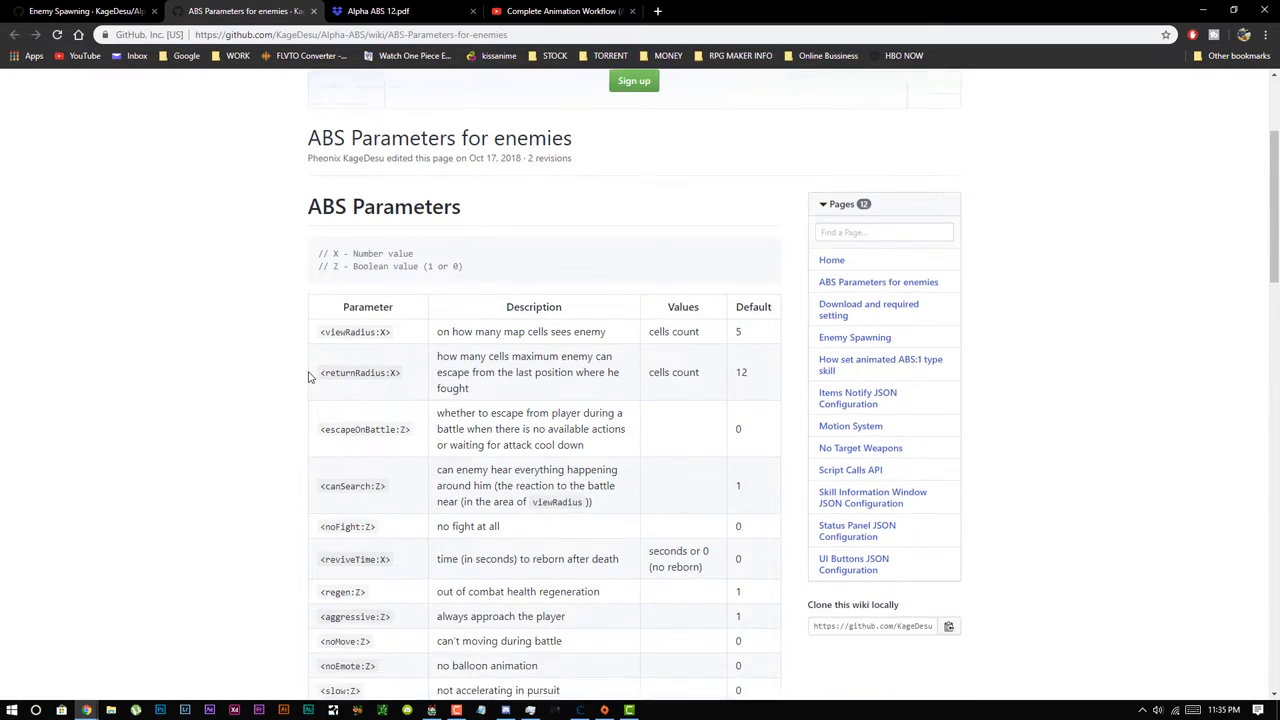
Scroll the ABS enemy parameters table and select the reviveTime parameter name to copy.
{"action": "scroll", "scroll_direction": "down", "scroll_amount": 3}
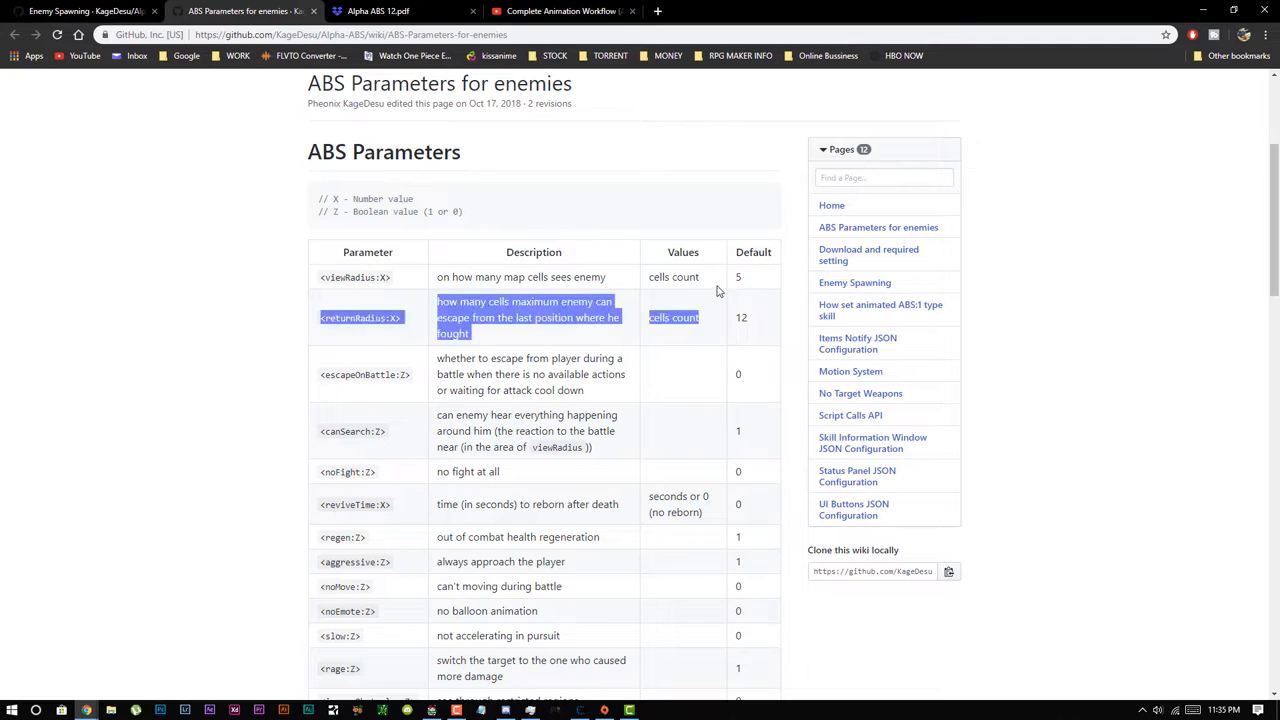
{"action": "left_click", "coordinate": [660, 400]}
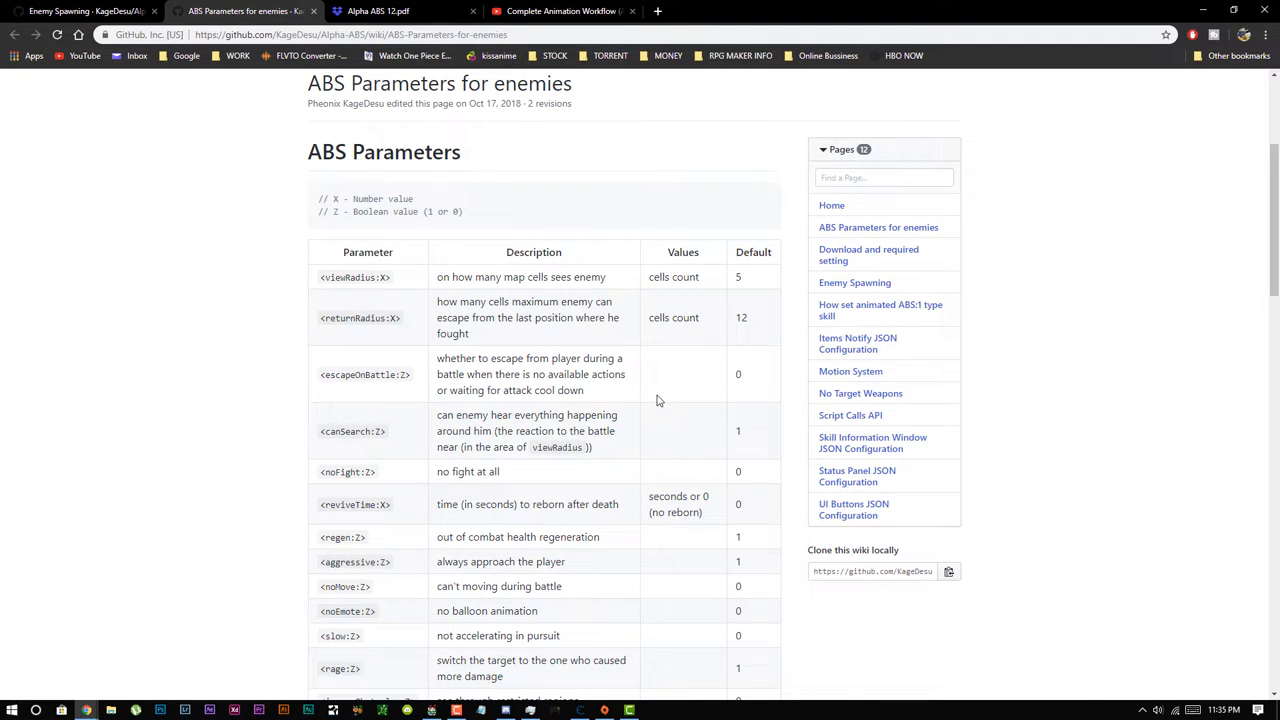
{"action": "mouse_move", "coordinate": [524, 390]}
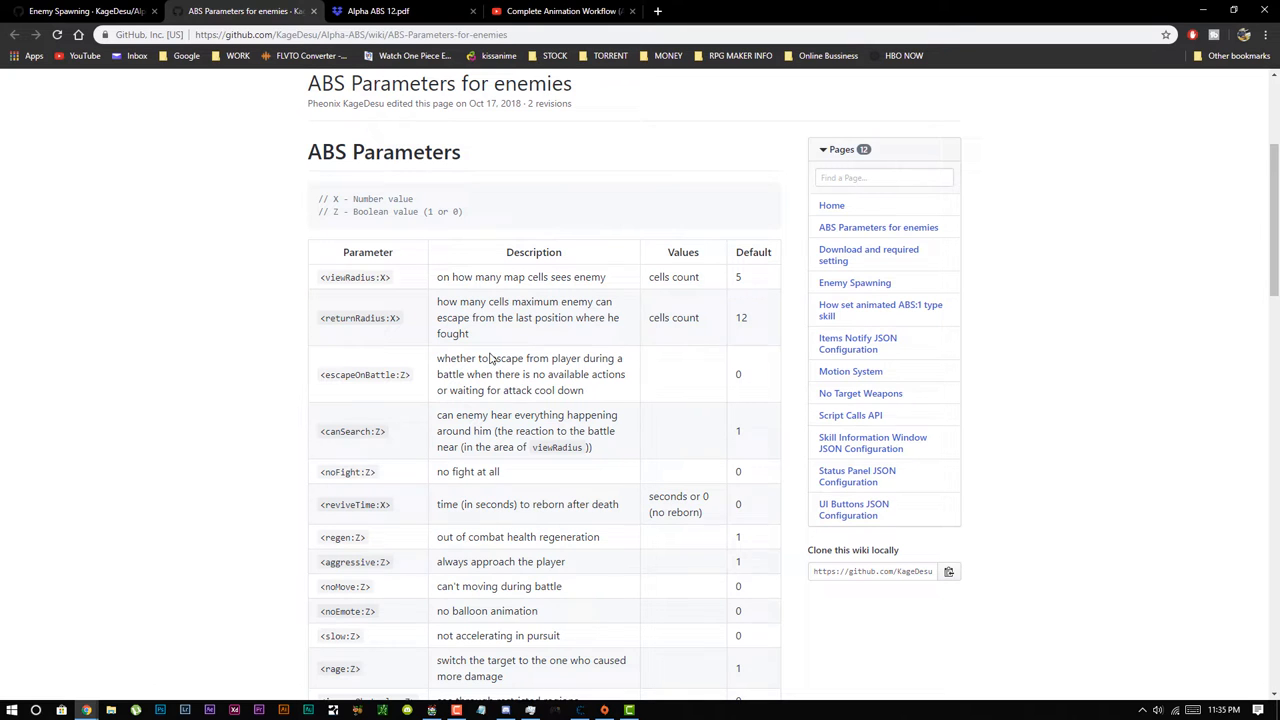
{"action": "scroll", "scroll_direction": "down", "scroll_amount": 3}
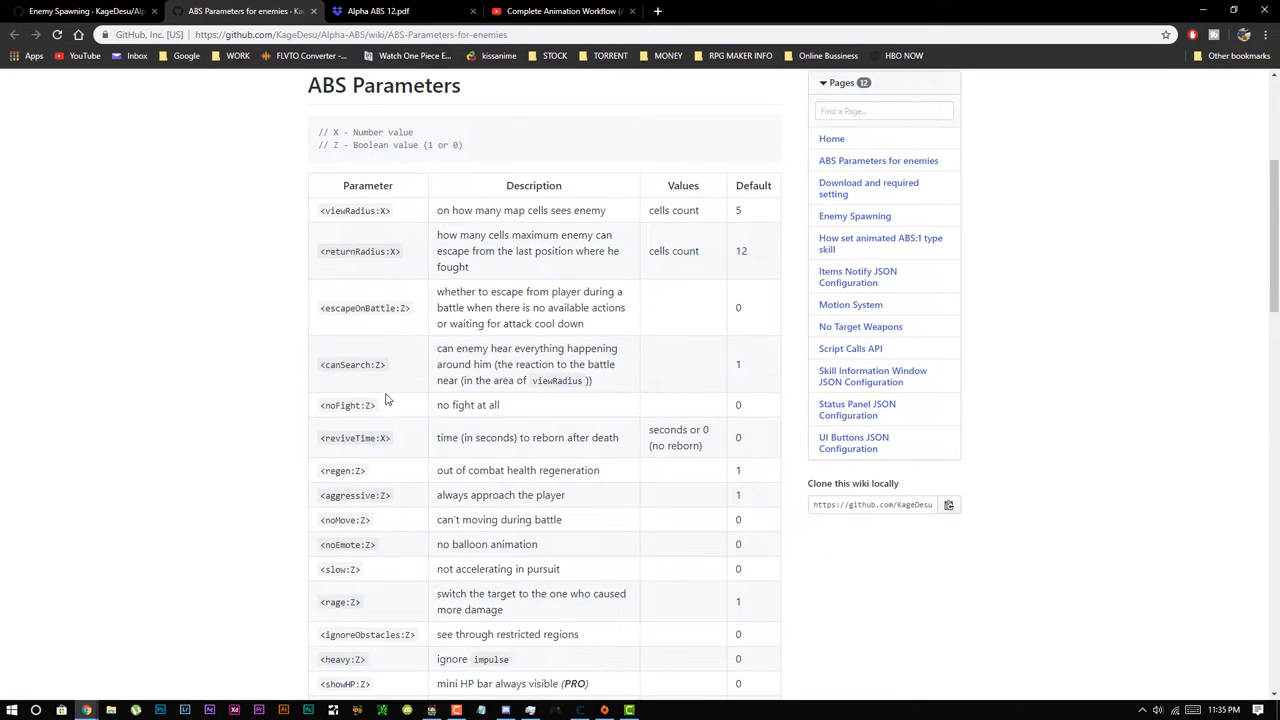
{"action": "scroll", "scroll_direction": "down", "scroll_amount": 3}
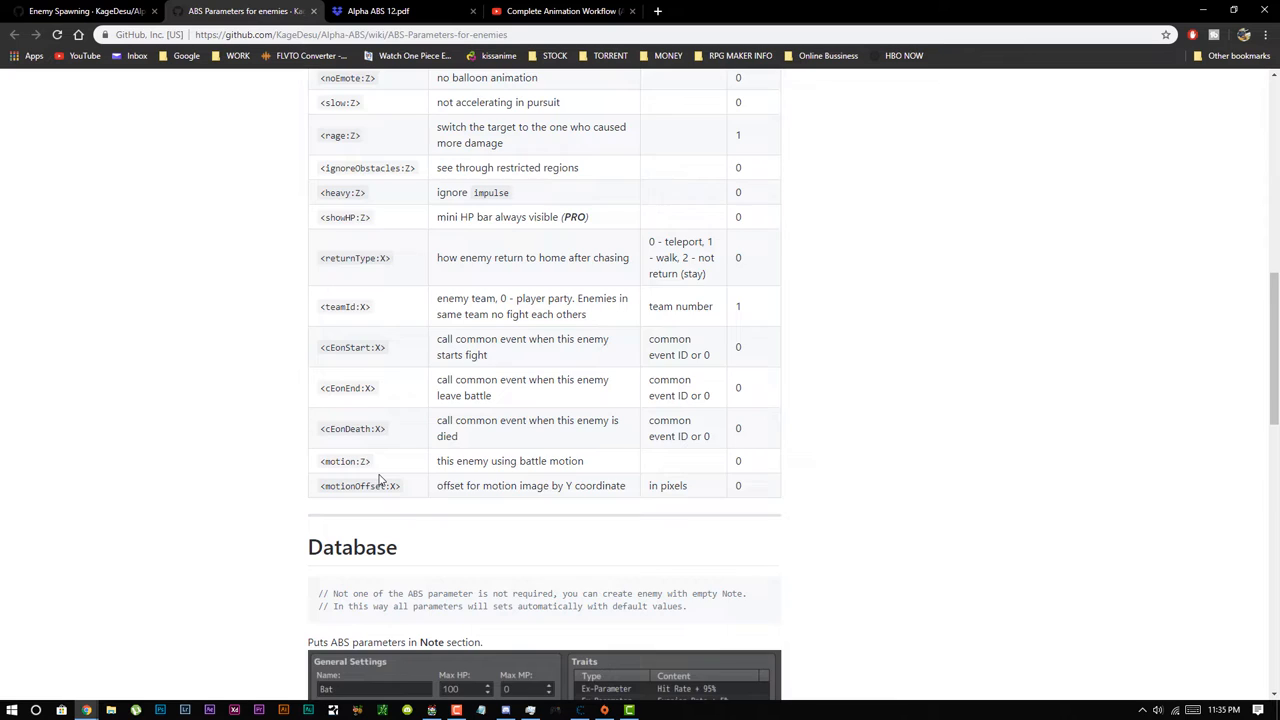
{"action": "scroll", "scroll_direction": "up", "scroll_amount": 3}
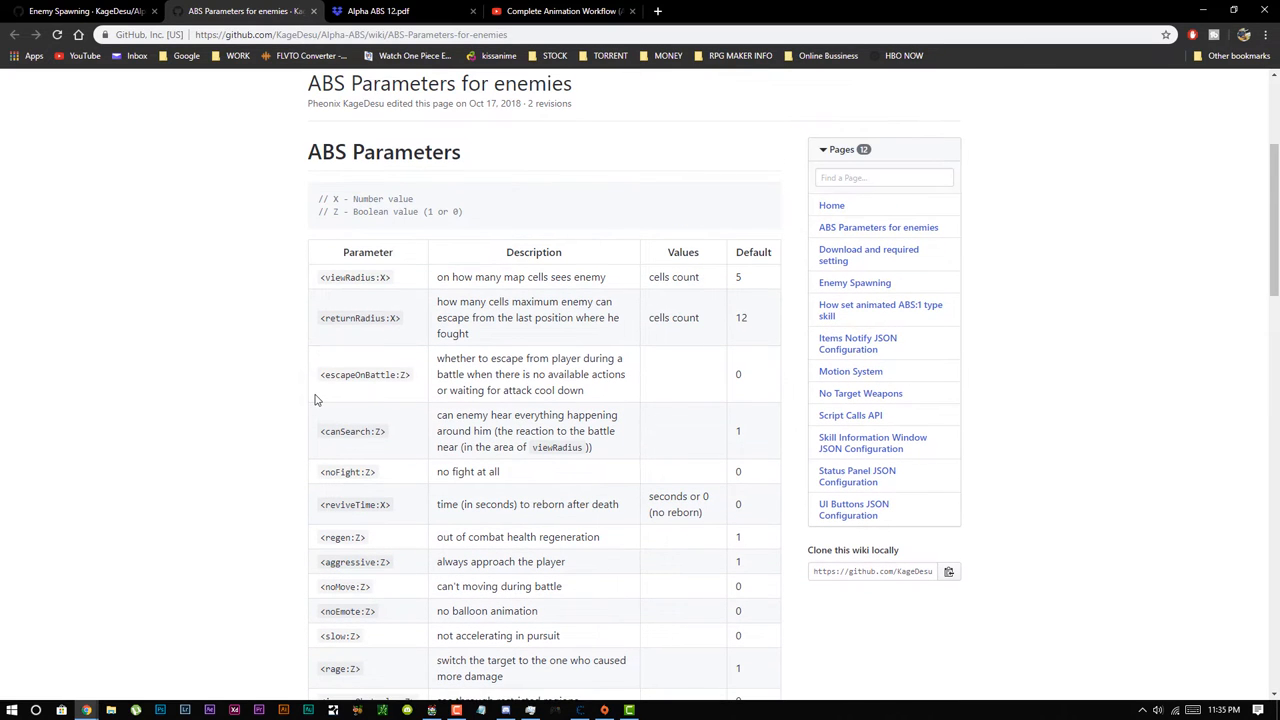
{"action": "scroll", "scroll_direction": "down", "scroll_amount": 3}
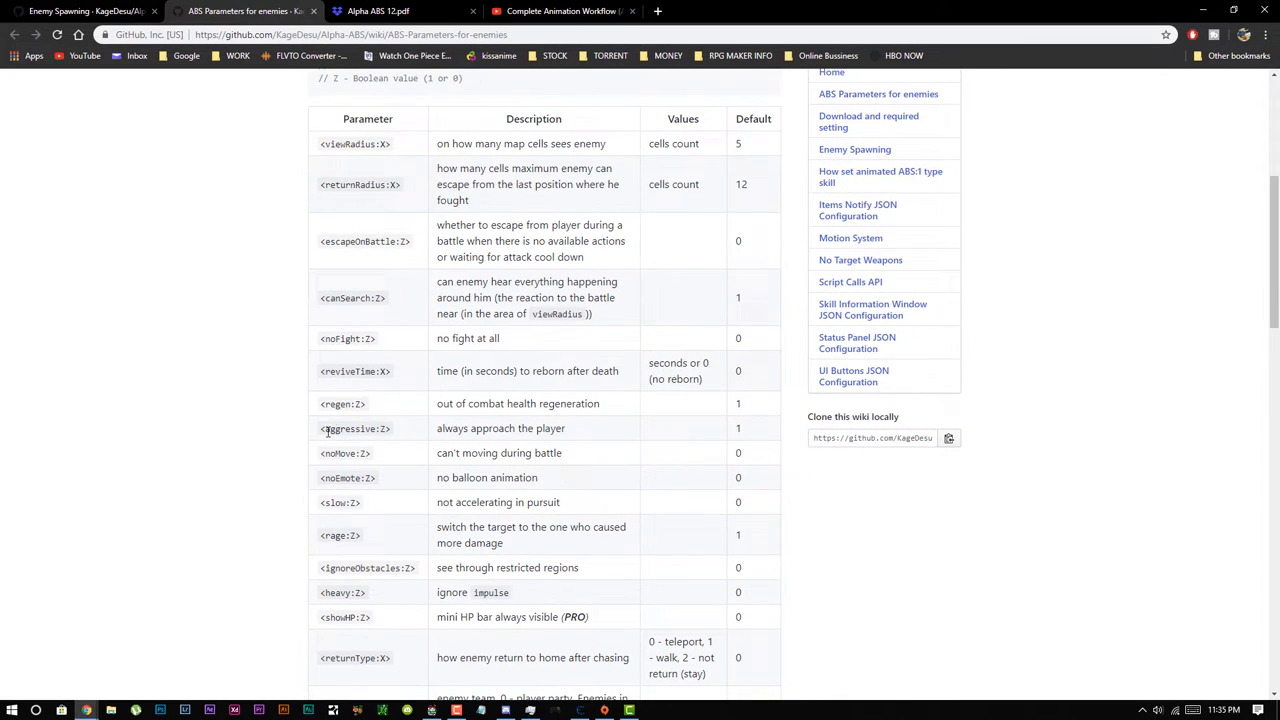
{"action": "double_click", "coordinate": [356, 370]}
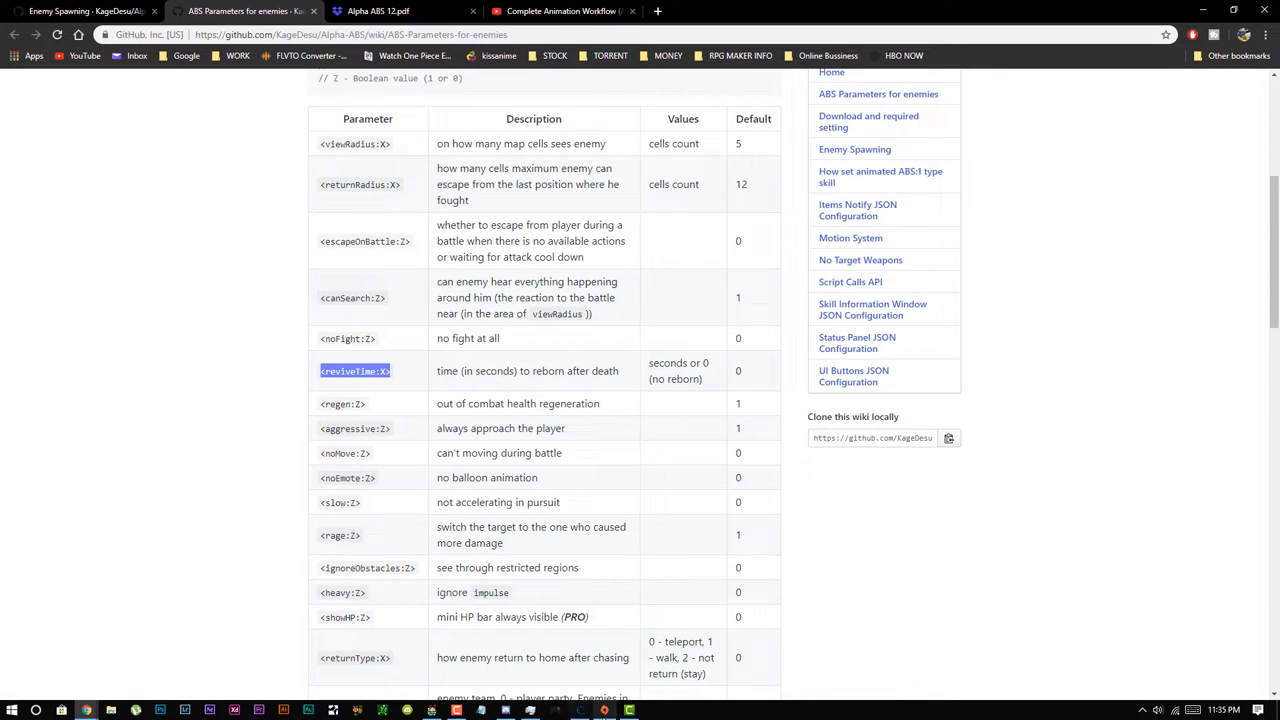
{"action": "mouse_move", "coordinate": [488, 388]}
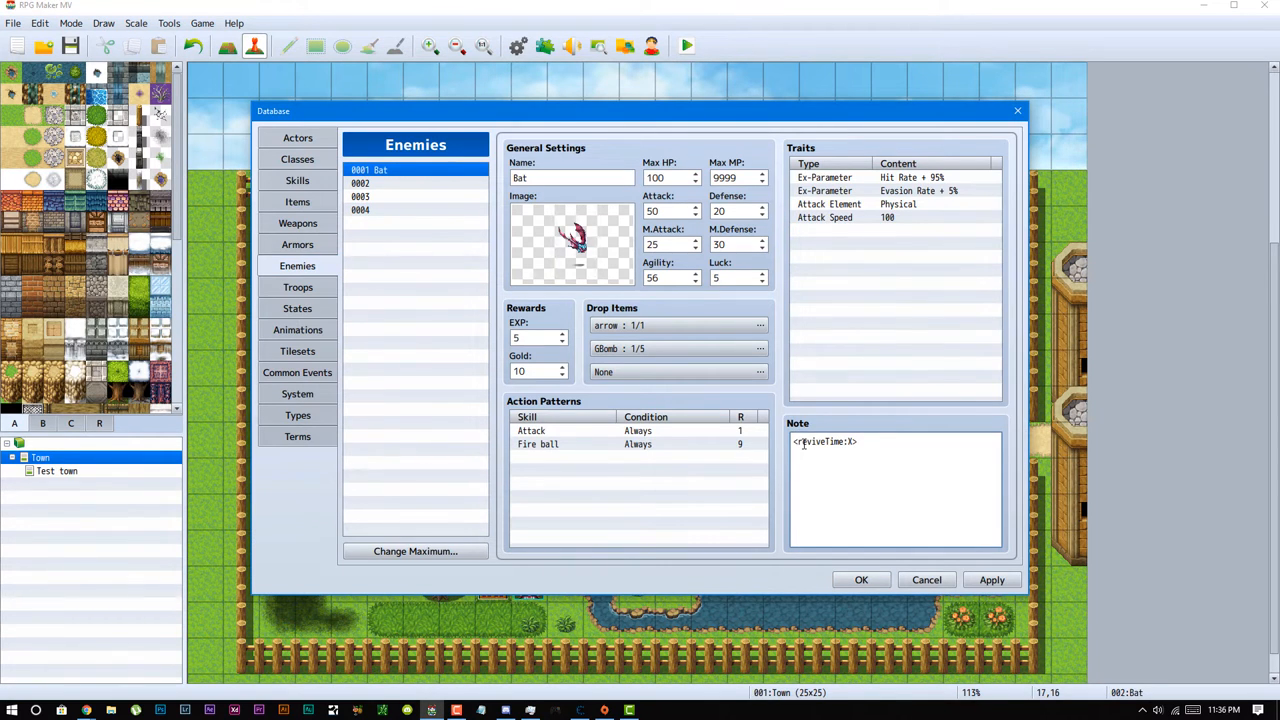
Set the Bat enemy's note to <reviveTime:20> and save the database.
{"action": "key", "text": "Backspace"}
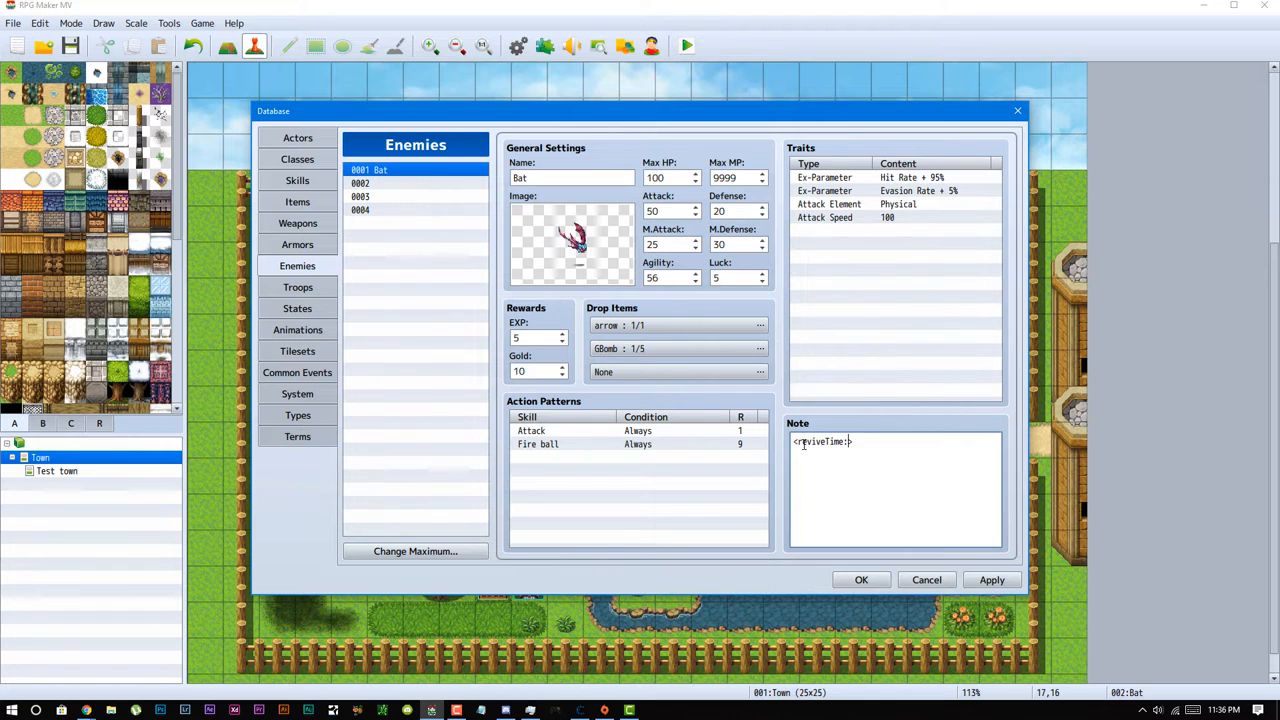
{"action": "type", "text": "20"}
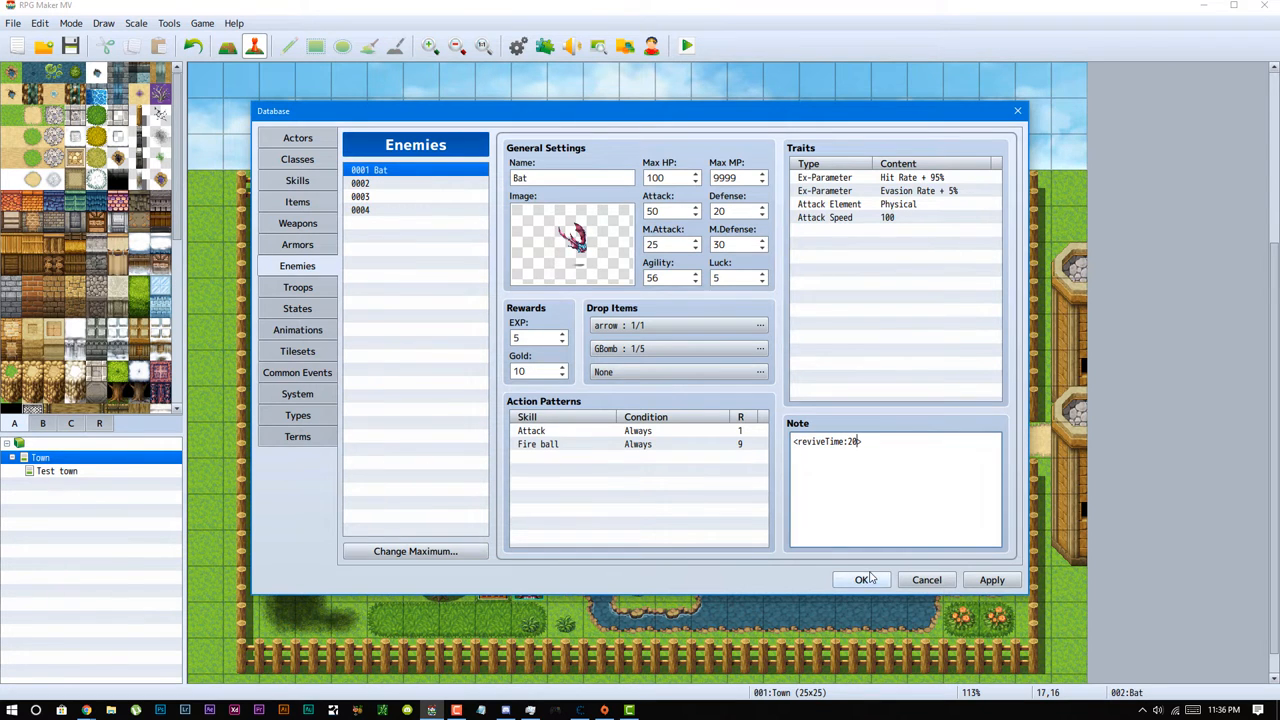
{"action": "left_click", "coordinate": [860, 580]}
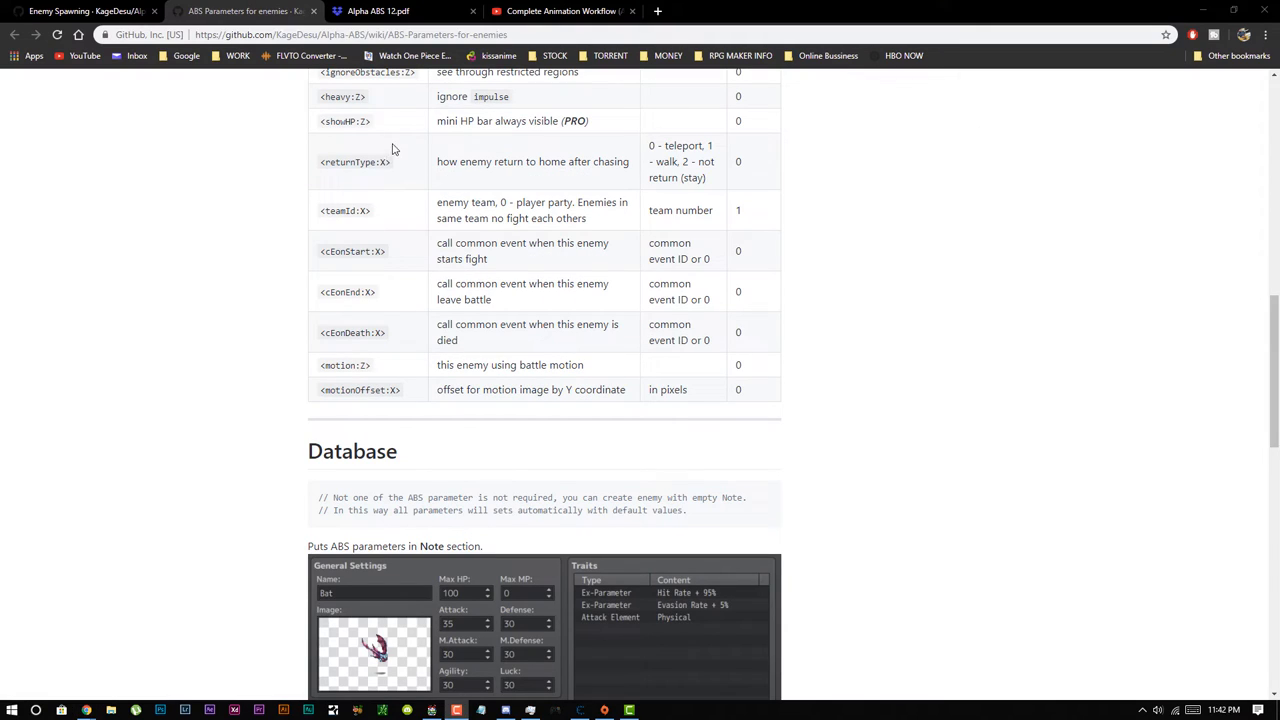
Select the returnType parameter name in the wiki table to copy it.
{"action": "double_click", "coordinate": [356, 160]}
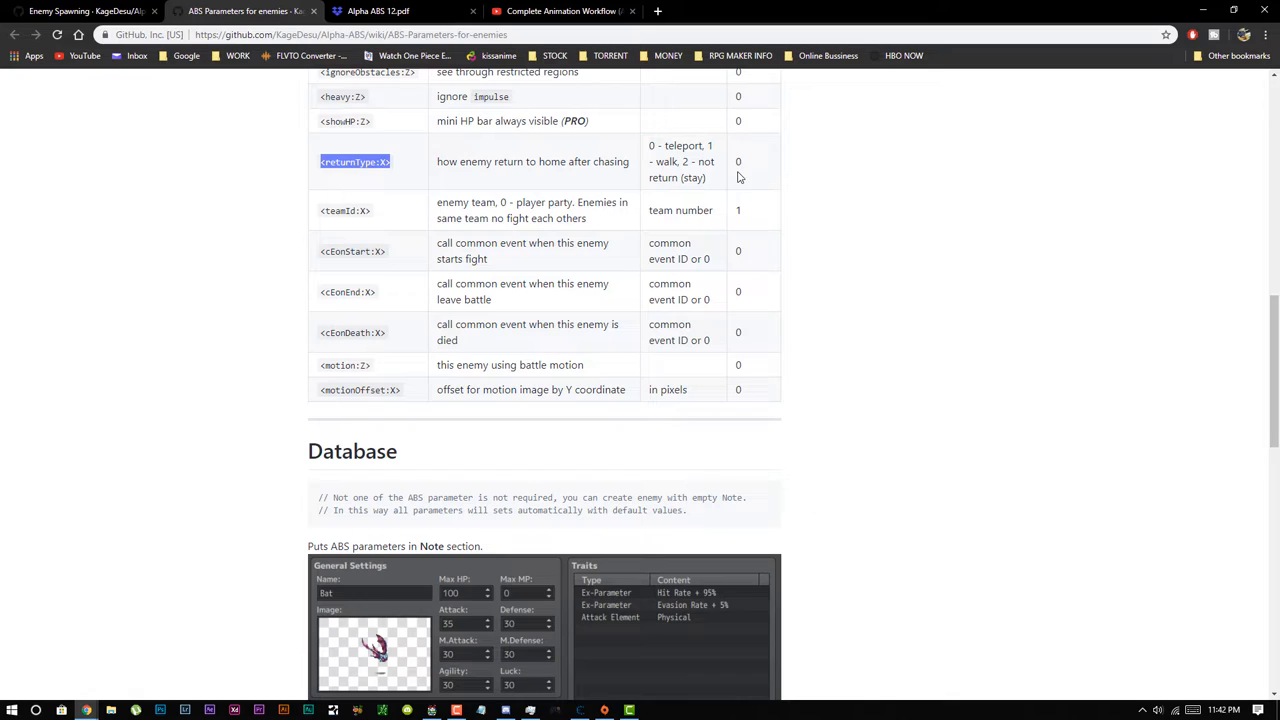
{"action": "mouse_move", "coordinate": [680, 160]}
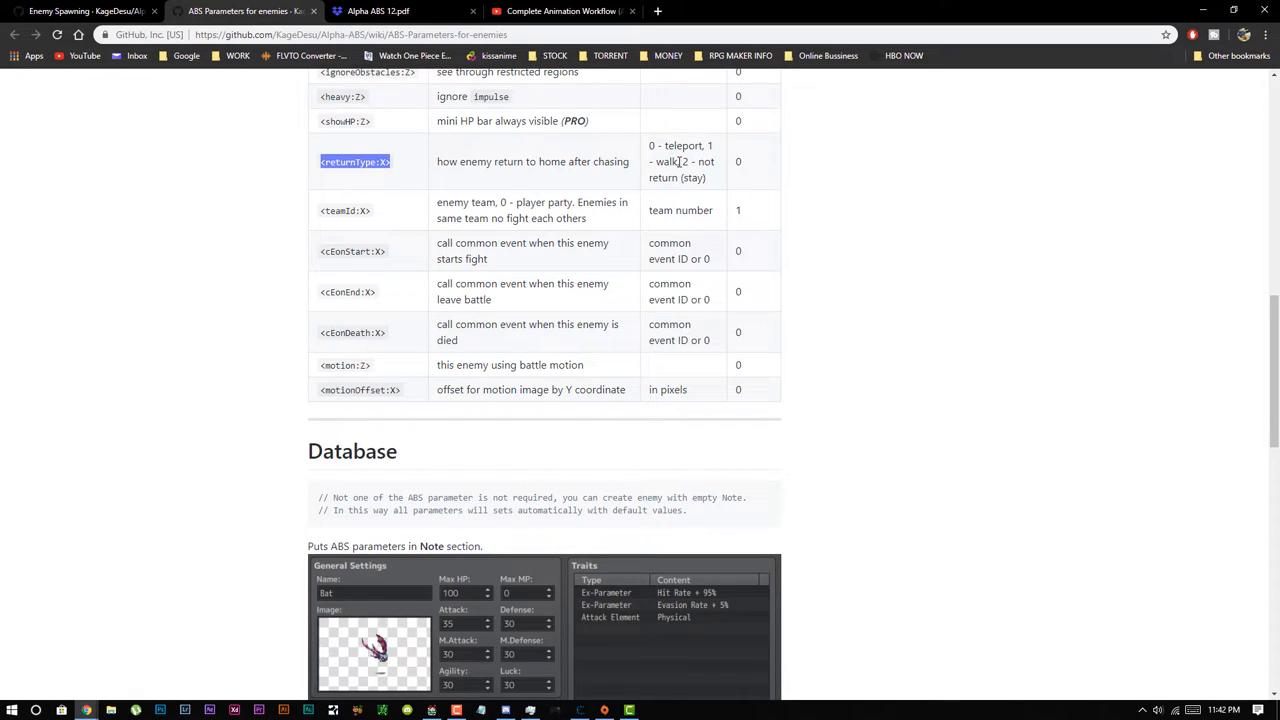
{"action": "mouse_move", "coordinate": [684, 176]}
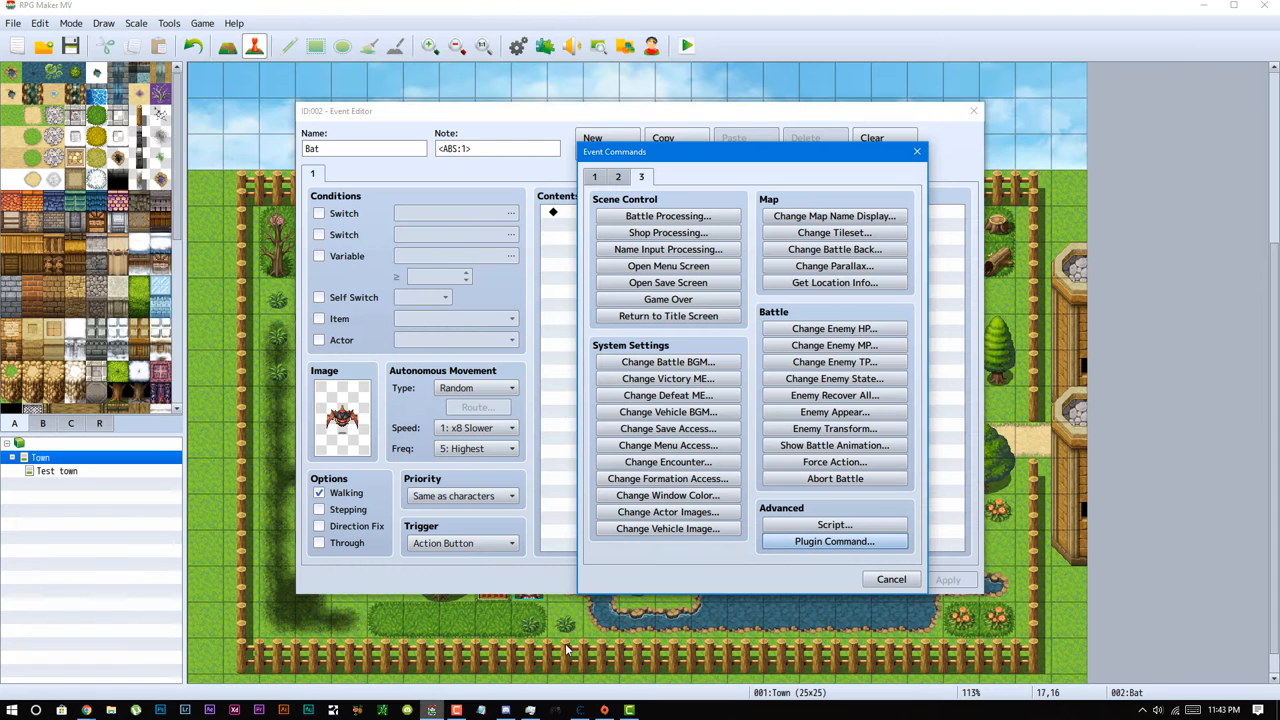
Add a comment command reading <returnType:1> to the Bat event and confirm the editor.
{"action": "left_click", "coordinate": [892, 580]}
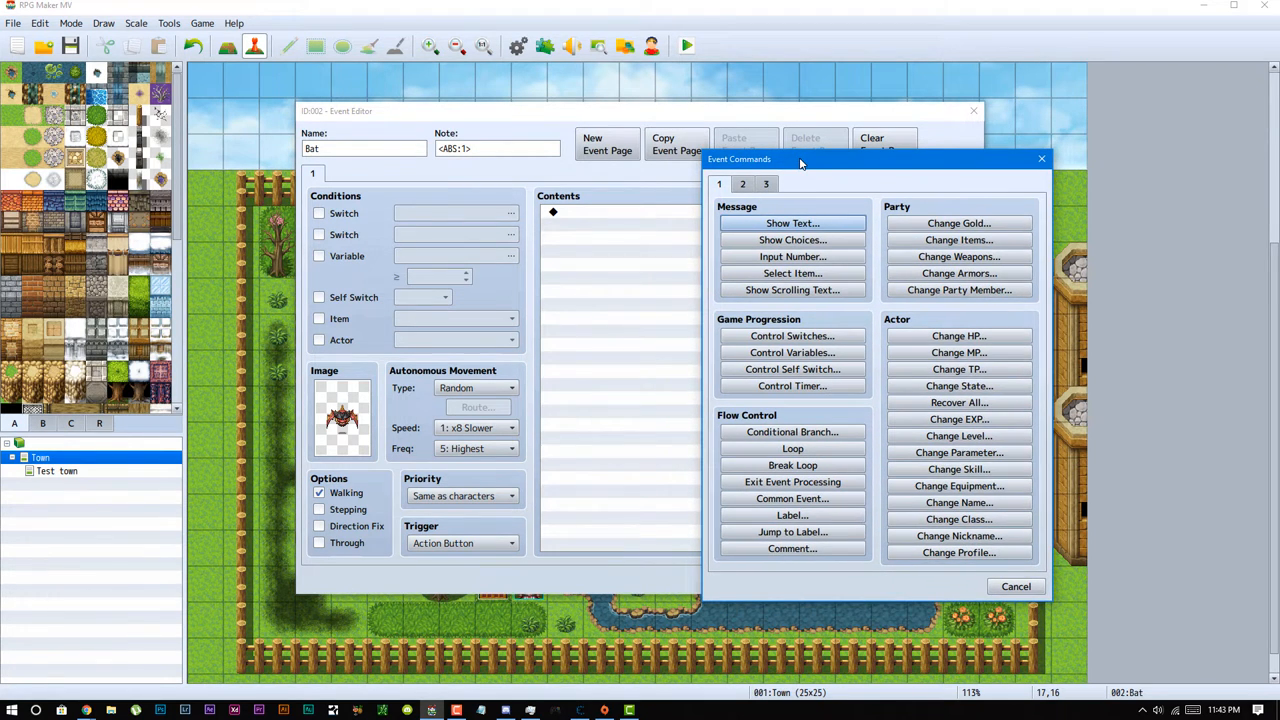
{"action": "mouse_move", "coordinate": [792, 548]}
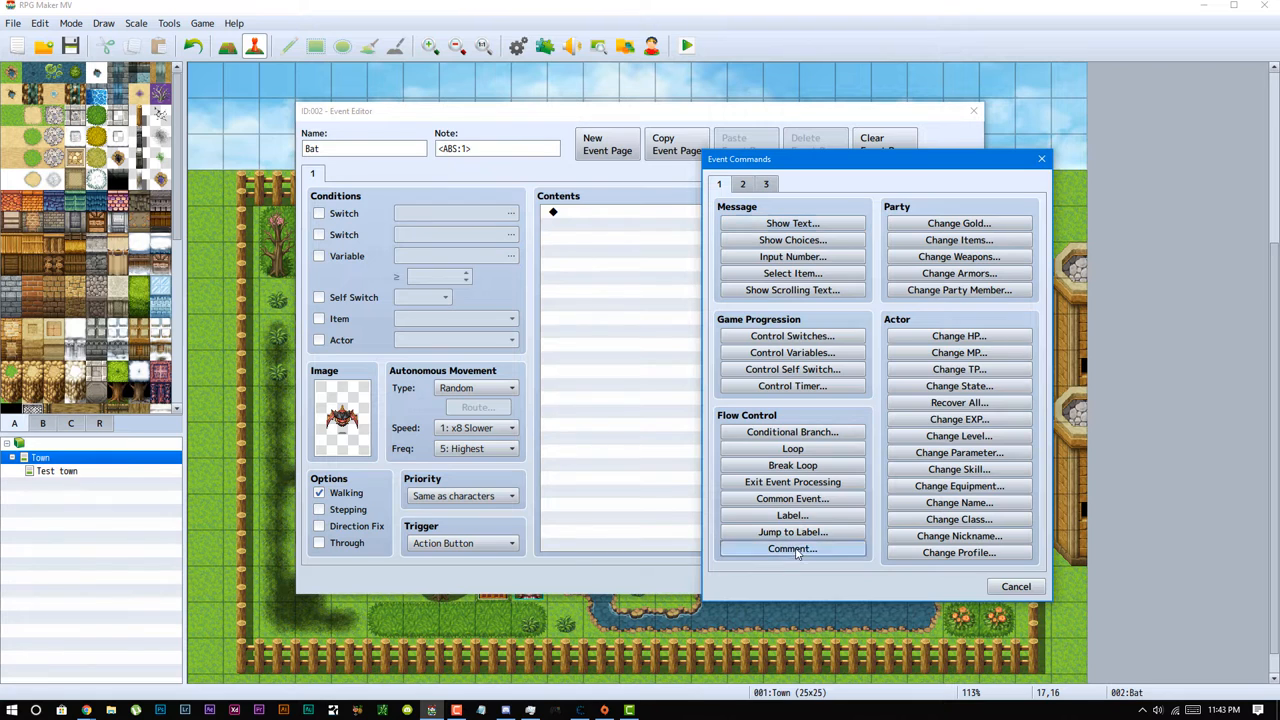
{"action": "left_click", "coordinate": [792, 548]}
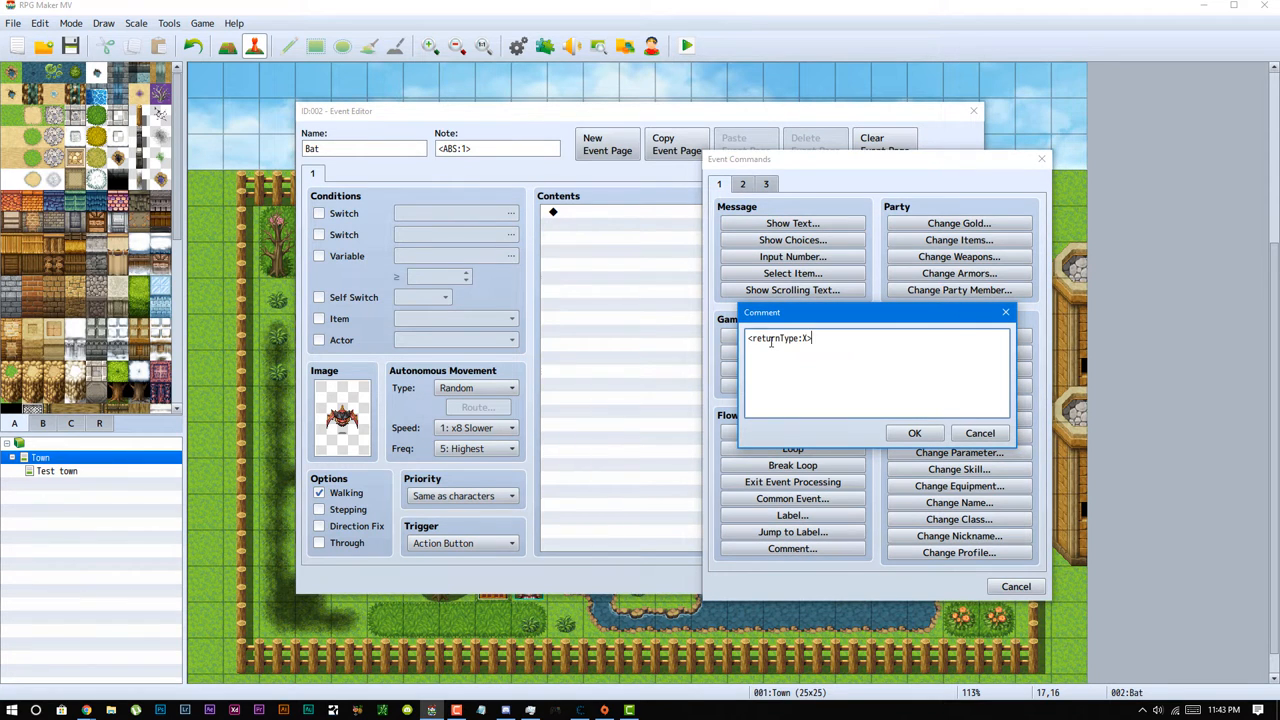
{"action": "key", "text": "Backspace"}
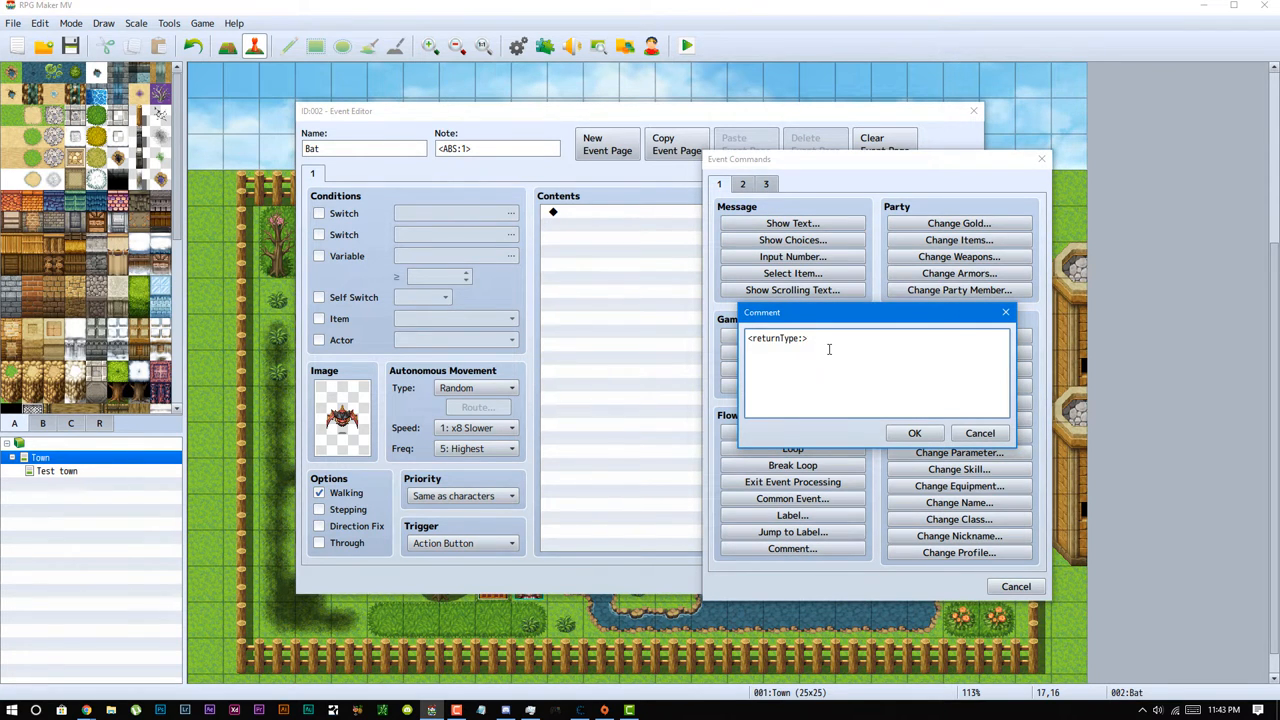
{"action": "type", "text": "1"}
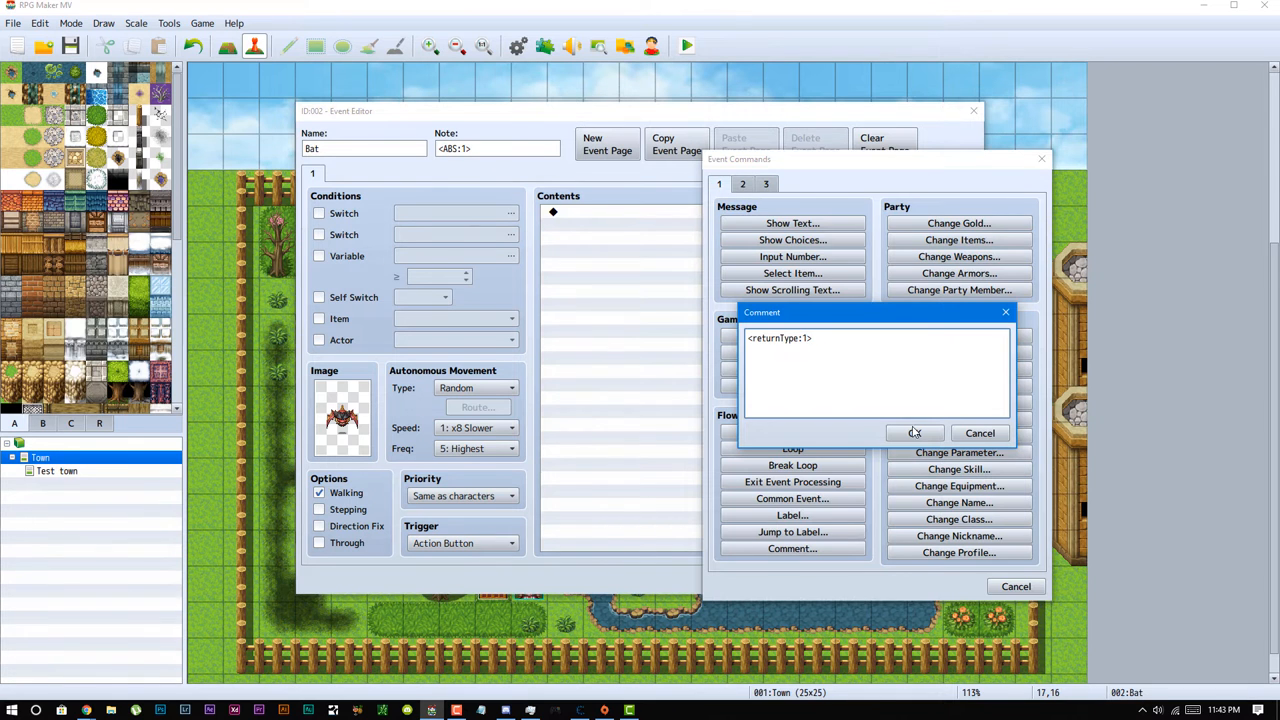
{"action": "left_click", "coordinate": [914, 432]}
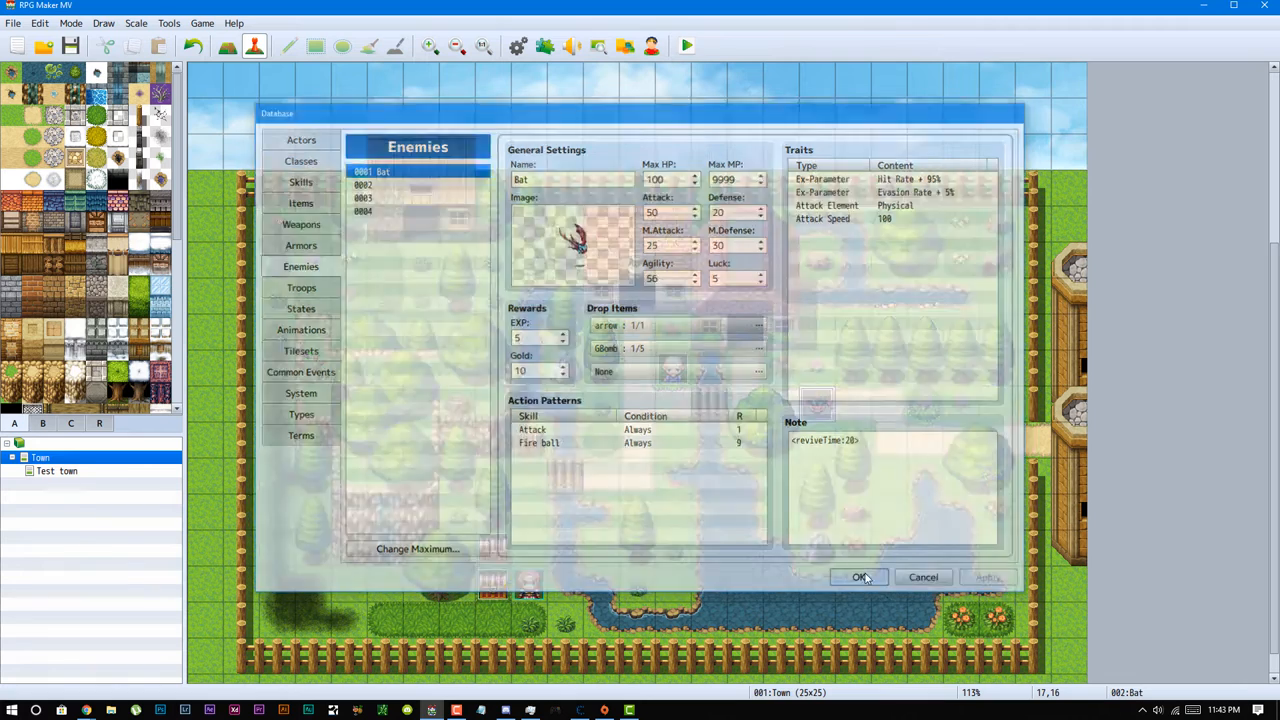
{"action": "left_click", "coordinate": [860, 576]}
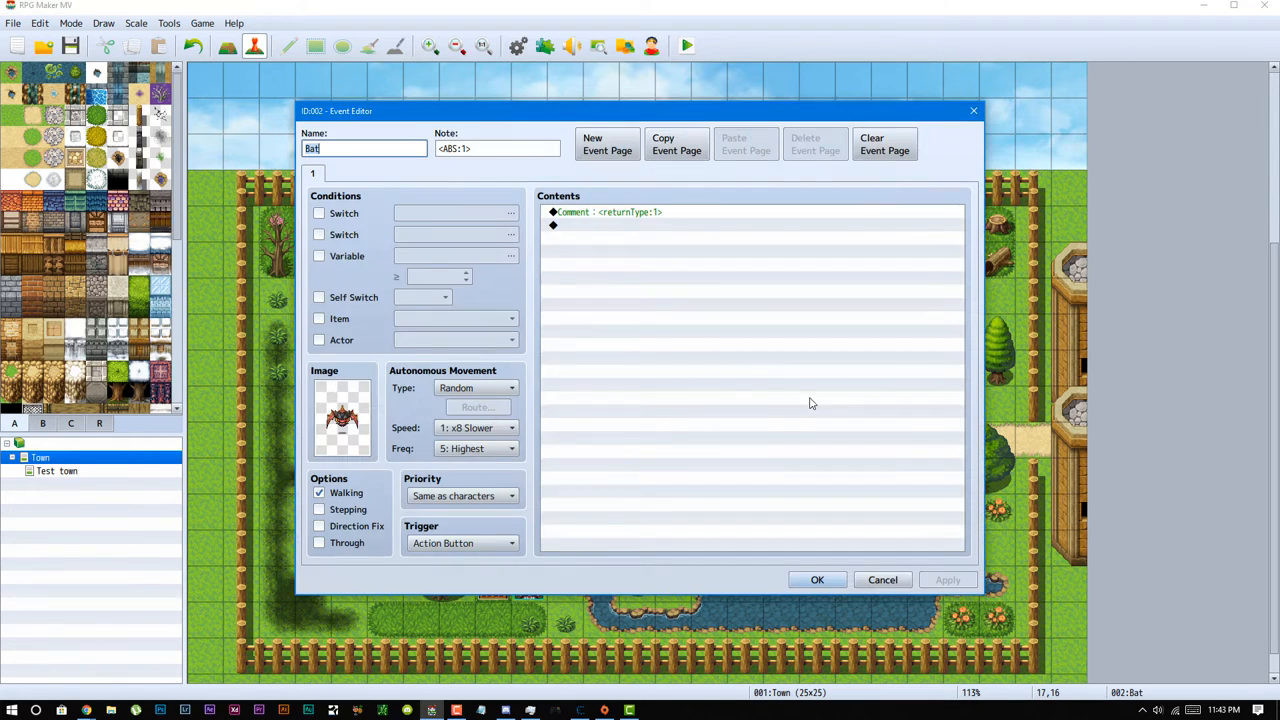
{"action": "left_click", "coordinate": [610, 224]}
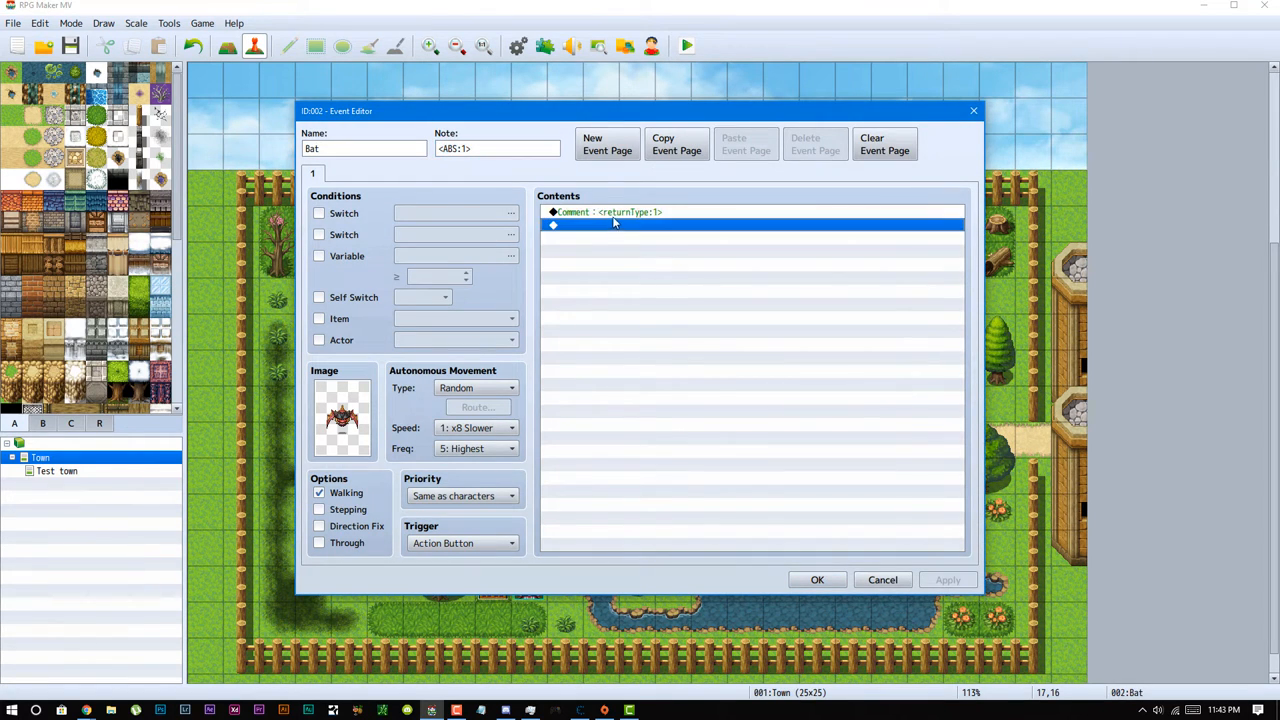
{"action": "mouse_move", "coordinate": [818, 648]}
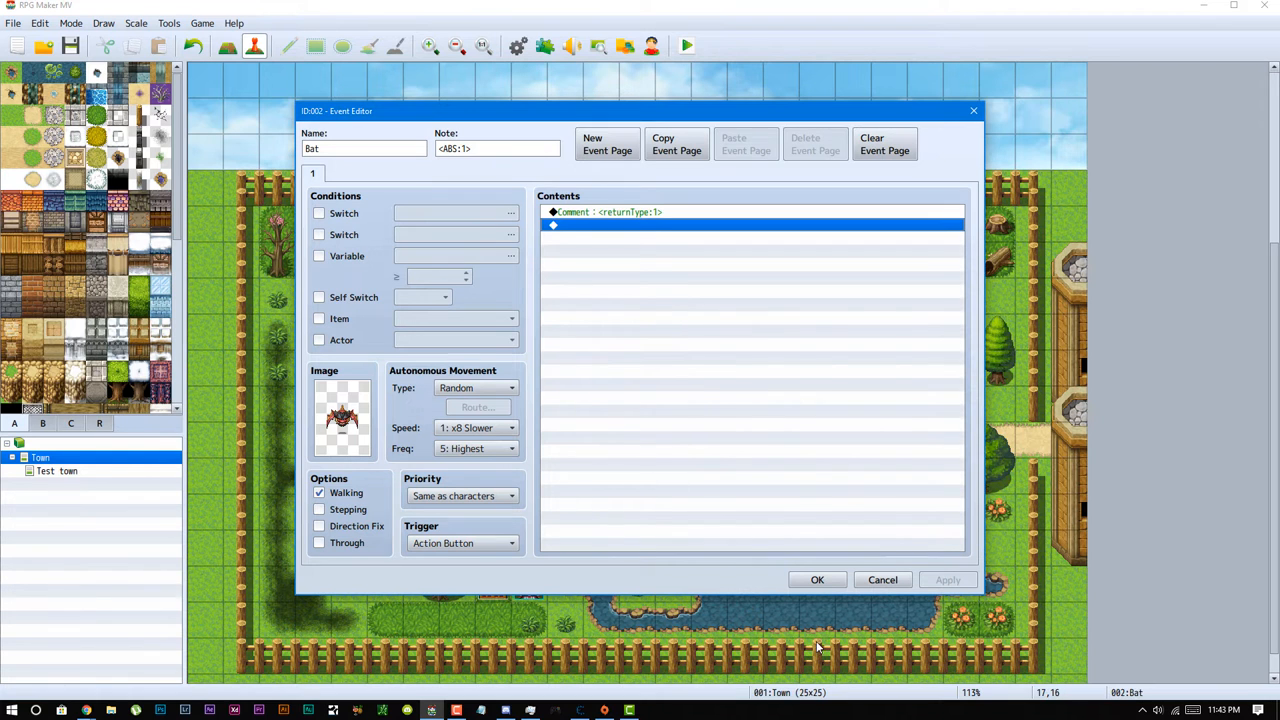
{"action": "mouse_move", "coordinate": [884, 590]}
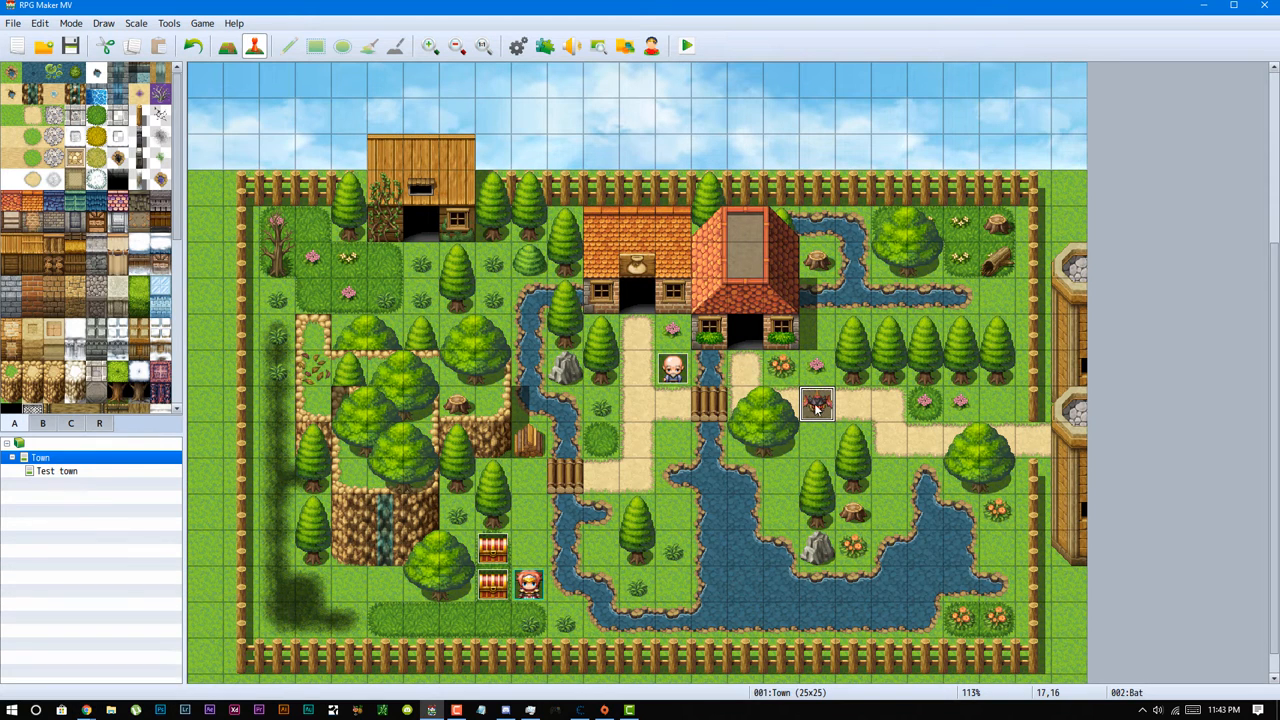
Reopen the Bat event and add a second page conditioned on self switch B.
{"action": "double_click", "coordinate": [816, 404]}
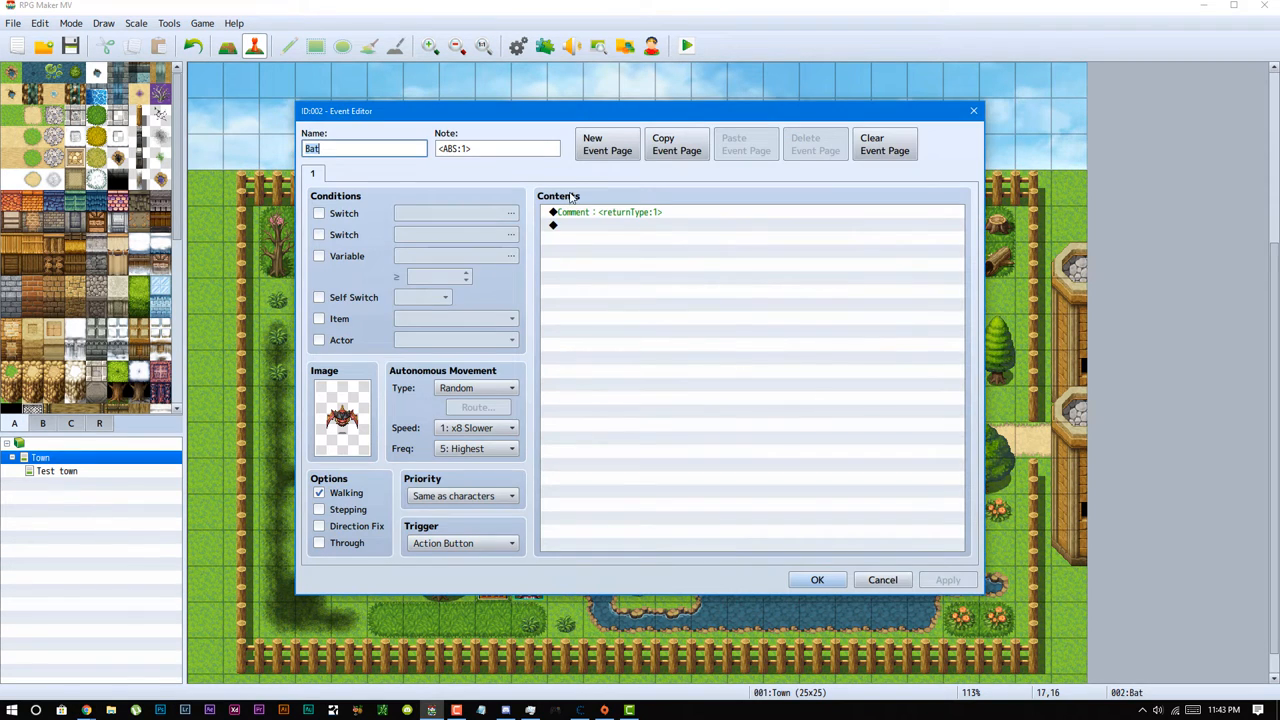
{"action": "mouse_move", "coordinate": [348, 136]}
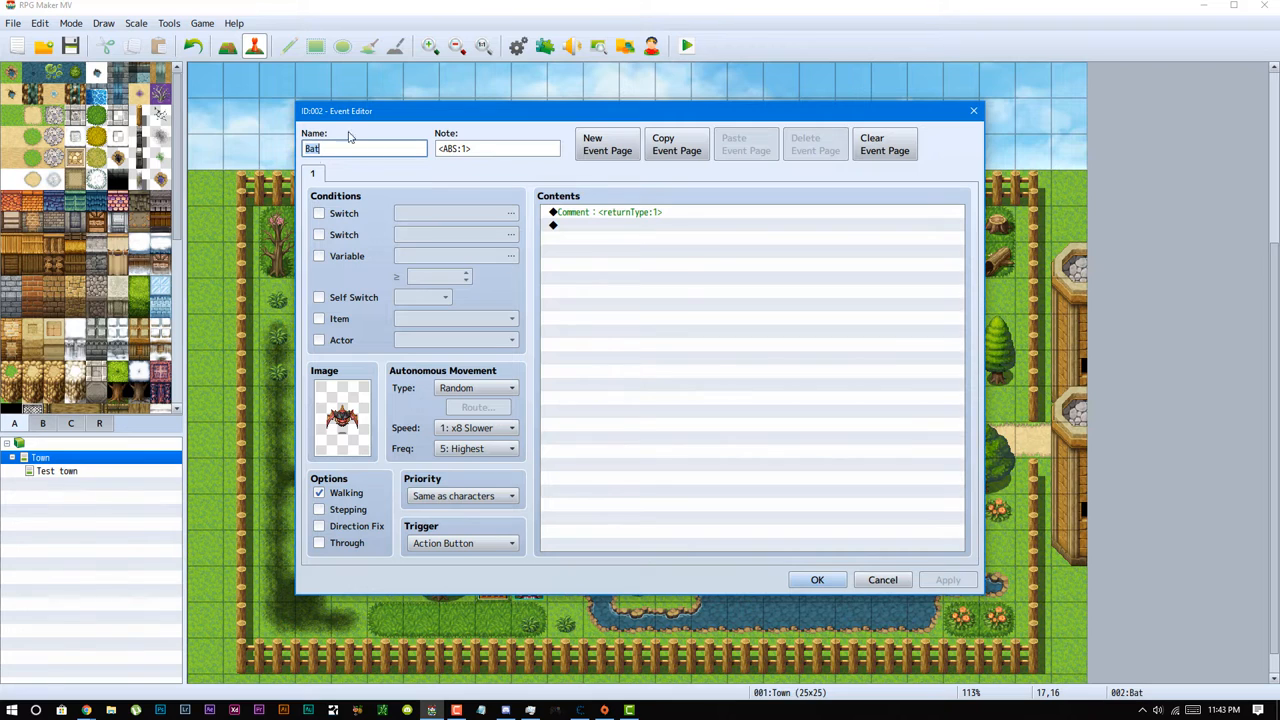
{"action": "mouse_move", "coordinate": [562, 168]}
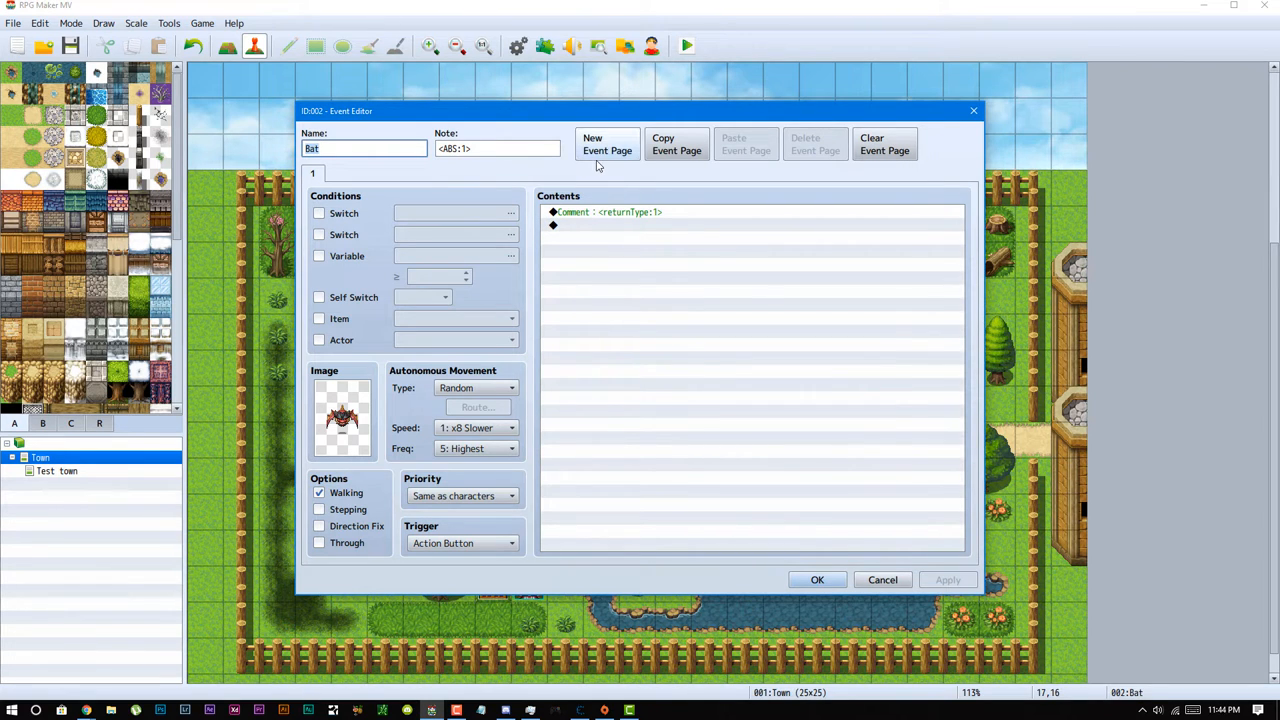
{"action": "mouse_move", "coordinate": [610, 150]}
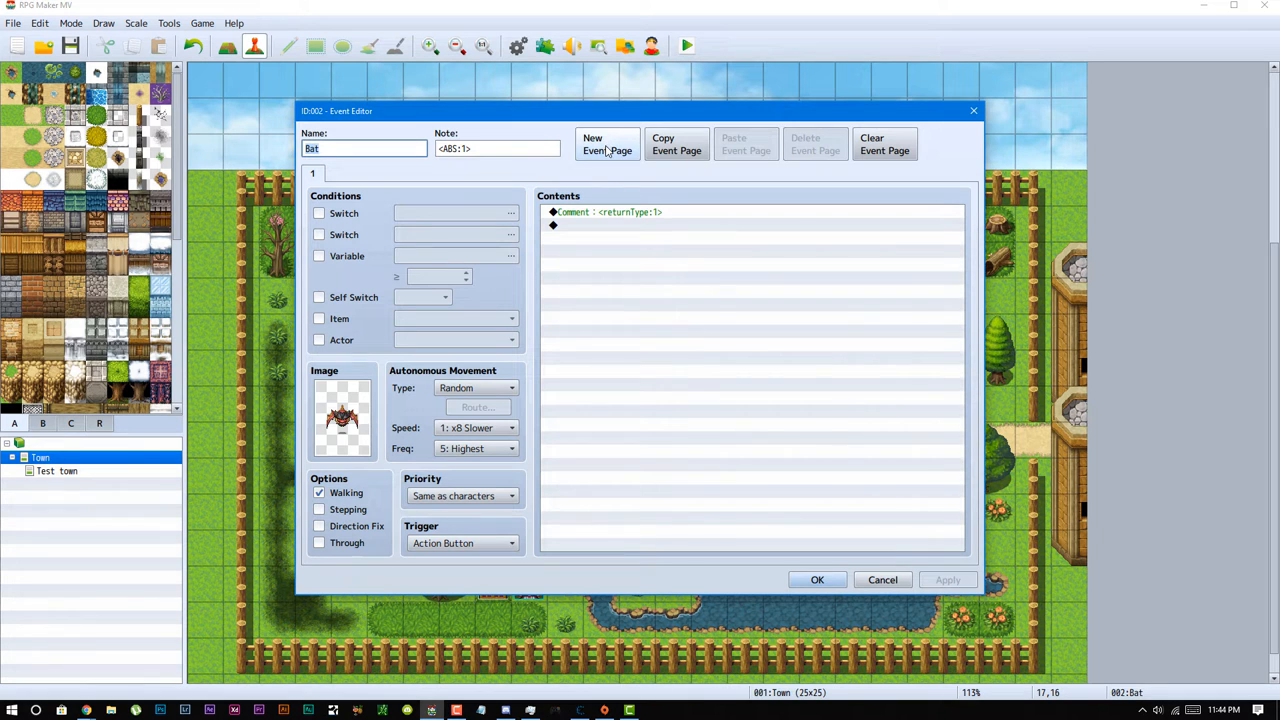
{"action": "left_click", "coordinate": [606, 144]}
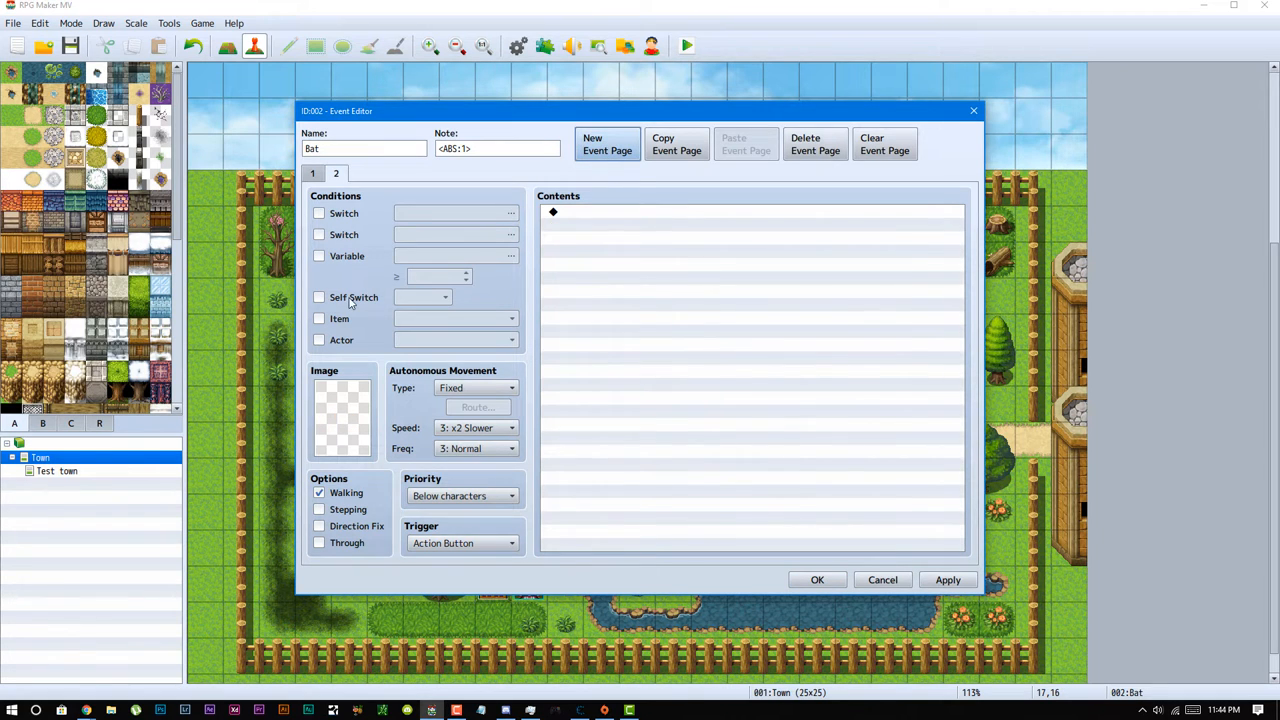
{"action": "left_click", "coordinate": [320, 296]}
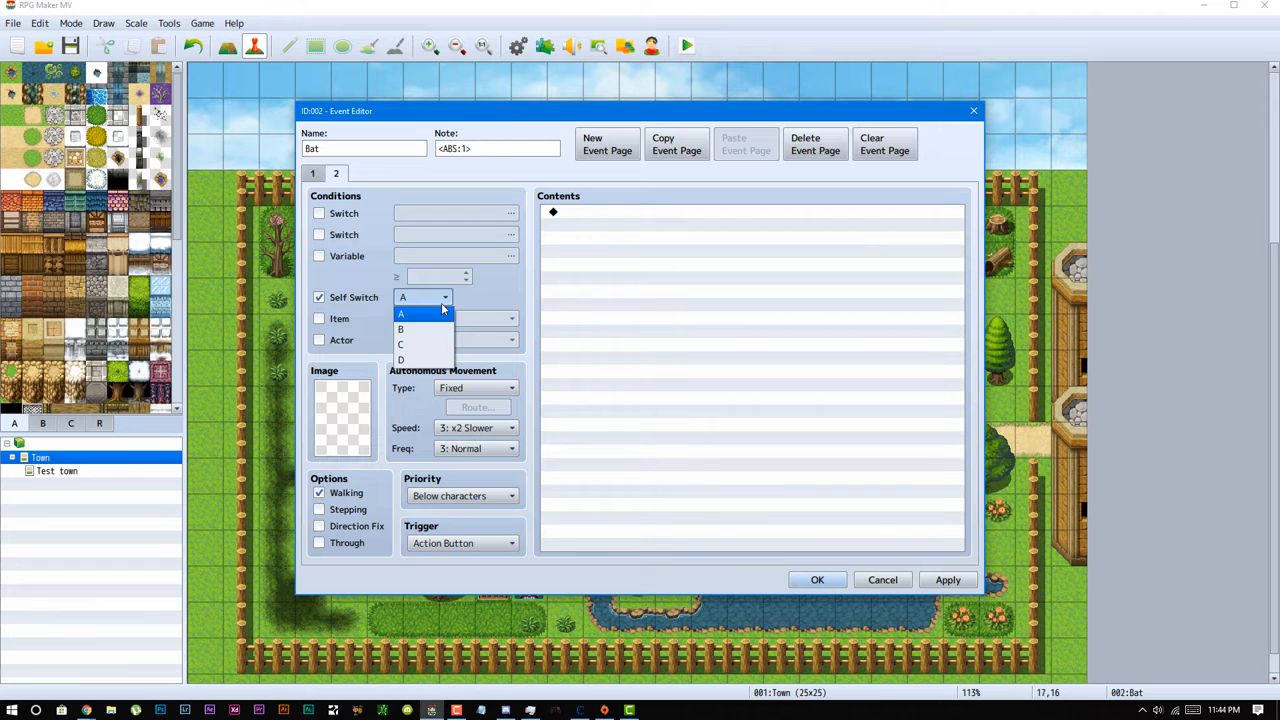
{"action": "left_click", "coordinate": [400, 328]}
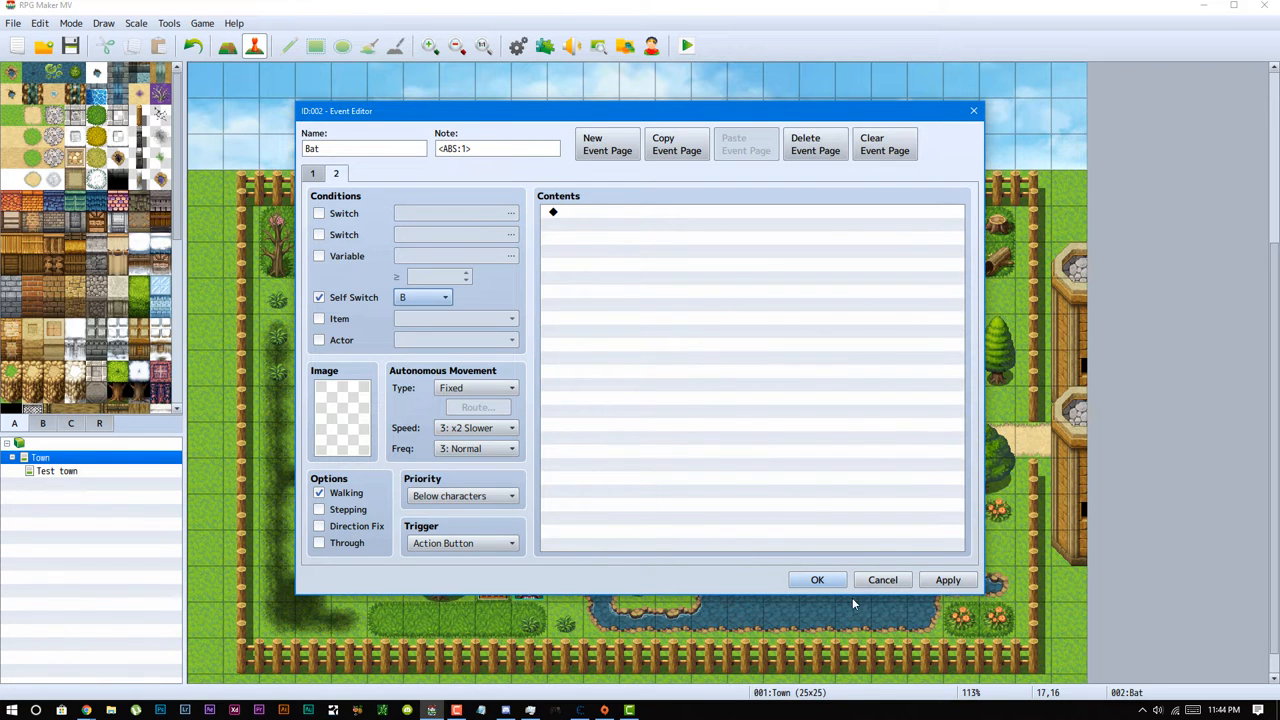
Check the Alpha_ABS plugin settings for the available self switch letters.
{"action": "left_click", "coordinate": [816, 580]}
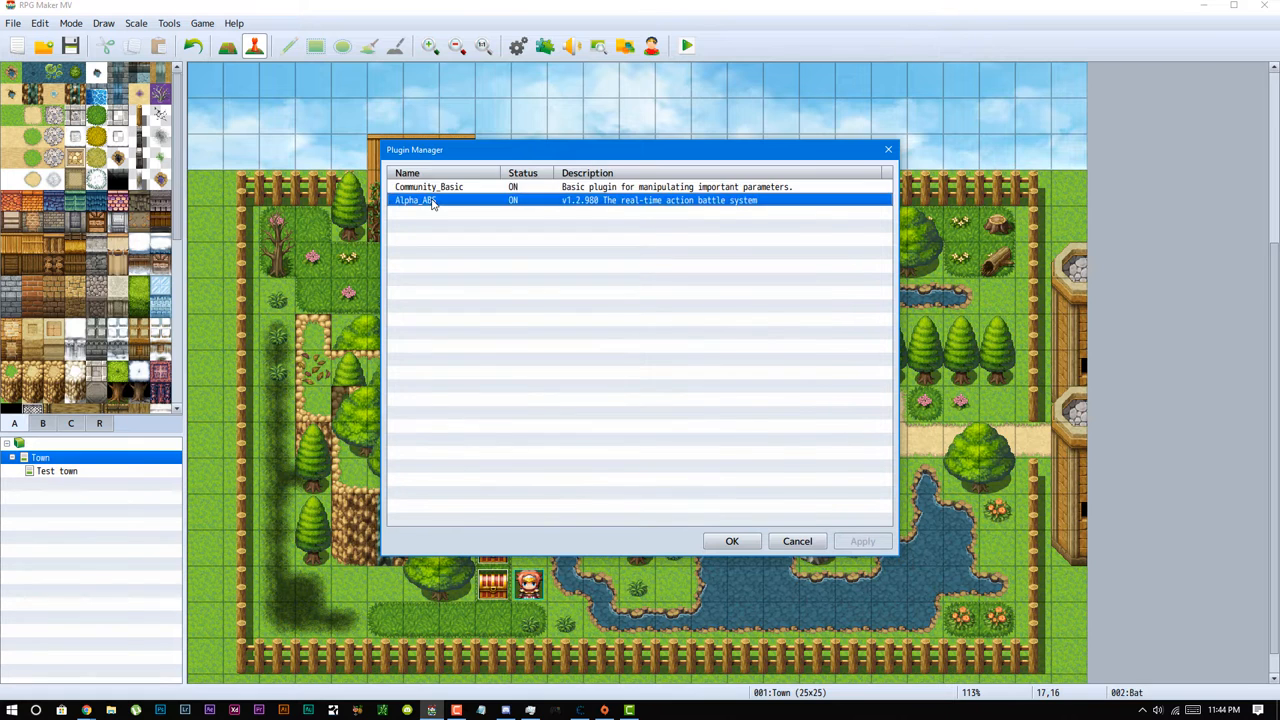
{"action": "double_click", "coordinate": [430, 200]}
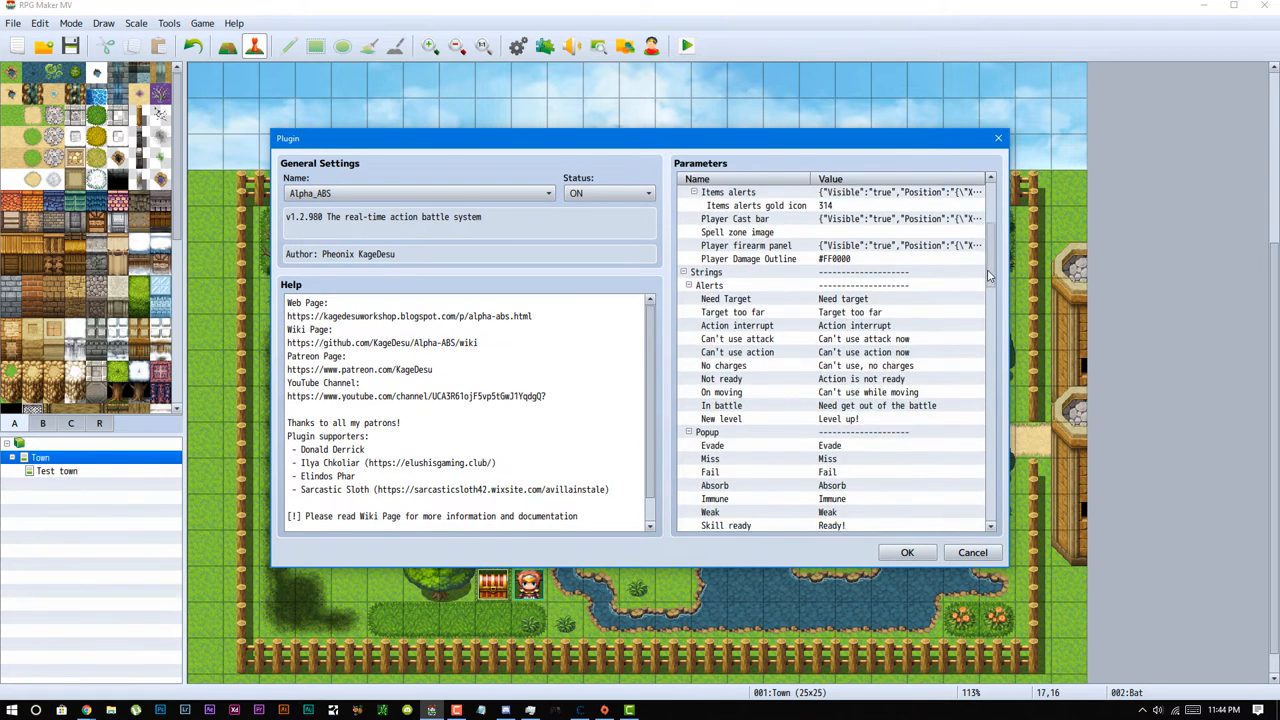
{"action": "left_click", "coordinate": [444, 296]}
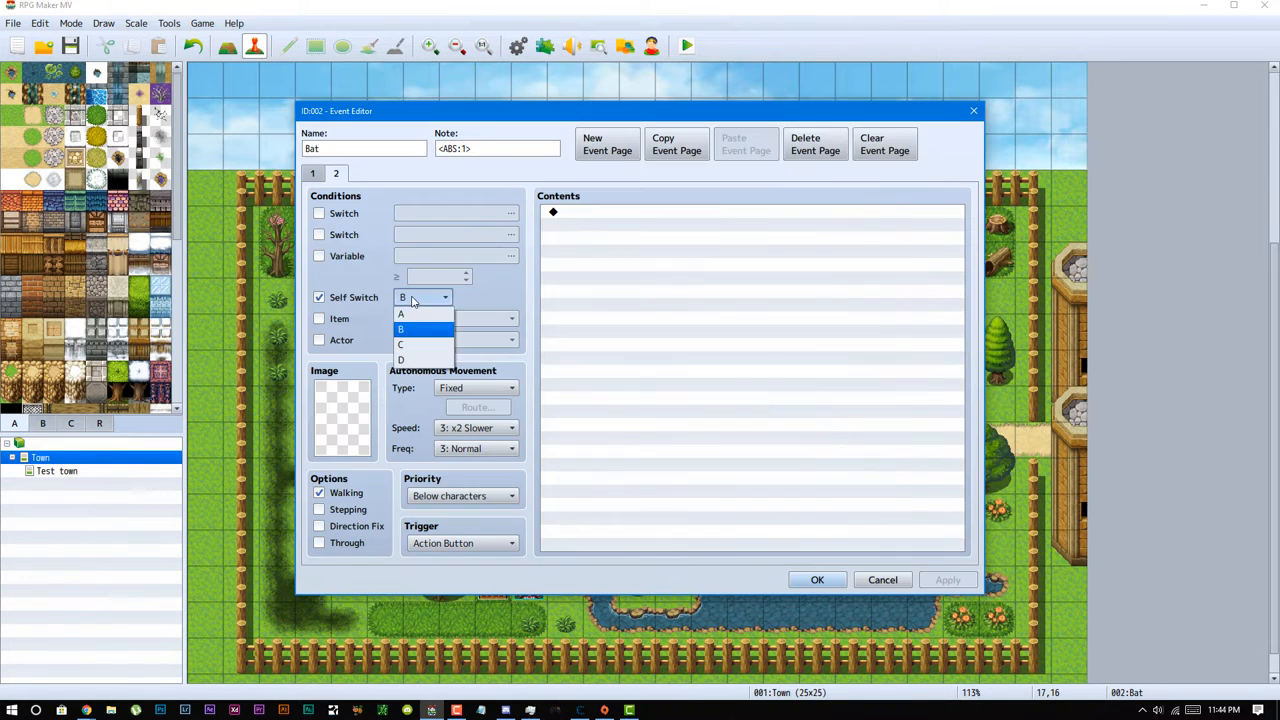
Condition the second page on self switch D and give it the bat sprite from the Damage3 sheet.
{"action": "left_click", "coordinate": [400, 360]}
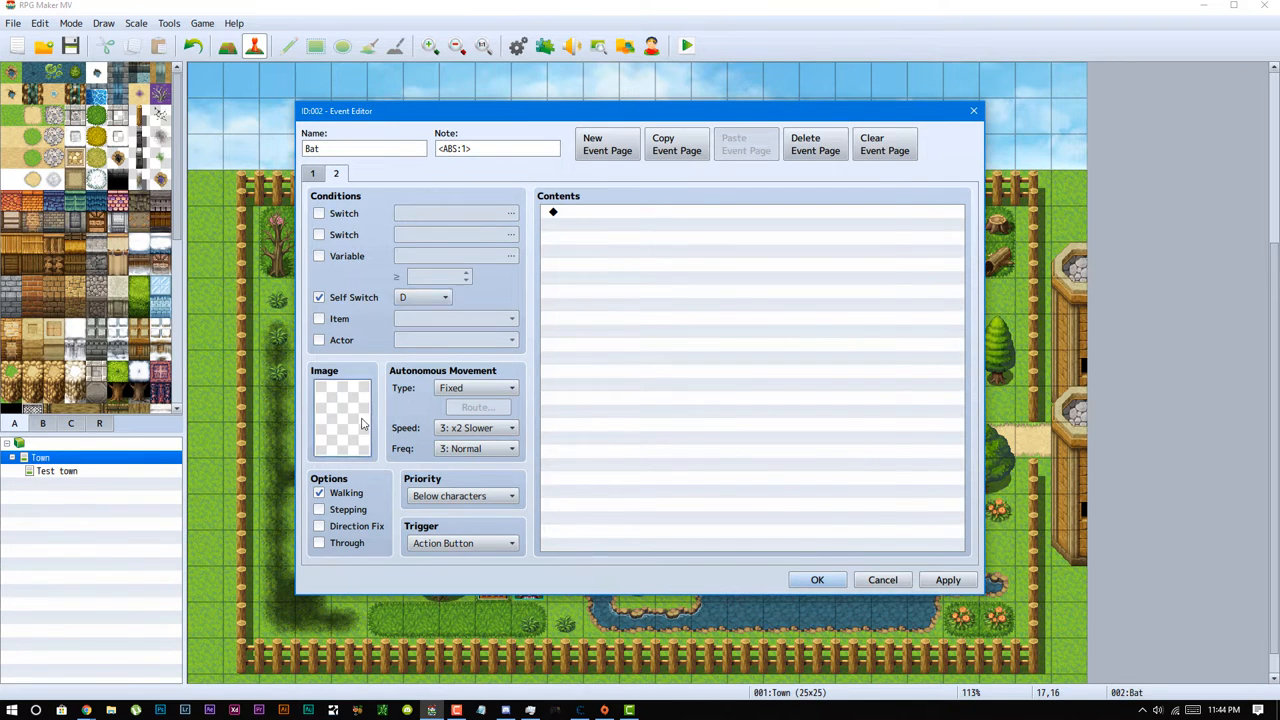
{"action": "left_click", "coordinate": [342, 414]}
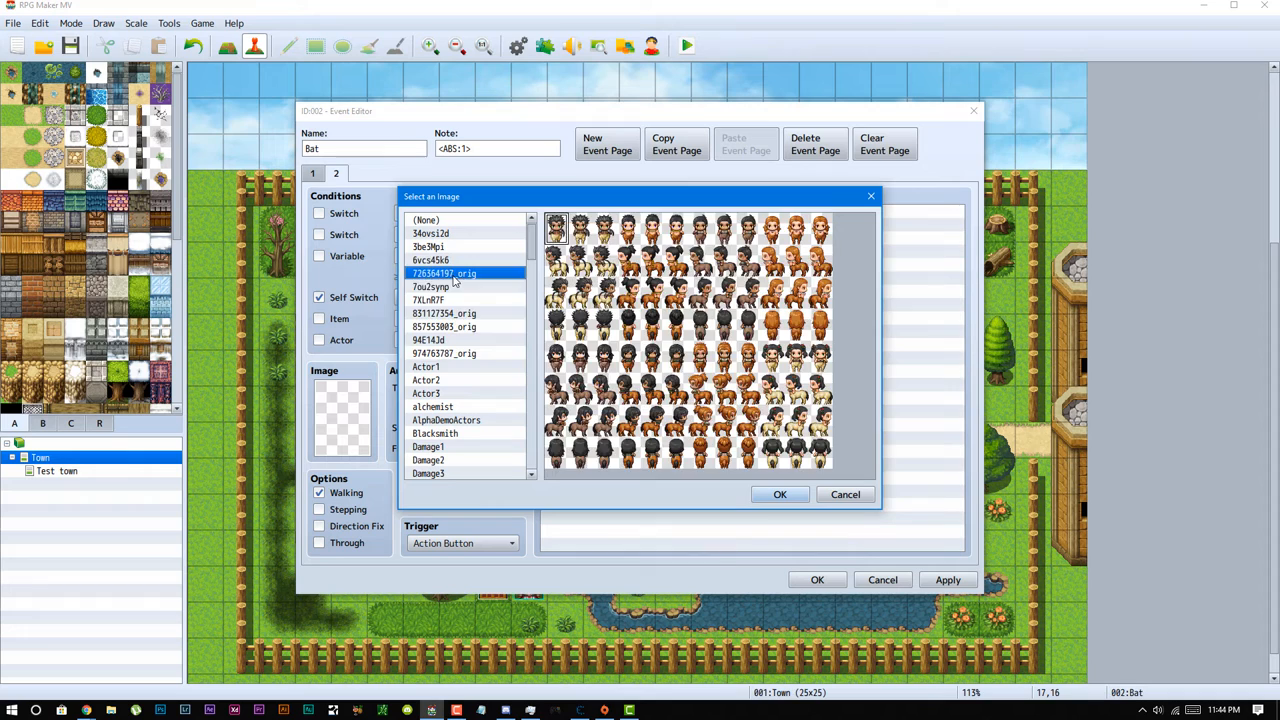
{"action": "left_click", "coordinate": [432, 472]}
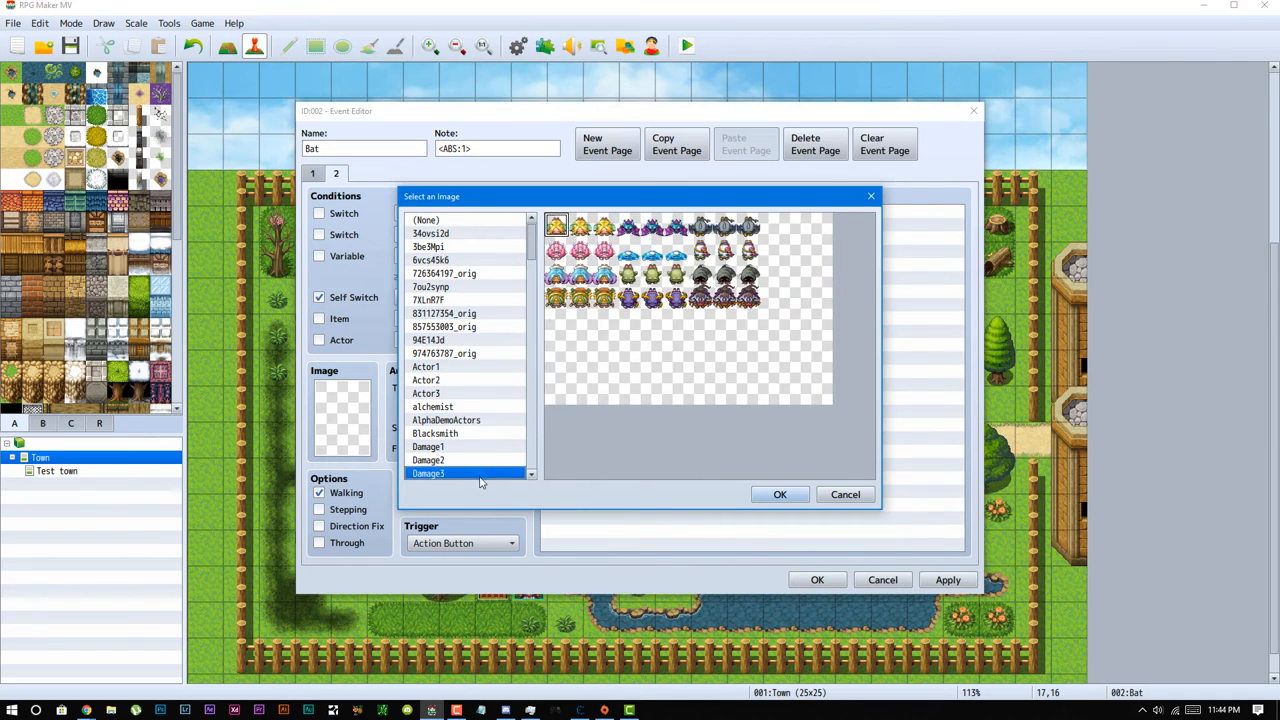
{"action": "left_click", "coordinate": [780, 494]}
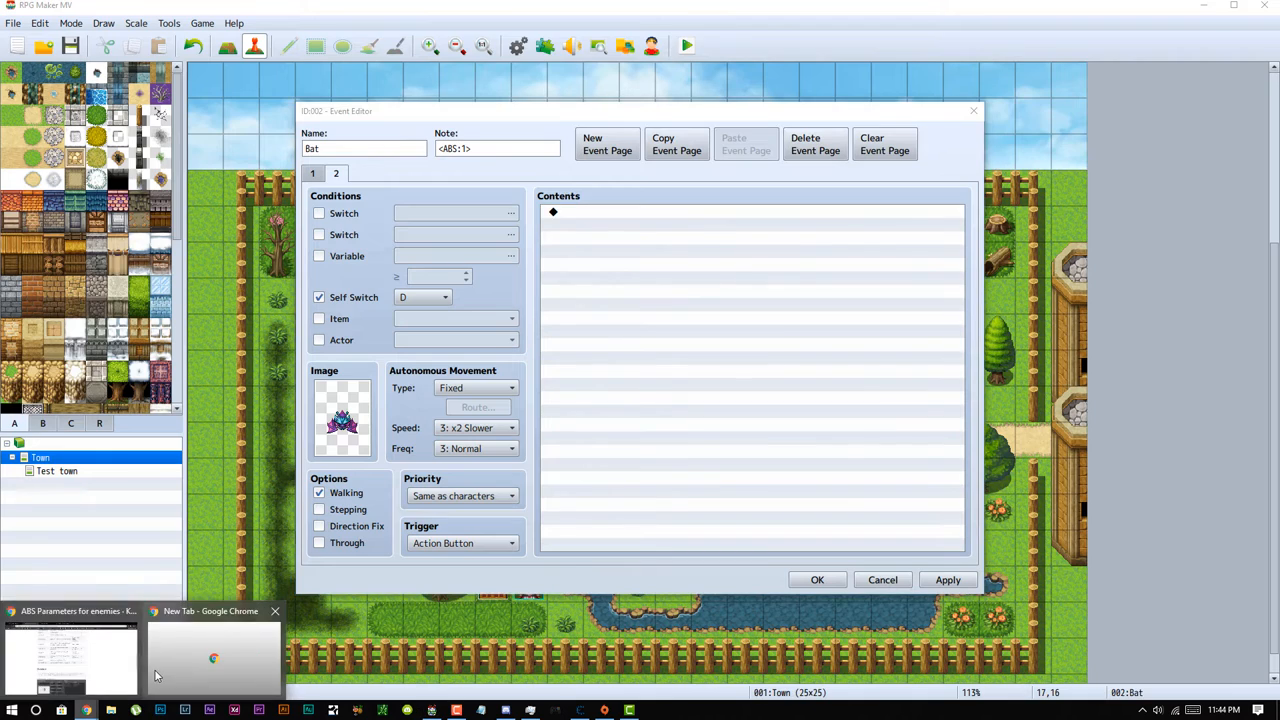
{"action": "left_click", "coordinate": [208, 660]}
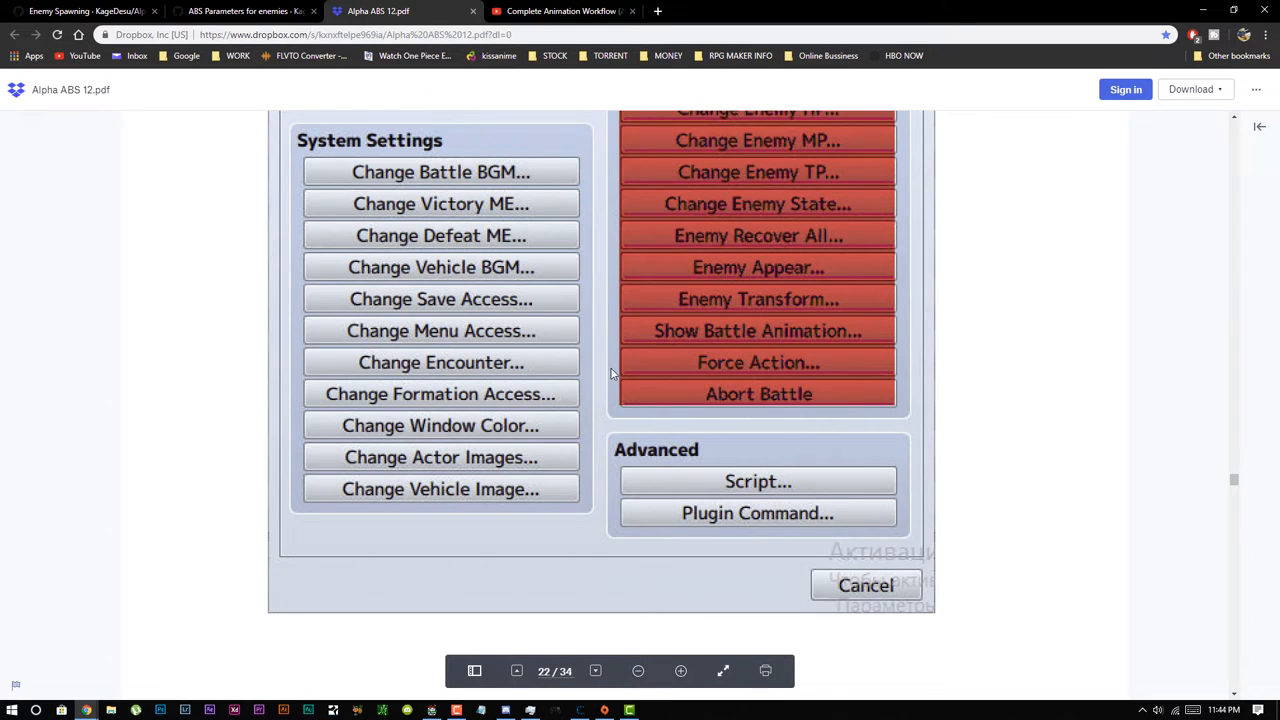
Scroll the Alpha ABS PDF guide to the loot plugin command section.
{"action": "scroll", "scroll_direction": "down", "scroll_amount": 3}
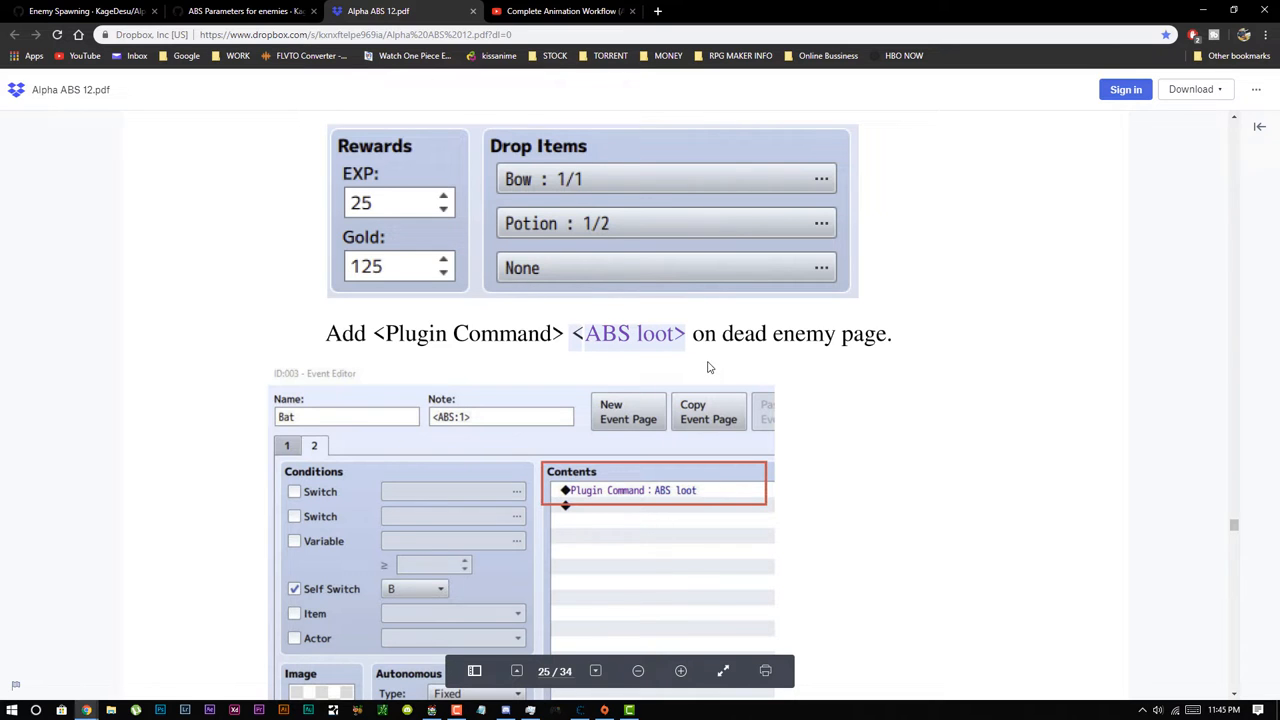
{"action": "mouse_move", "coordinate": [336, 704]}
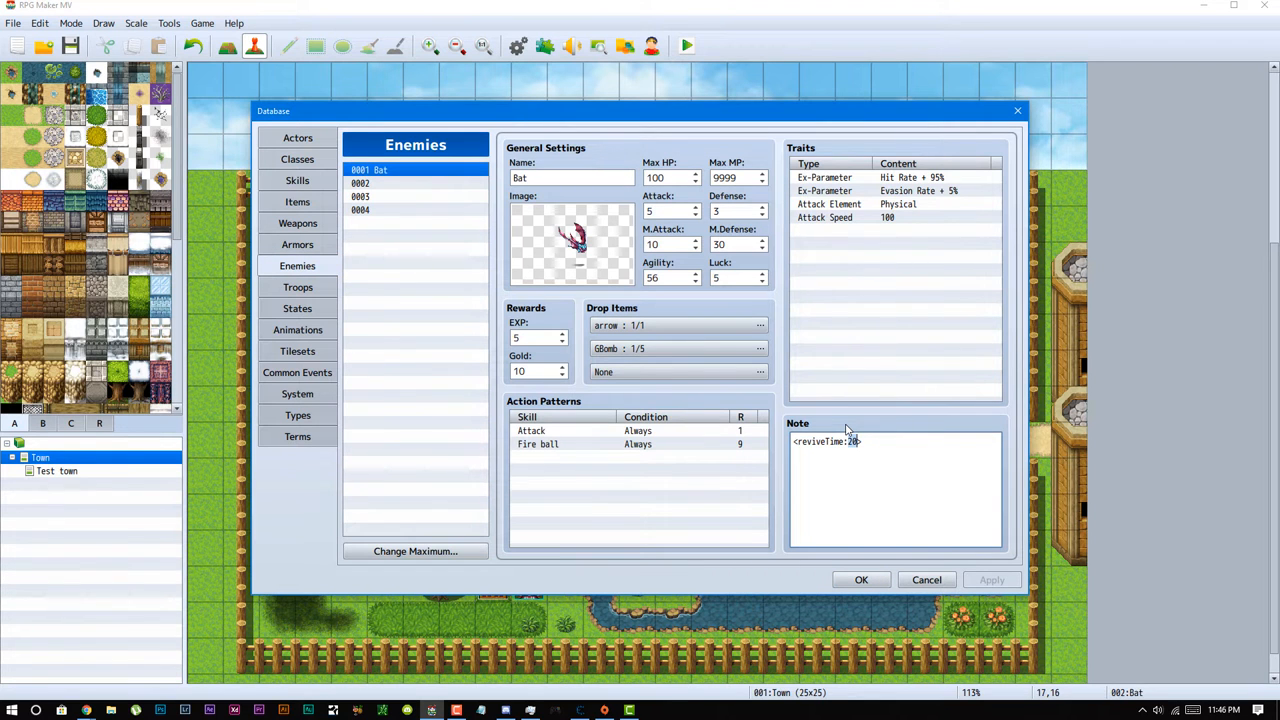
Close the database, check the Bat event, then run a playtest from Town and close it.
{"action": "left_click", "coordinate": [860, 580]}
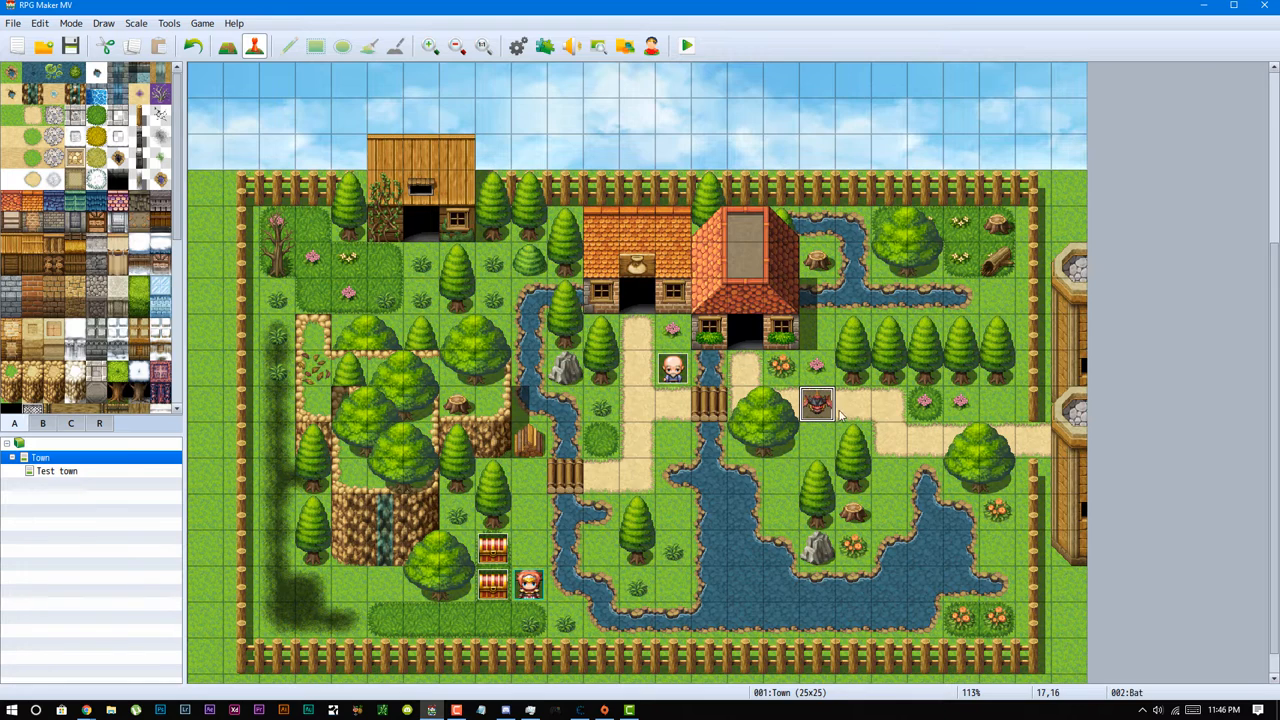
{"action": "double_click", "coordinate": [816, 404]}
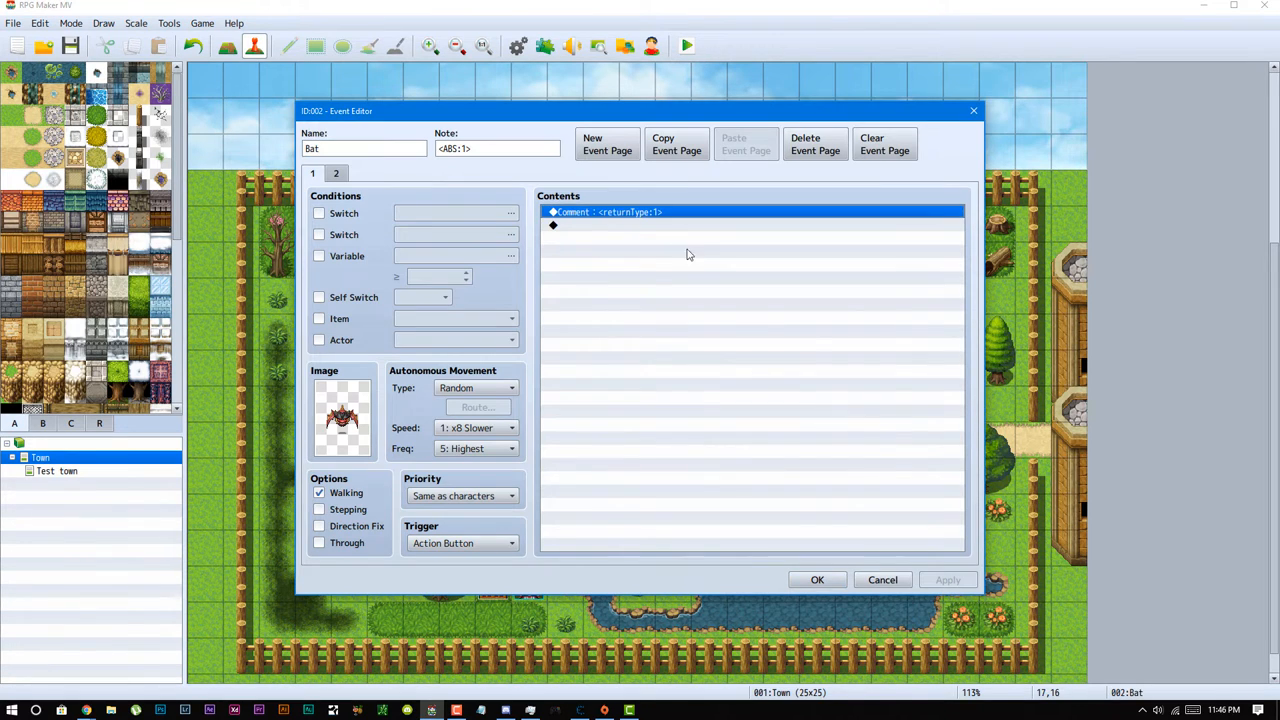
{"action": "left_click", "coordinate": [816, 580]}
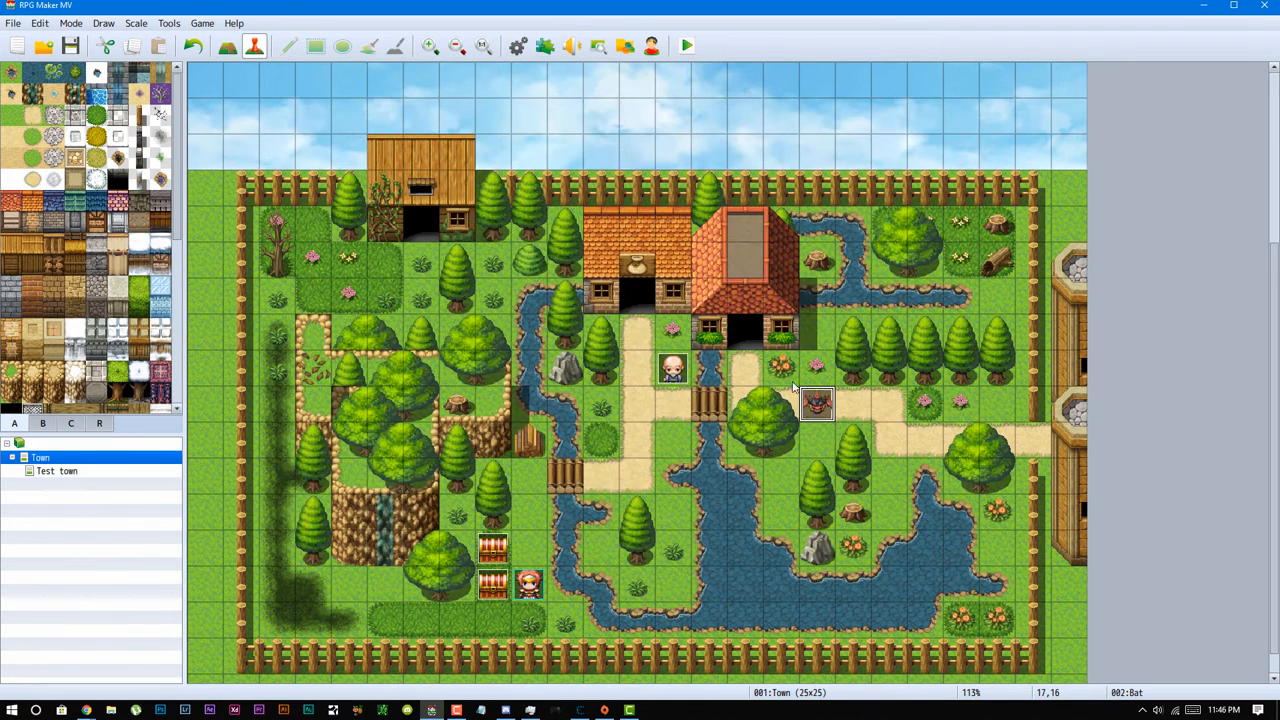
{"action": "double_click", "coordinate": [816, 404]}
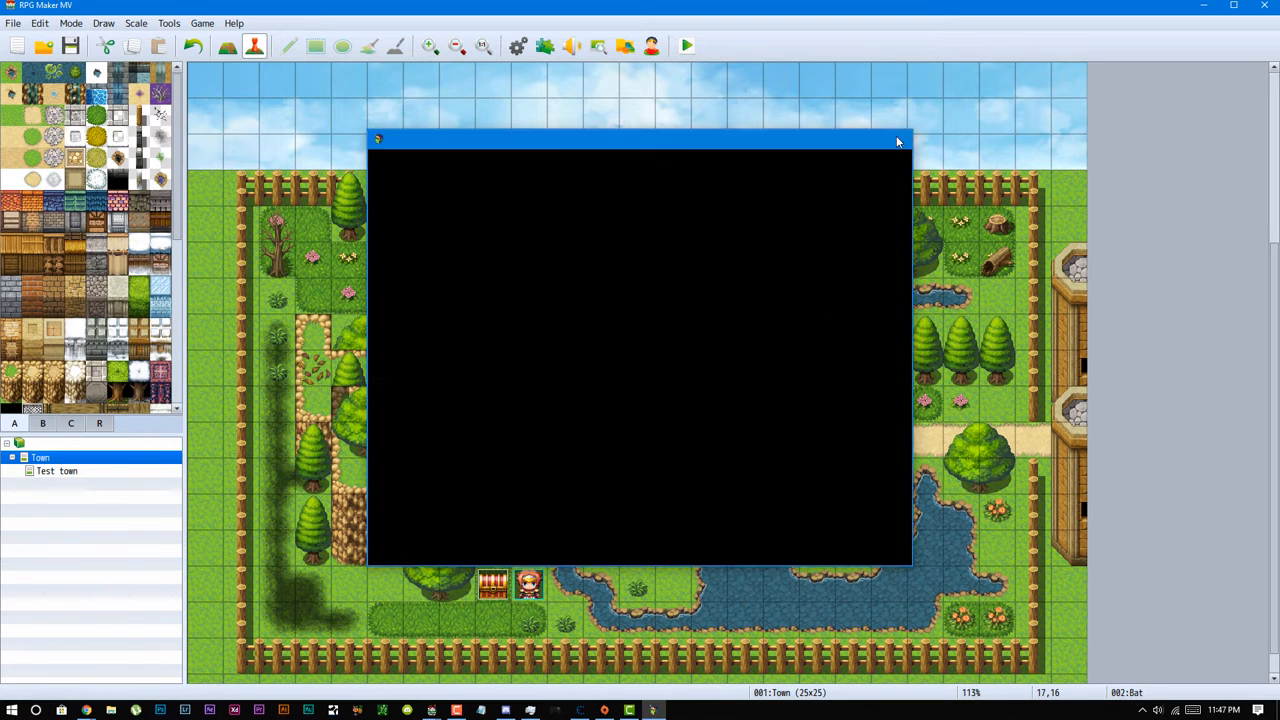
{"action": "left_click", "coordinate": [896, 140]}
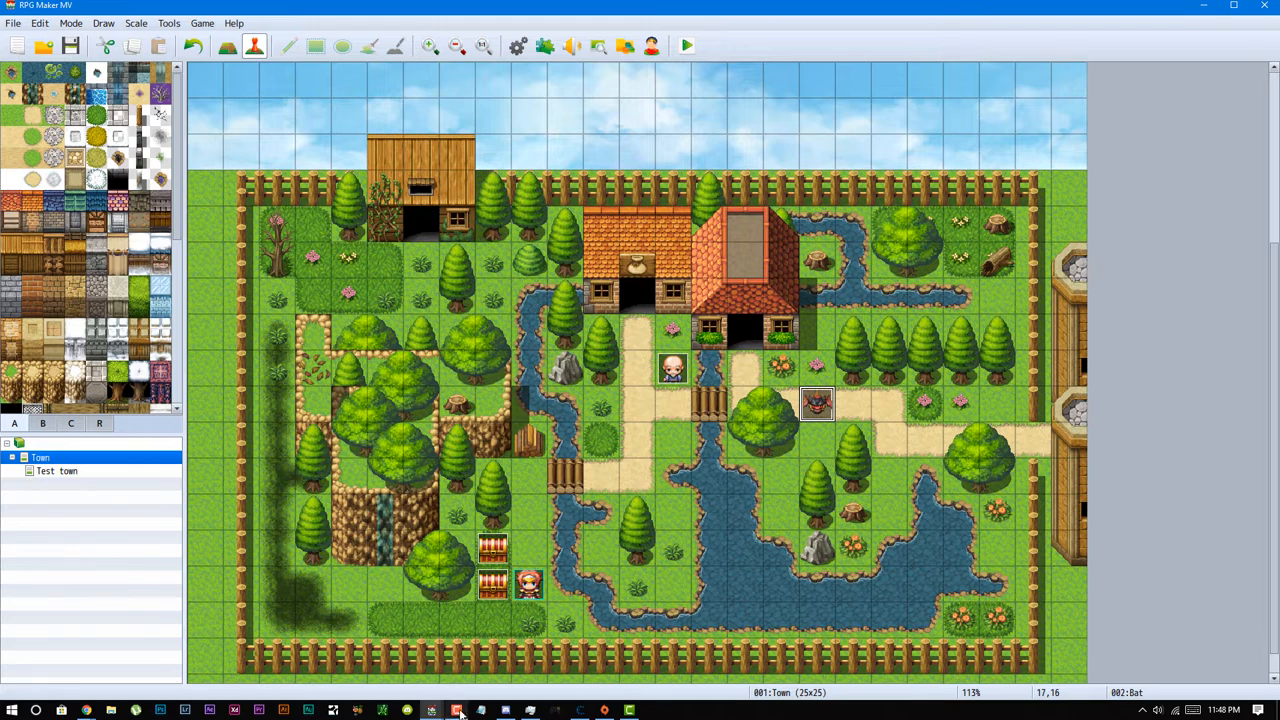
Open the Test town map and place the Bat event at tile 1,1.
{"action": "left_click", "coordinate": [56, 472]}
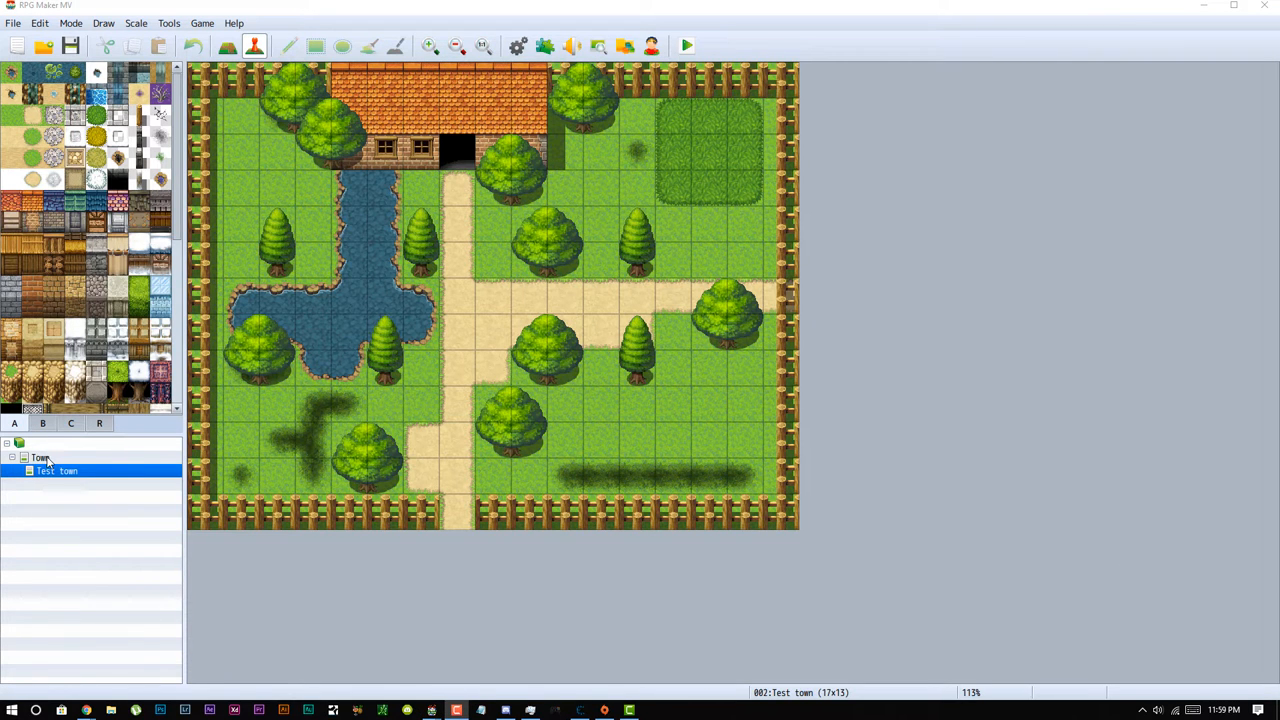
{"action": "mouse_move", "coordinate": [318, 168]}
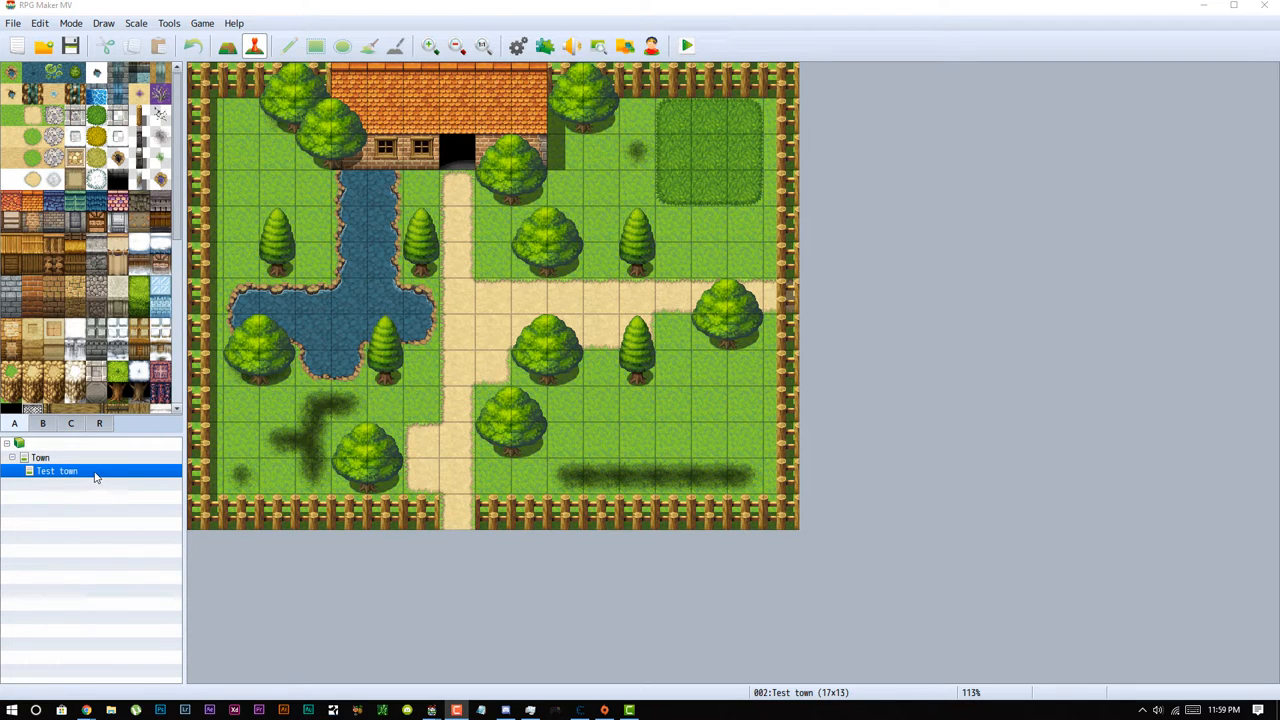
{"action": "mouse_move", "coordinate": [96, 476]}
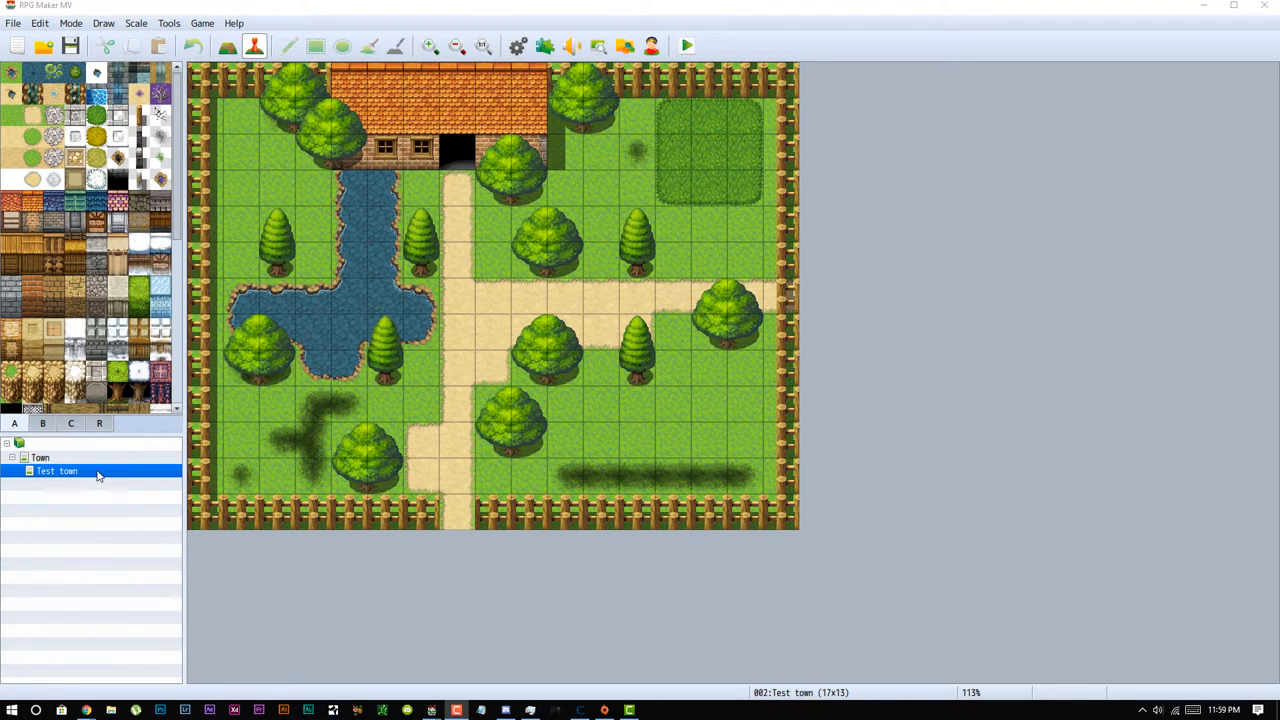
{"action": "mouse_move", "coordinate": [6, 588]}
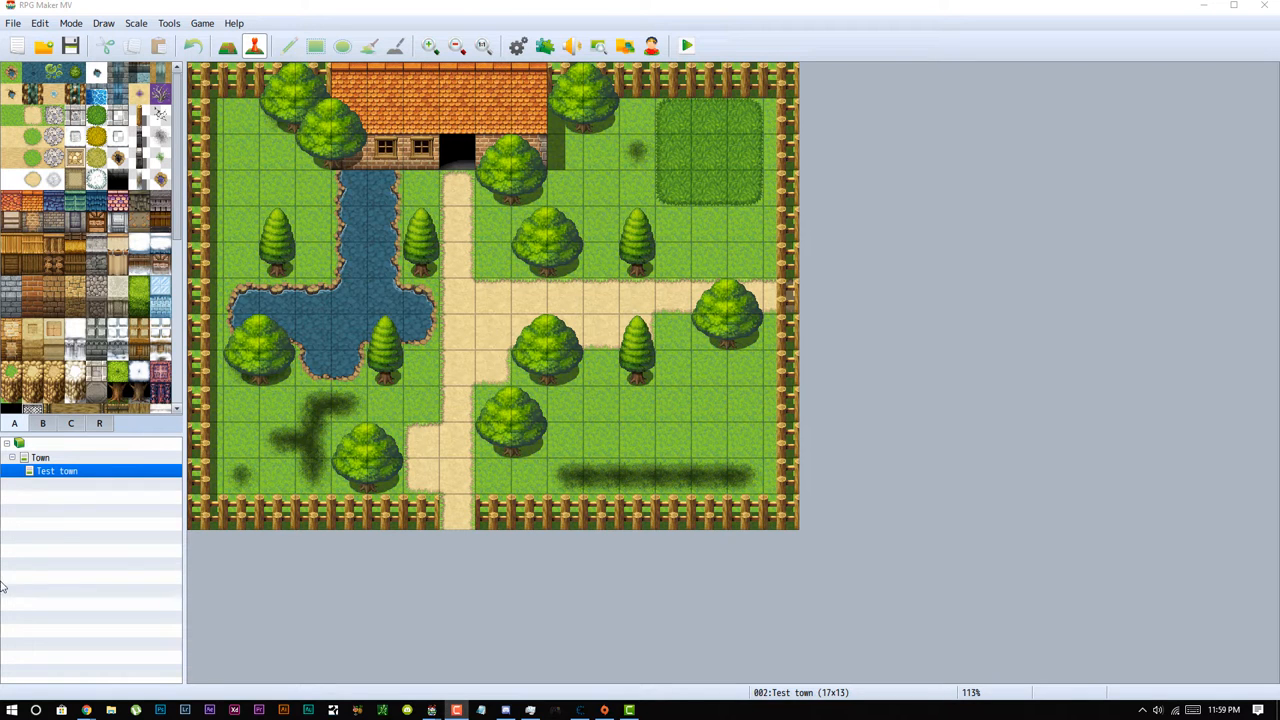
{"action": "left_click", "coordinate": [36, 454]}
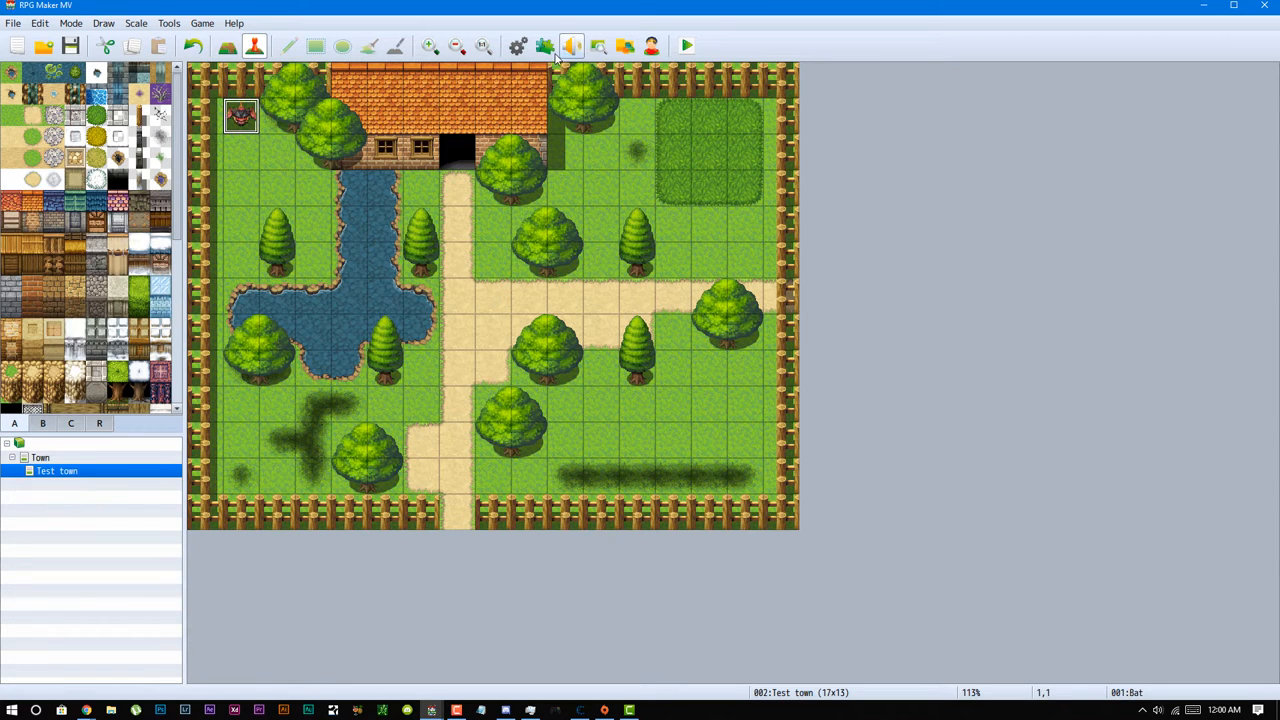
Review the Alpha_ABS plugin parameters in the Plugin Manager and apply them.
{"action": "left_click", "coordinate": [544, 44]}
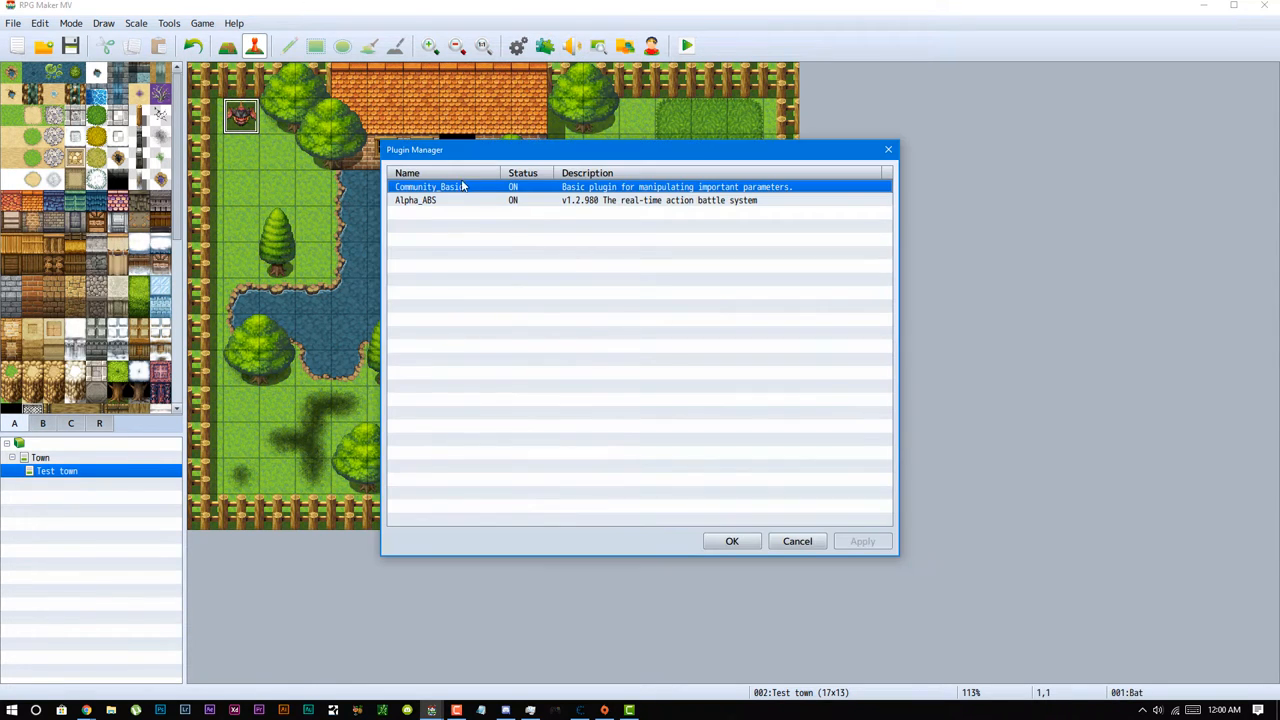
{"action": "double_click", "coordinate": [416, 200]}
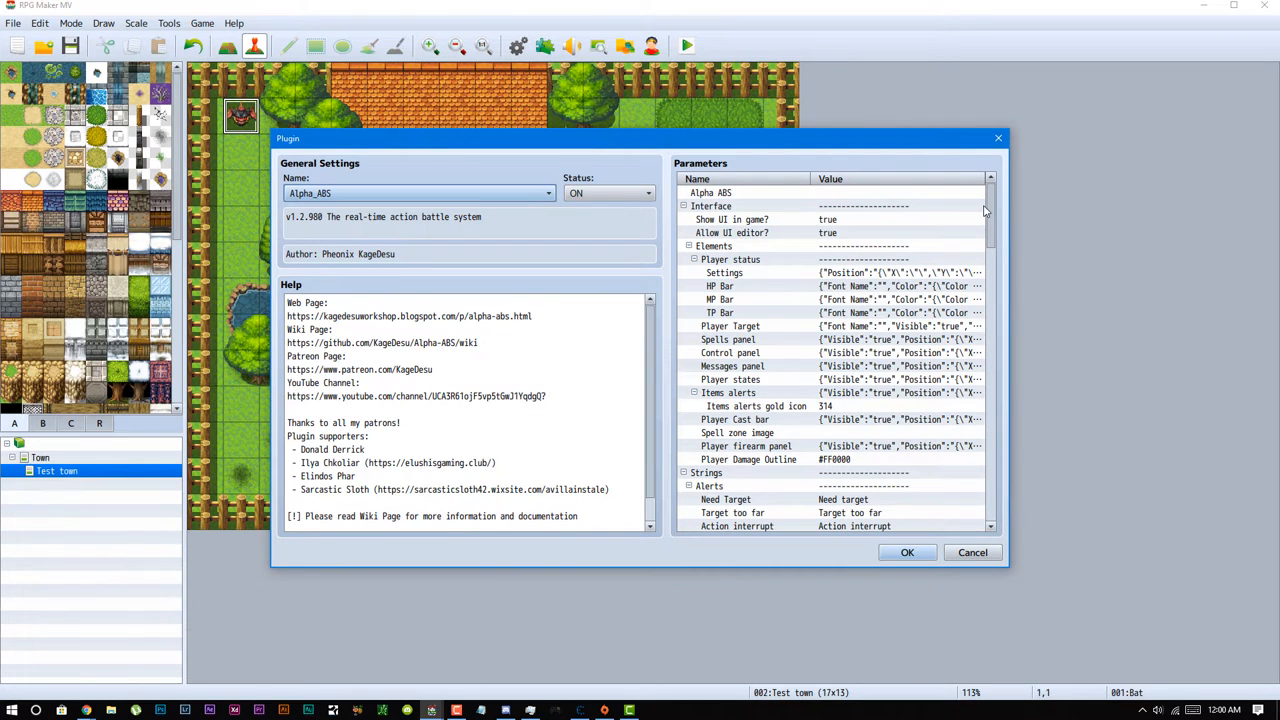
{"action": "scroll", "scroll_direction": "down", "scroll_amount": 3}
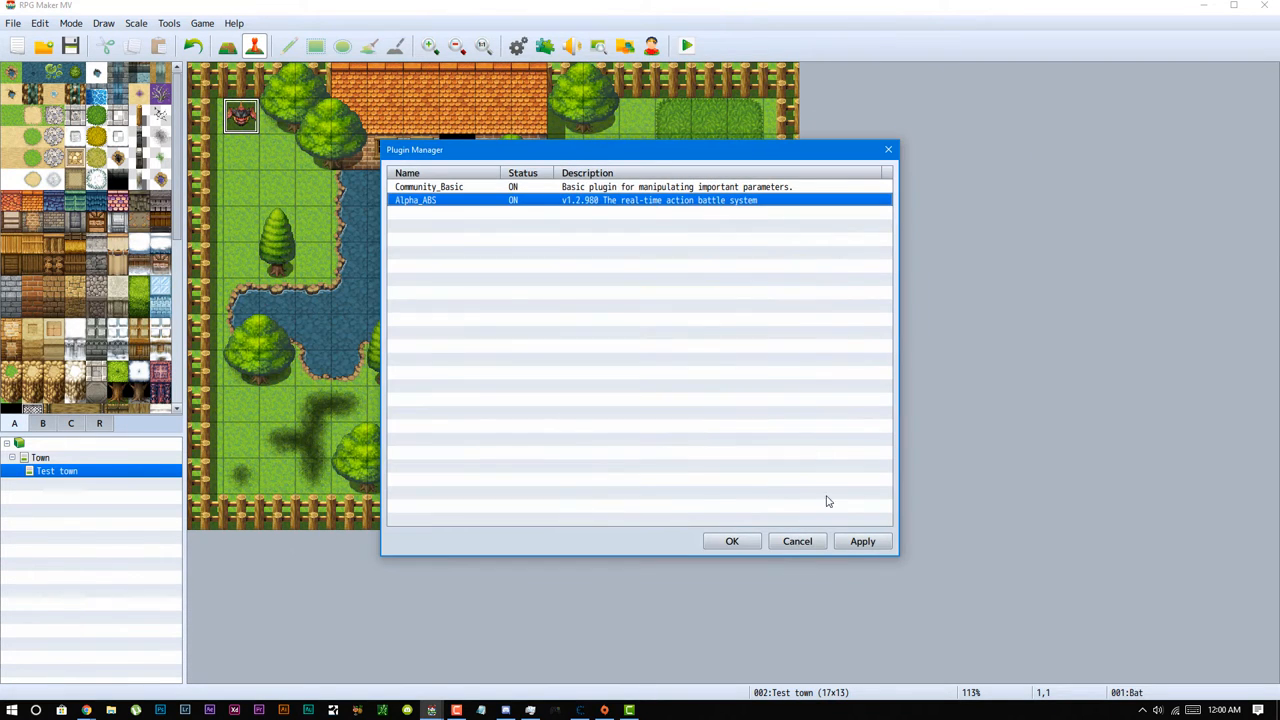
{"action": "left_click", "coordinate": [732, 540]}
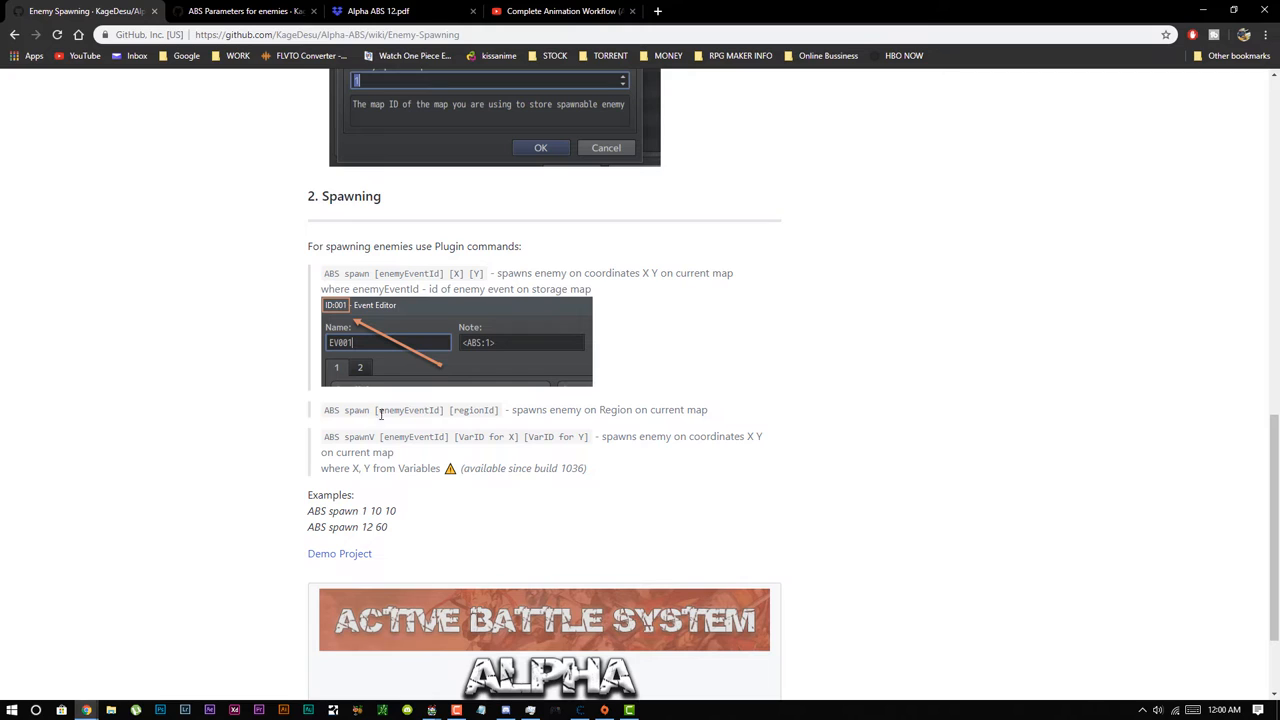
{"action": "double_click", "coordinate": [412, 410]}
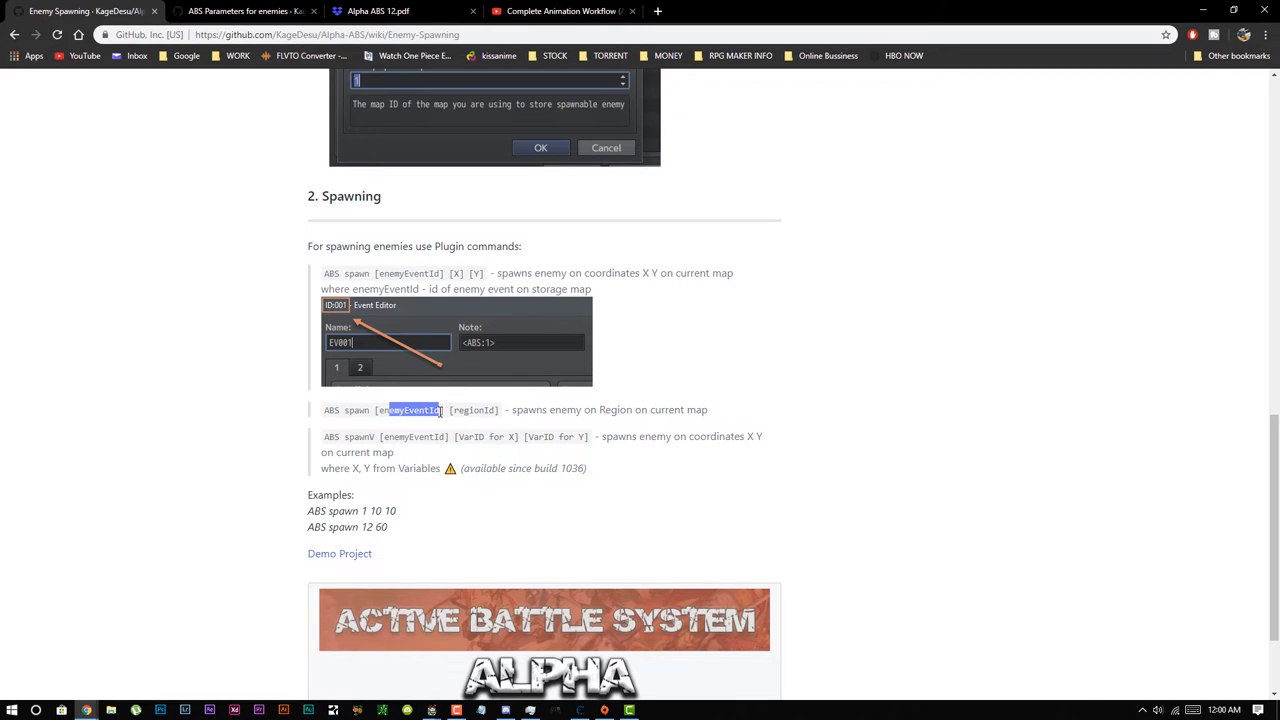
{"action": "left_click", "coordinate": [460, 418]}
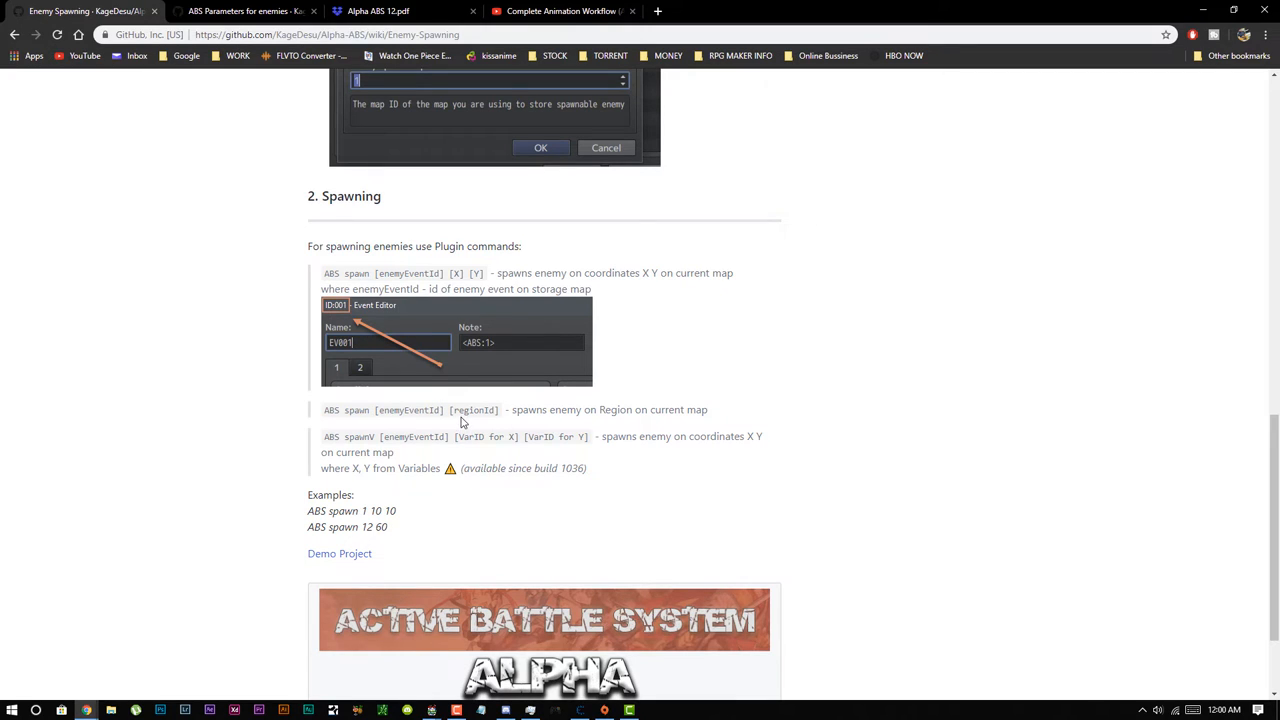
{"action": "double_click", "coordinate": [476, 408]}
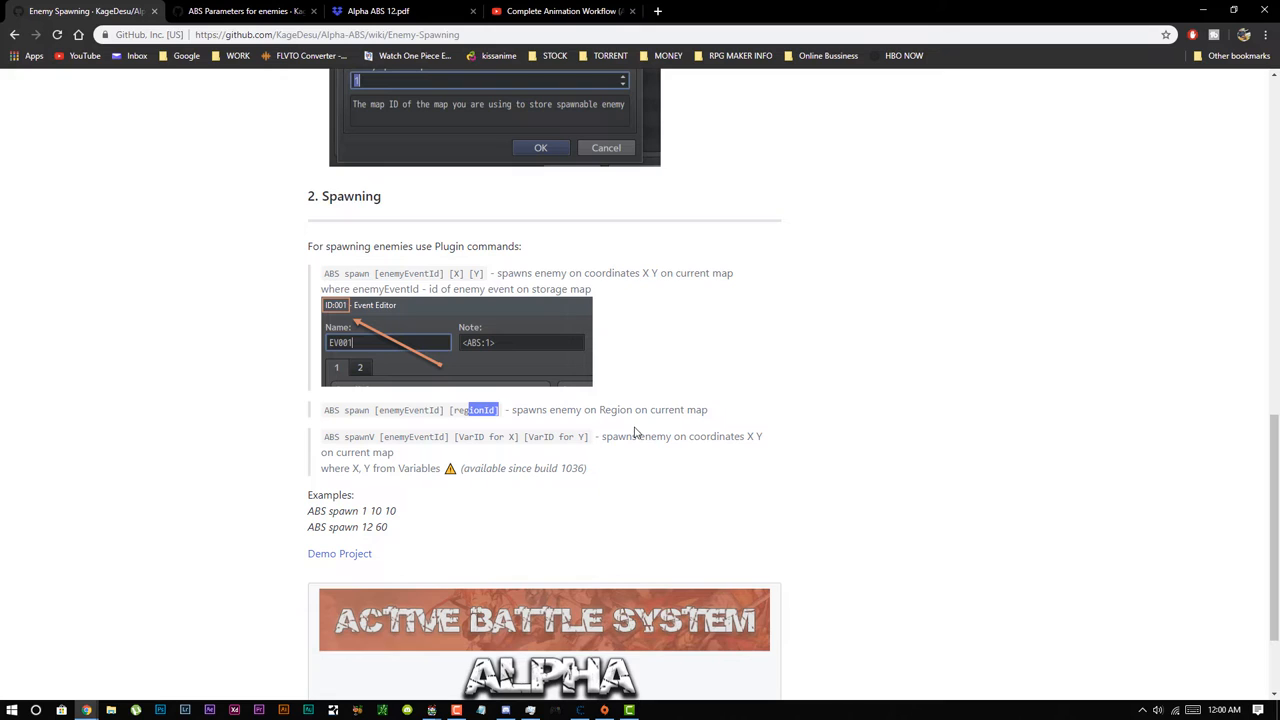
{"action": "mouse_move", "coordinate": [364, 436]}
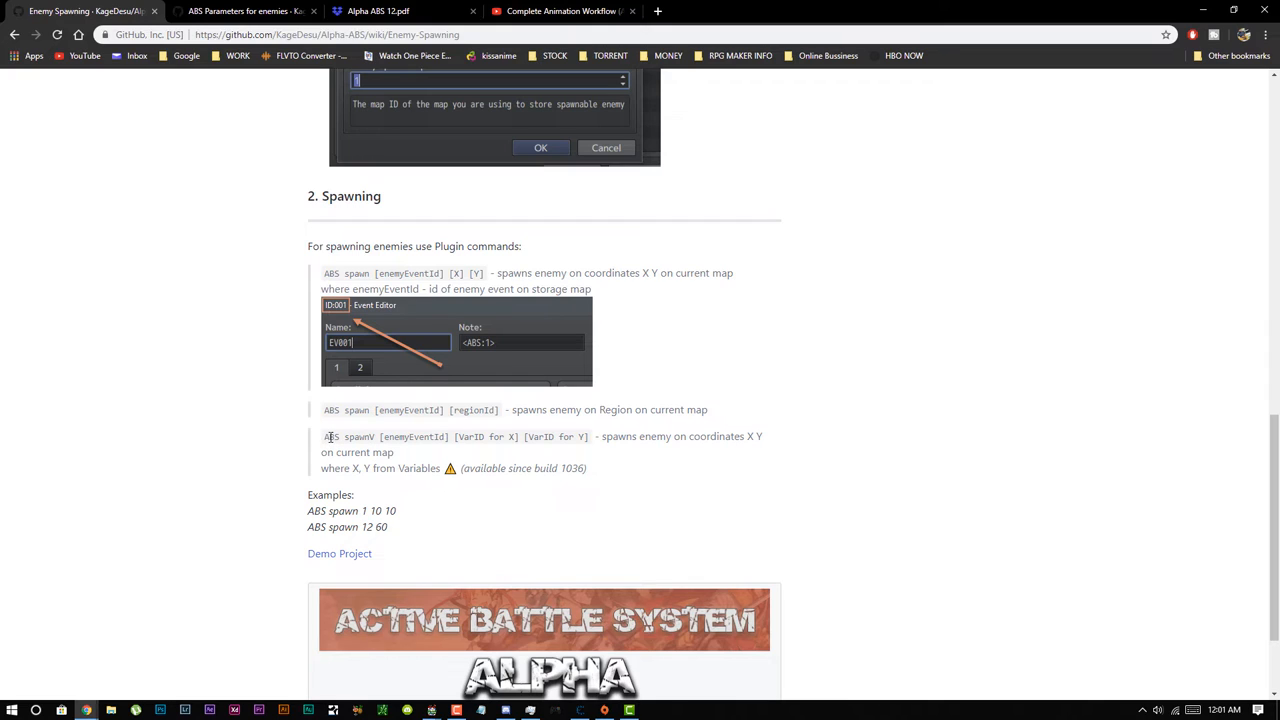
{"action": "mouse_move", "coordinate": [432, 432]}
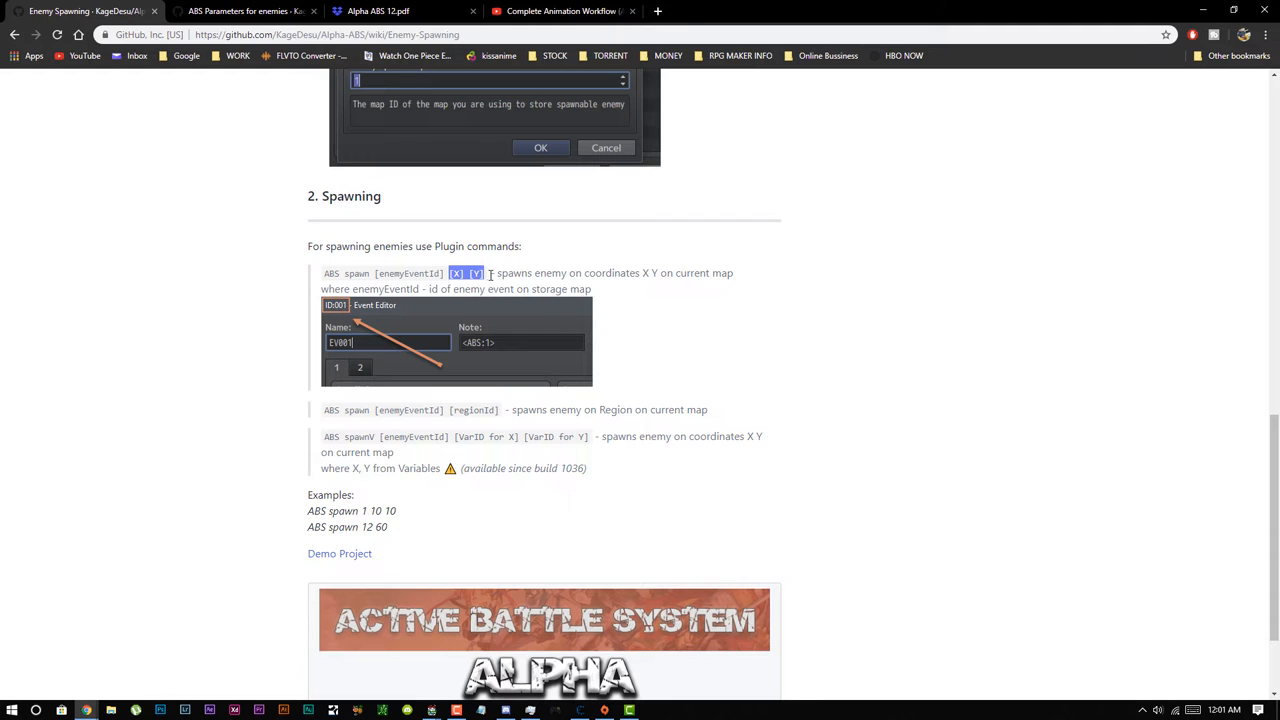
{"action": "mouse_move", "coordinate": [508, 288]}
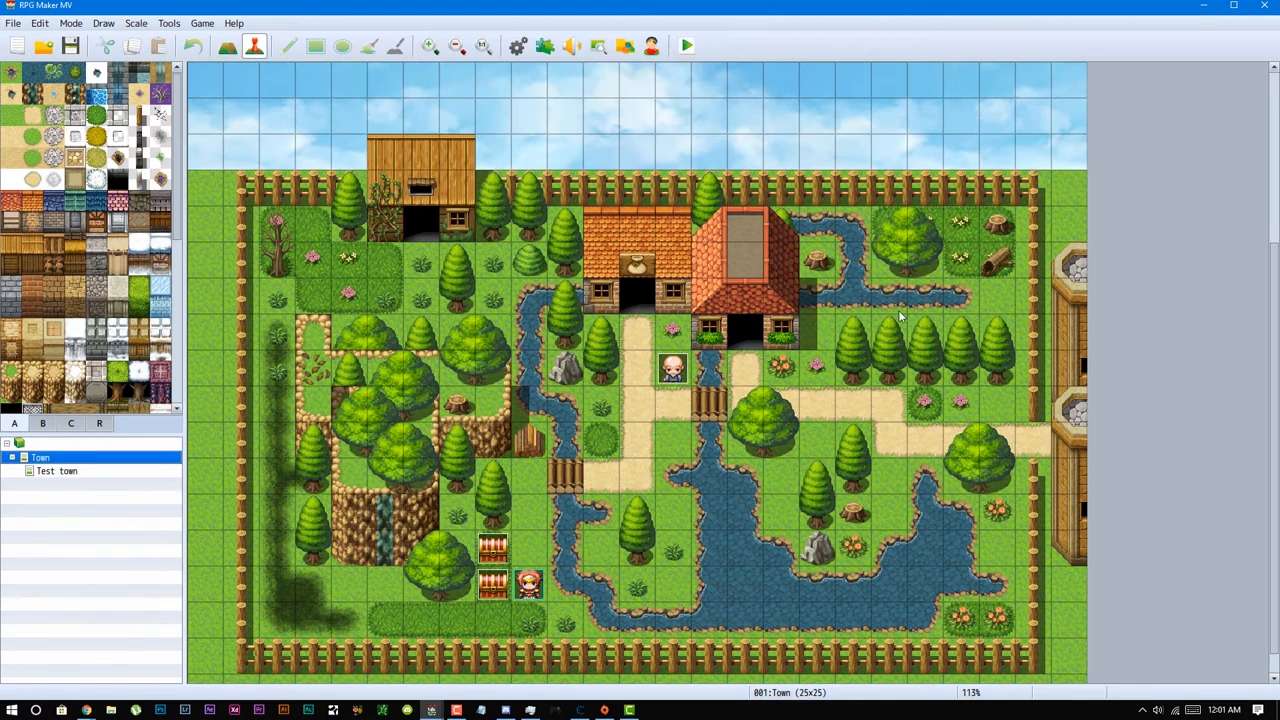
Give the Town spawner event the plugin command 'ABS spawn 1 1' and save it.
{"action": "left_click", "coordinate": [670, 374]}
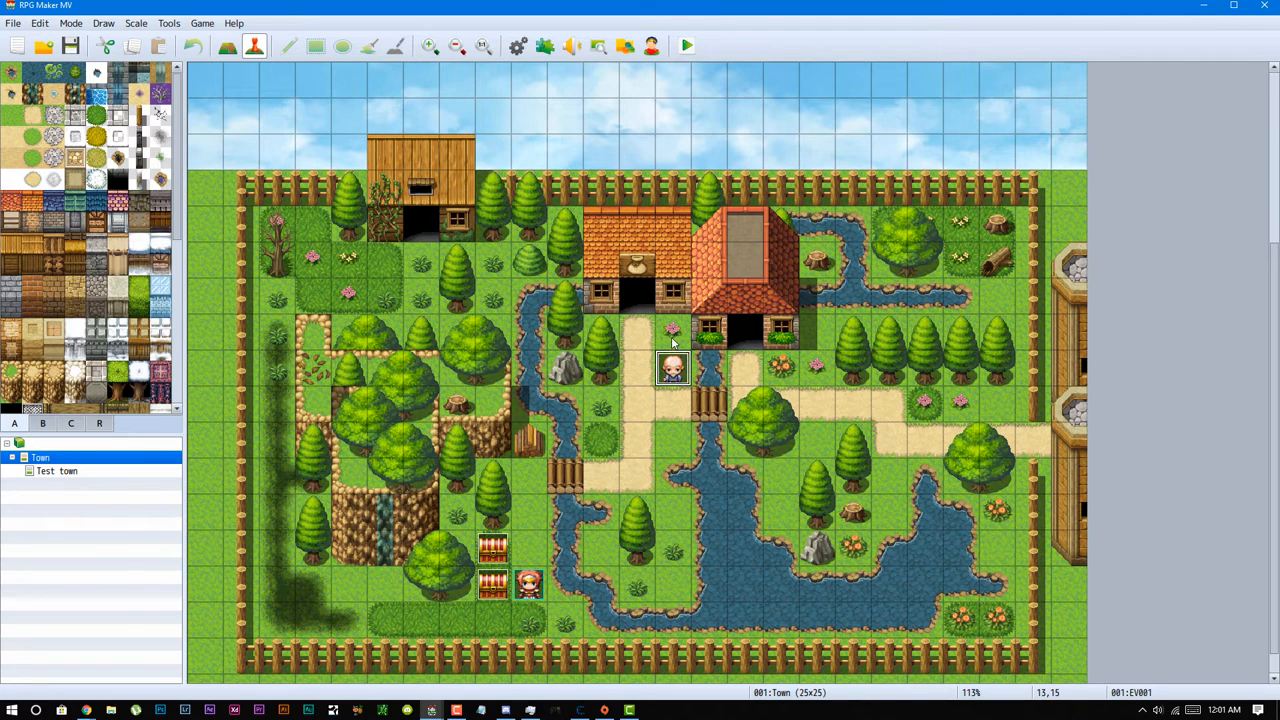
{"action": "double_click", "coordinate": [668, 372]}
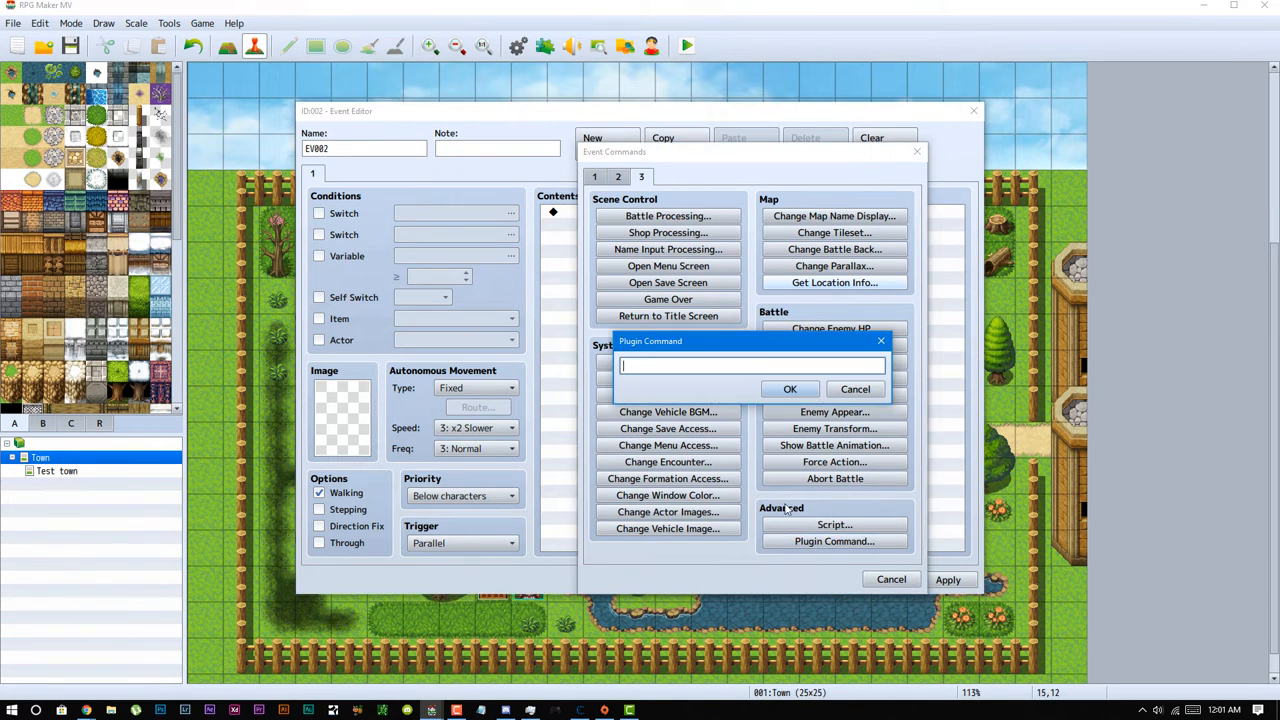
{"action": "type", "text": "ABS spawn 12 60"}
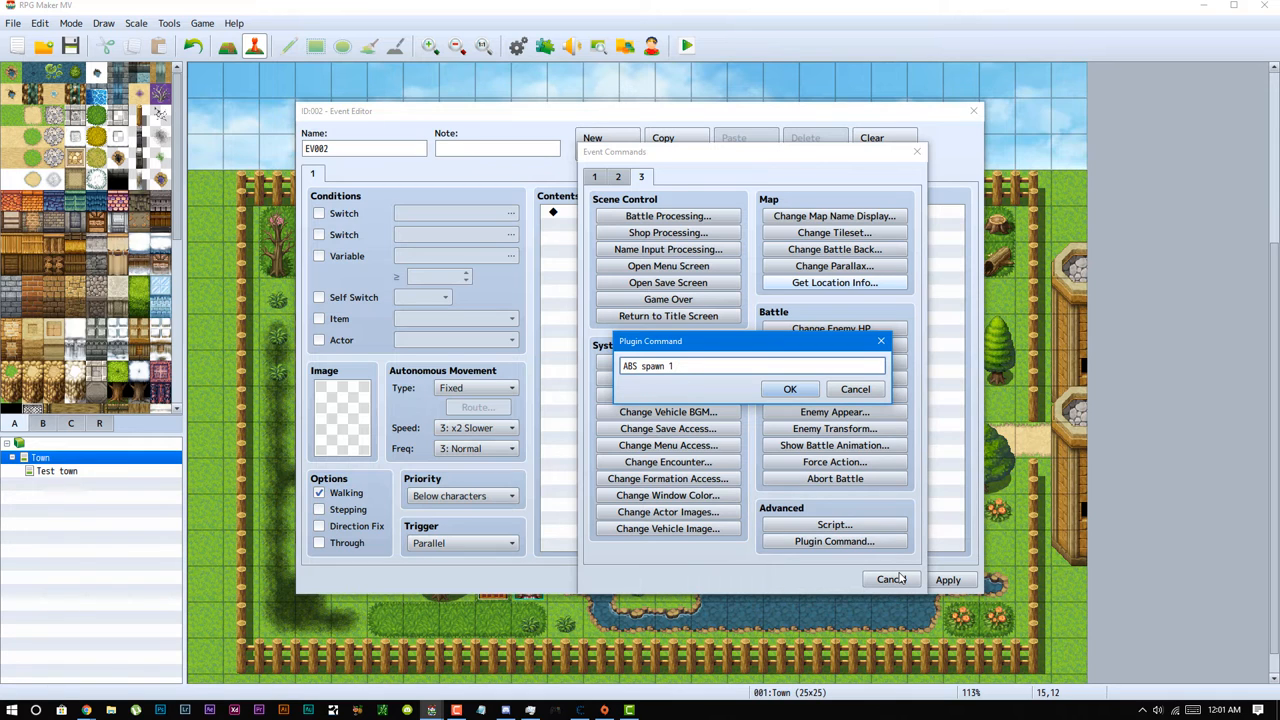
{"action": "type", "text": "1"}
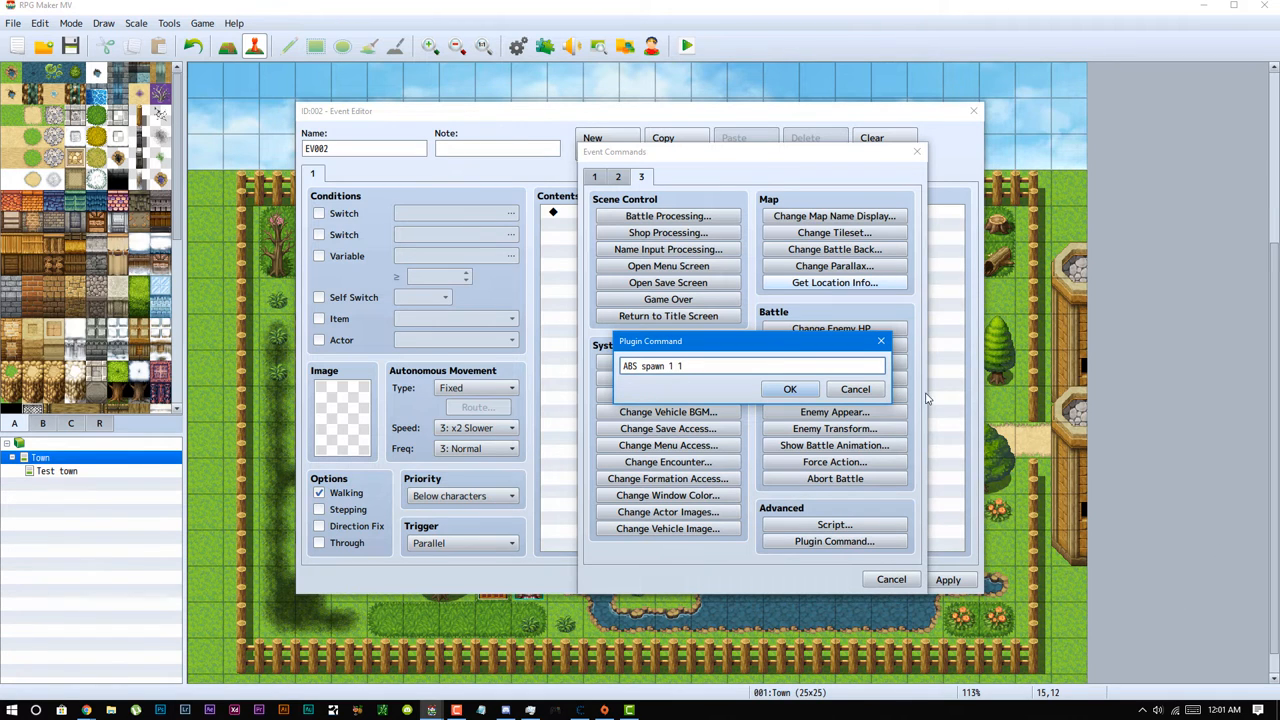
{"action": "left_click", "coordinate": [790, 388]}
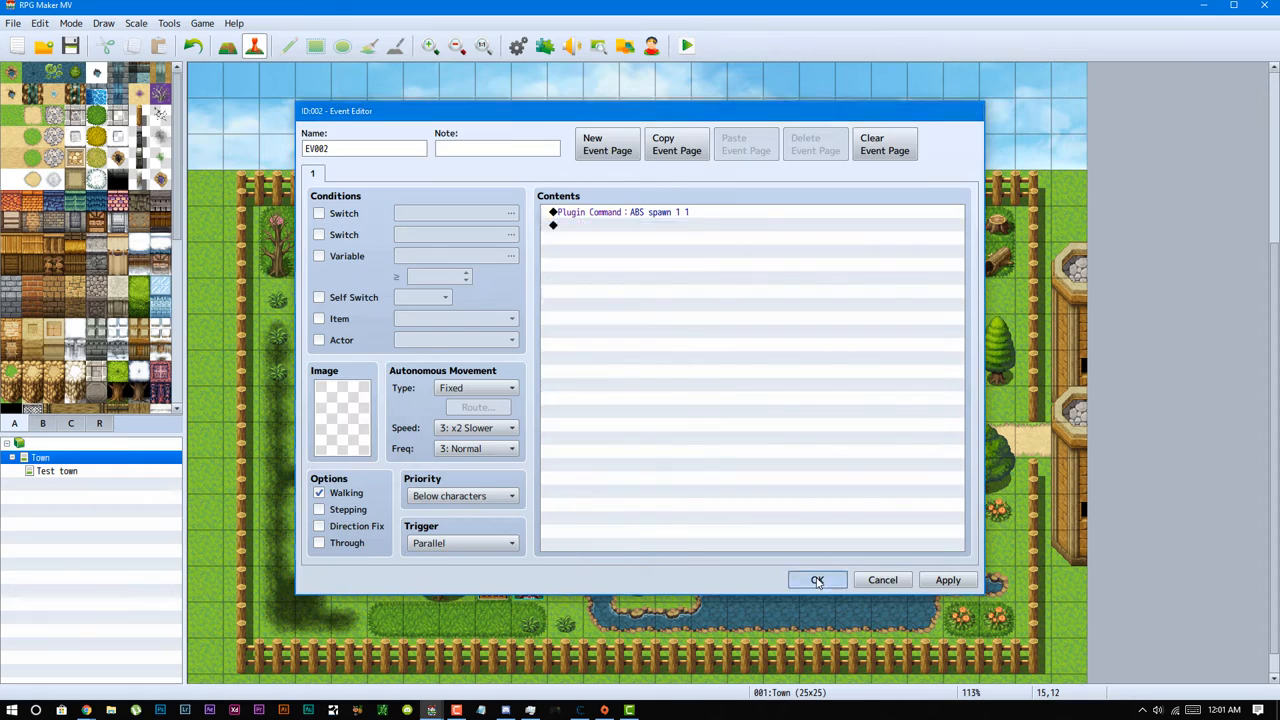
{"action": "left_click", "coordinate": [816, 580]}
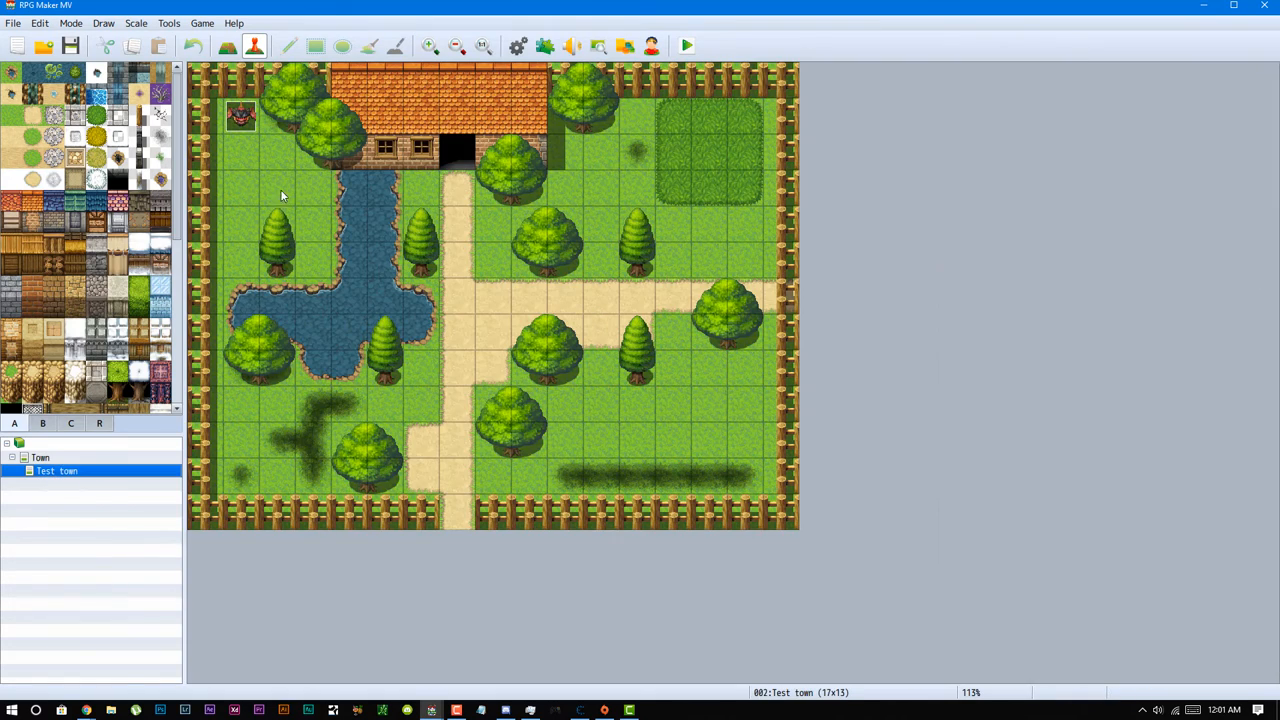
Check the Bat enemy event on Test town and close it unchanged.
{"action": "double_click", "coordinate": [240, 120]}
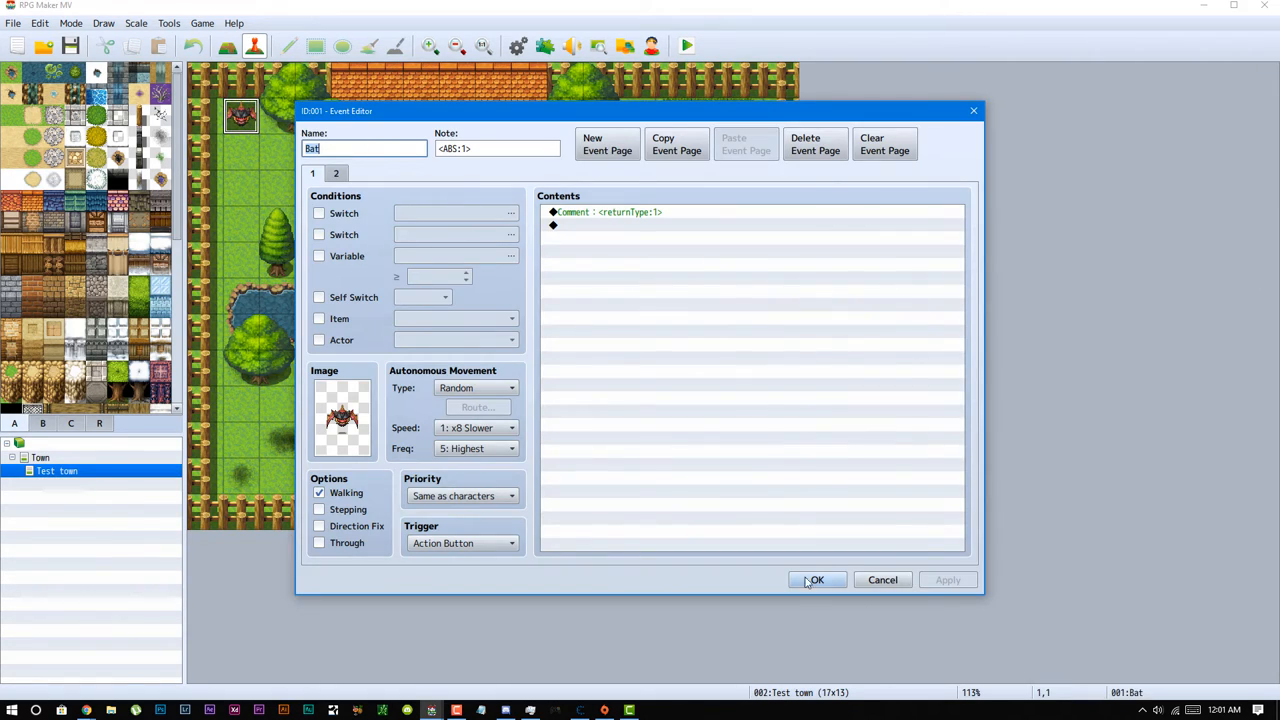
{"action": "left_click", "coordinate": [816, 580]}
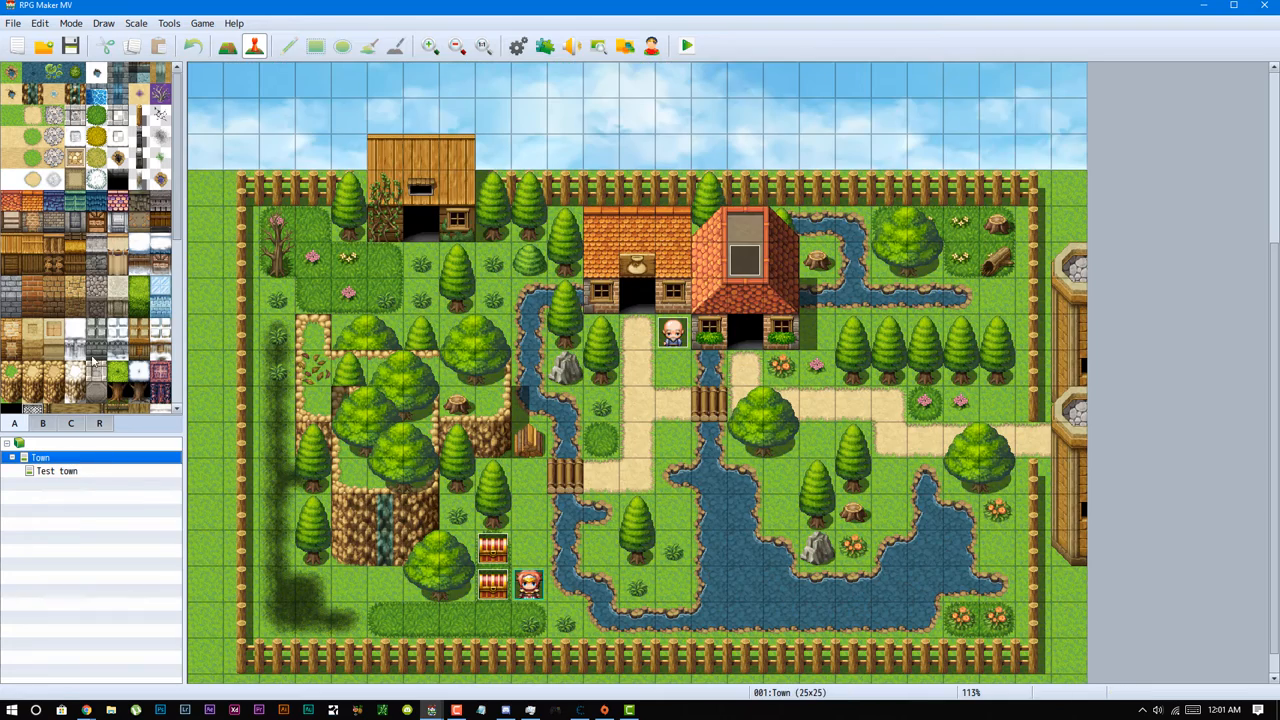
Paint one region 2 tile on the town's right-hand path with the Pencil.
{"action": "scroll", "scroll_direction": "down", "scroll_amount": 3}
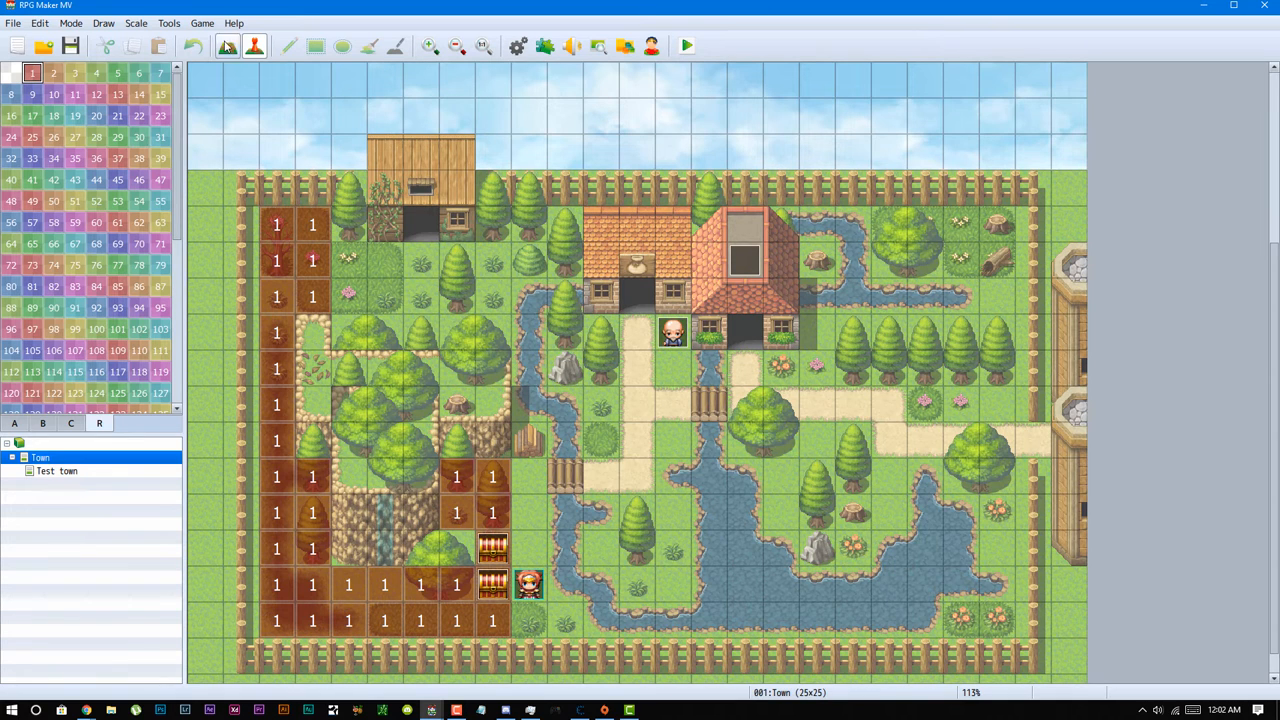
{"action": "left_click", "coordinate": [62, 72]}
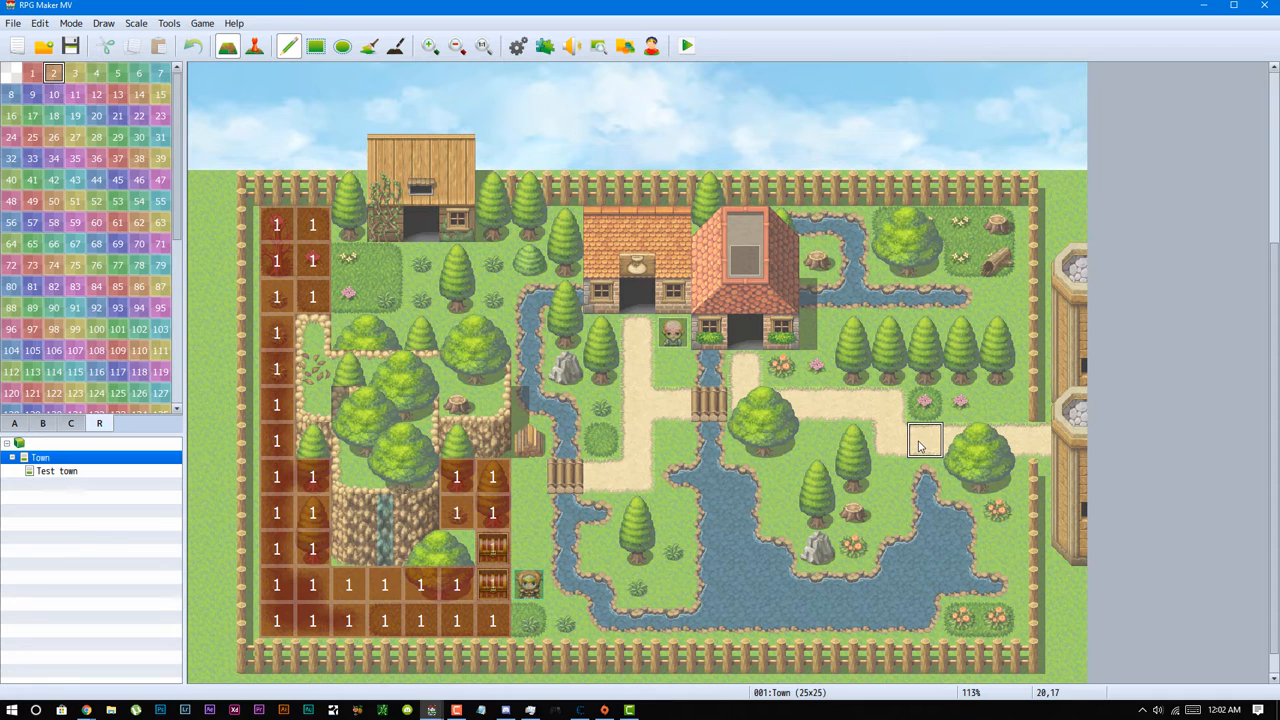
{"action": "left_click", "coordinate": [924, 440]}
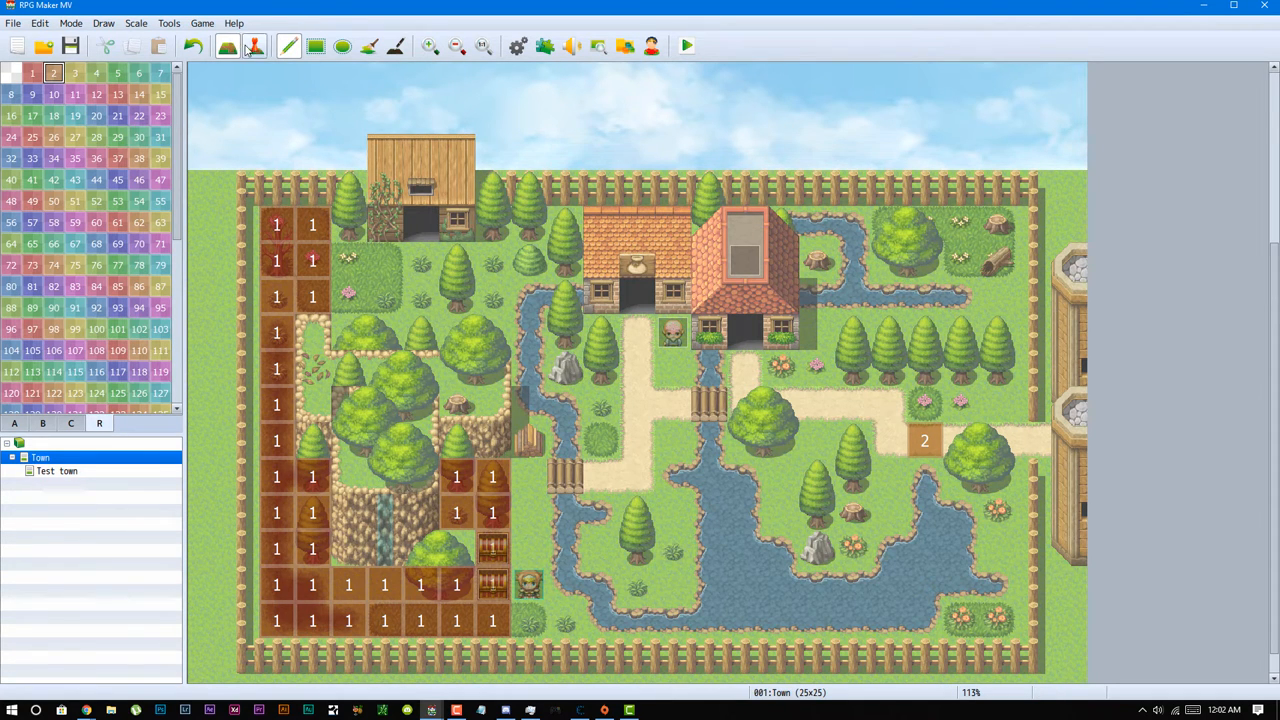
Add a 150-frame Wait after the spawn command in the spawner event and apply.
{"action": "double_click", "coordinate": [924, 444]}
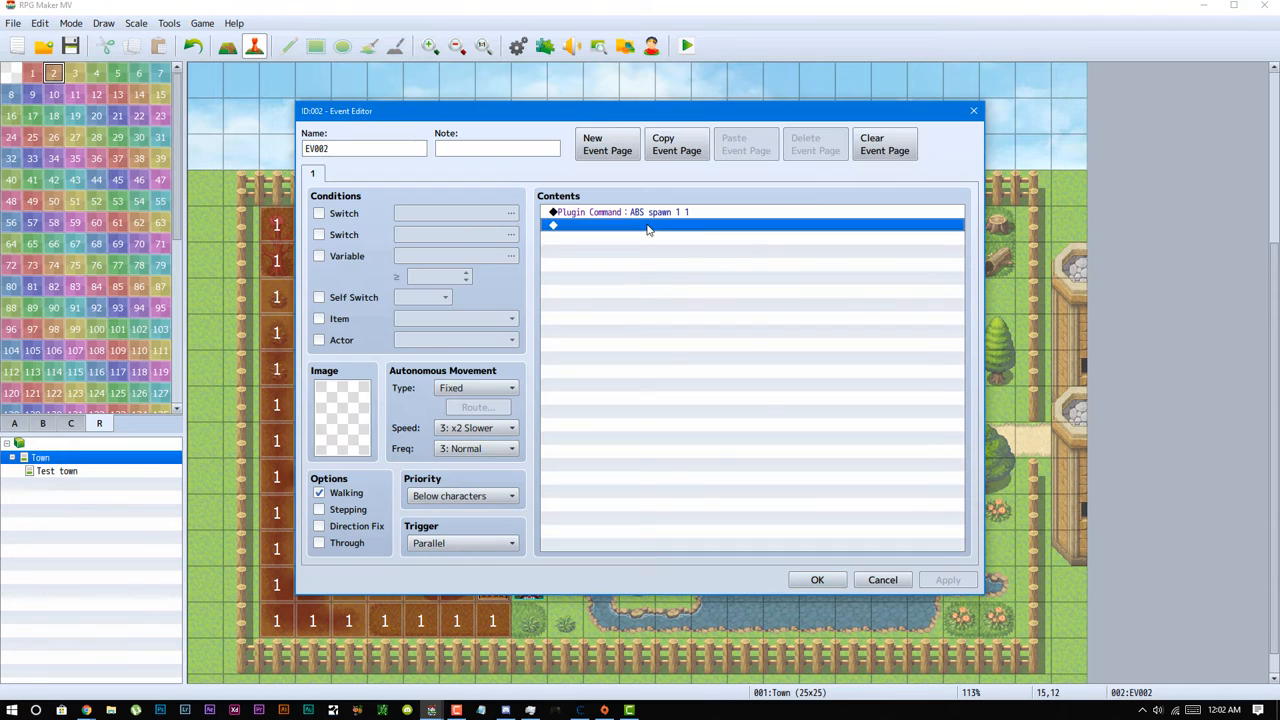
{"action": "double_click", "coordinate": [648, 224]}
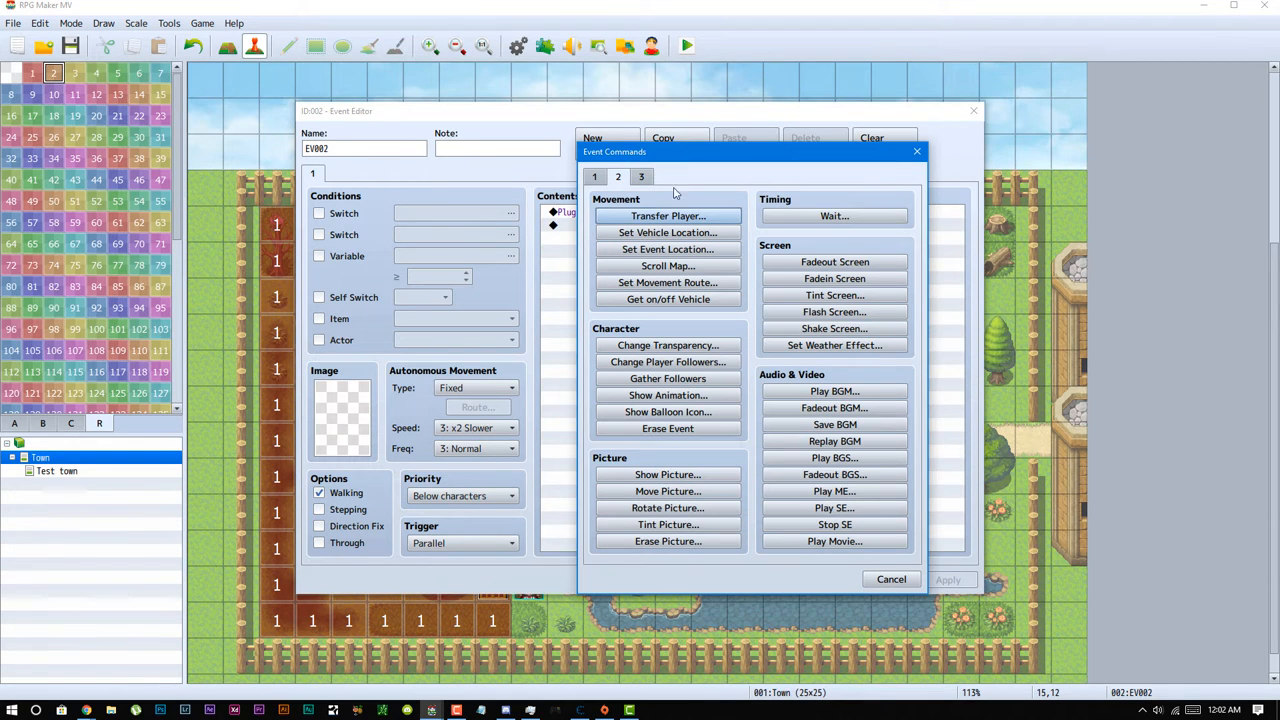
{"action": "left_click", "coordinate": [834, 216]}
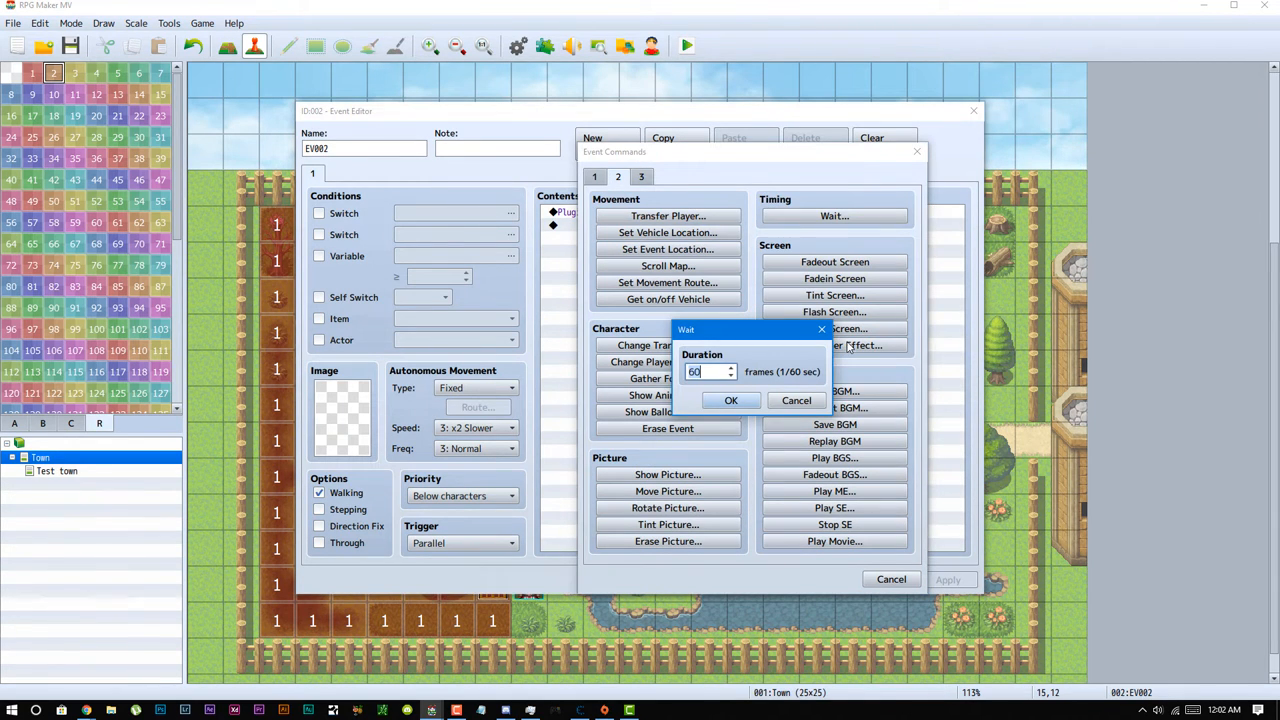
{"action": "mouse_move", "coordinate": [914, 476]}
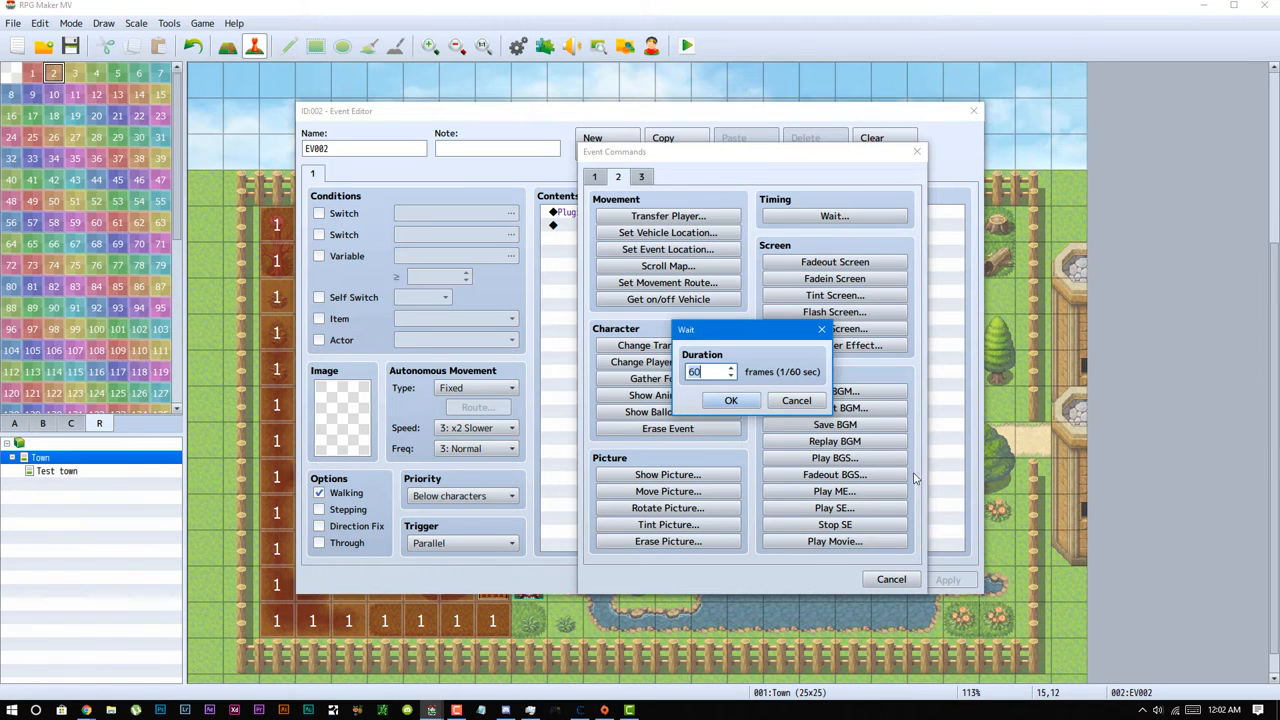
{"action": "mouse_move", "coordinate": [768, 508]}
{"action": "type", "text": "2"}
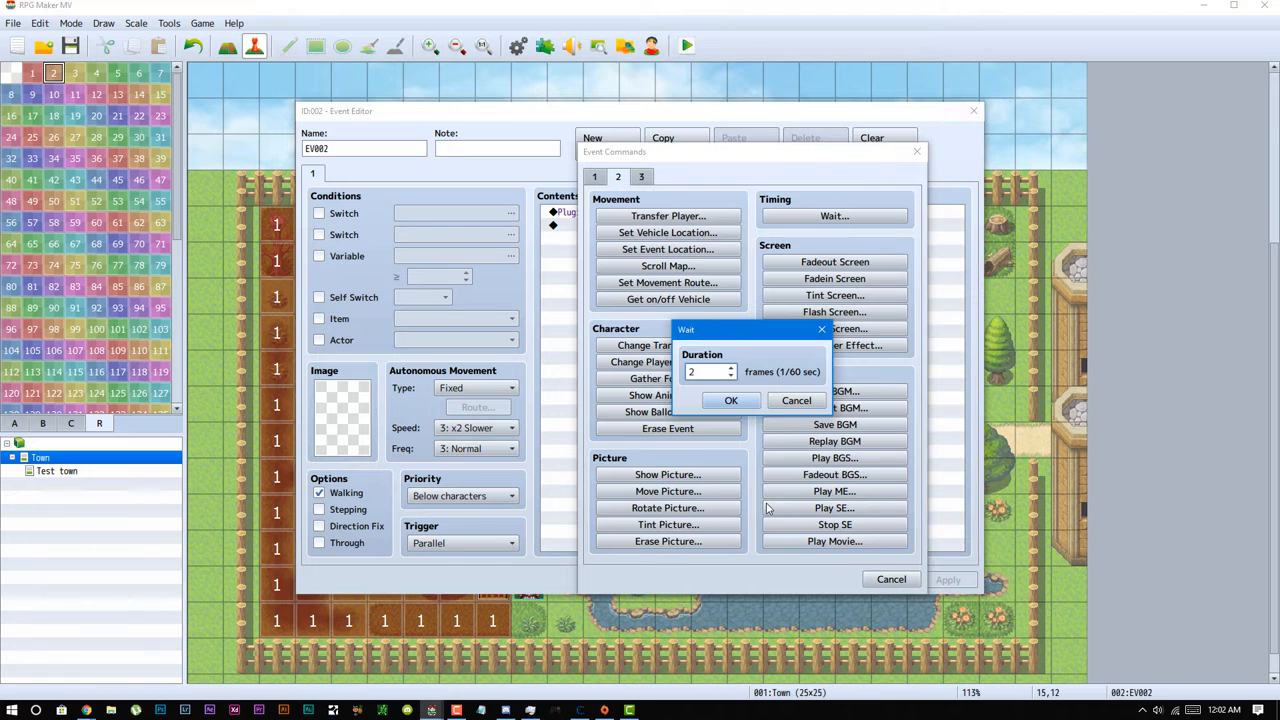
{"action": "left_click", "coordinate": [732, 400]}
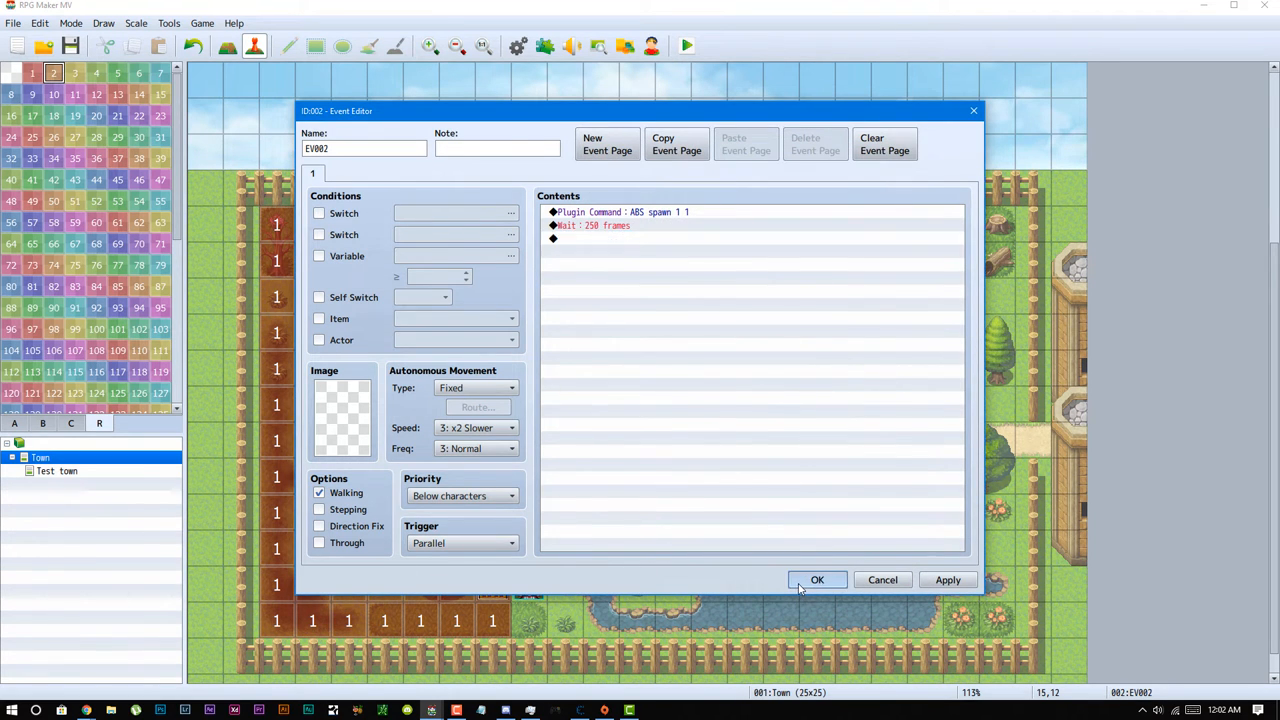
{"action": "left_click", "coordinate": [816, 580]}
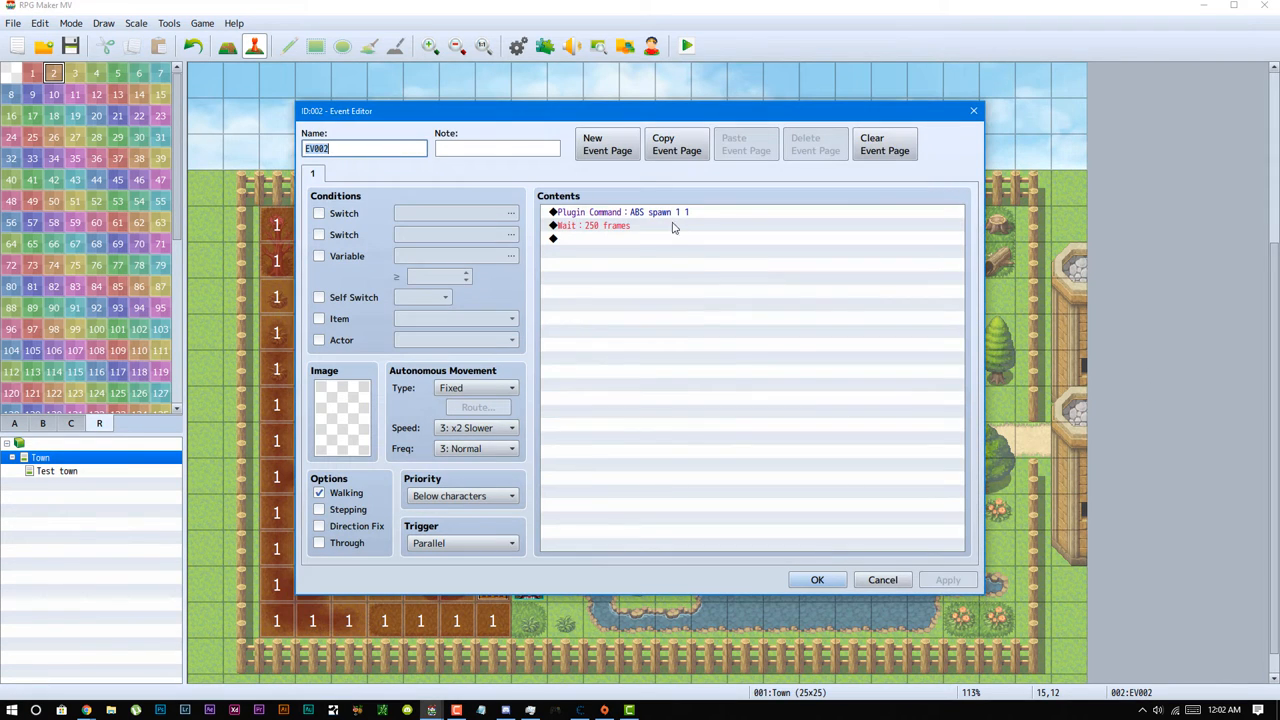
Recheck the ABS spawn plugin command and close it unchanged.
{"action": "double_click", "coordinate": [620, 212]}
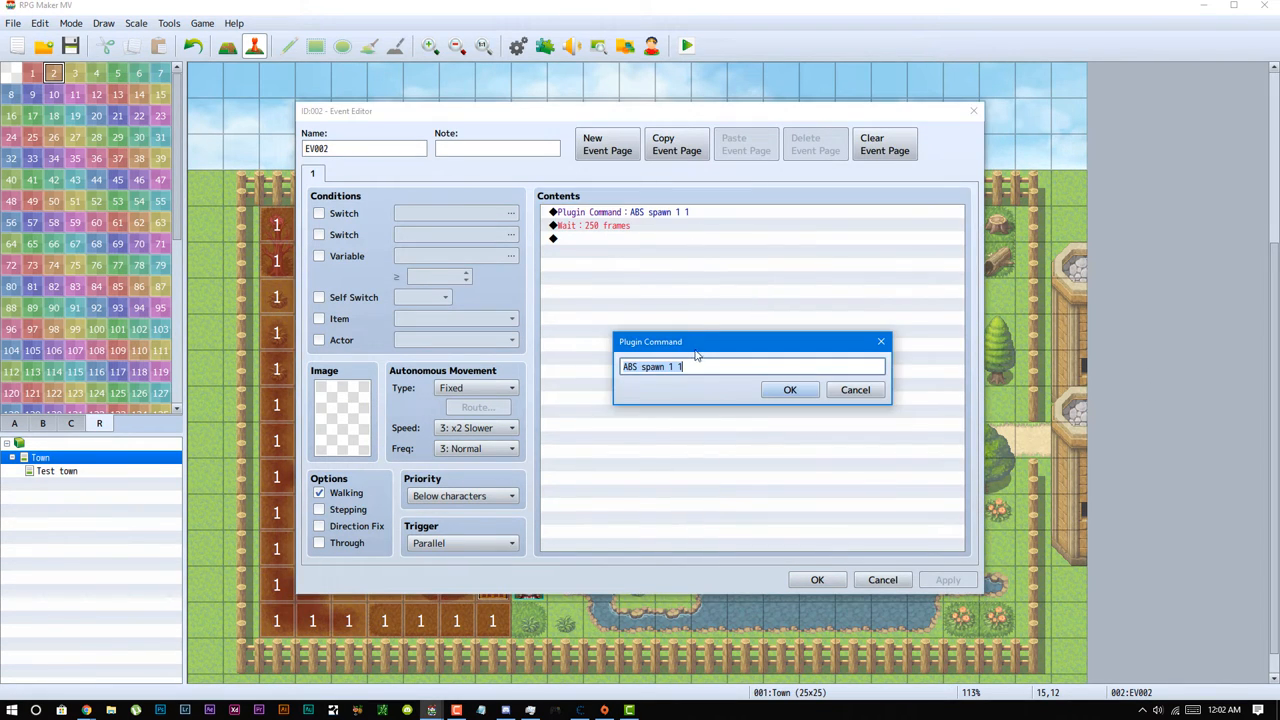
{"action": "left_click", "coordinate": [790, 388]}
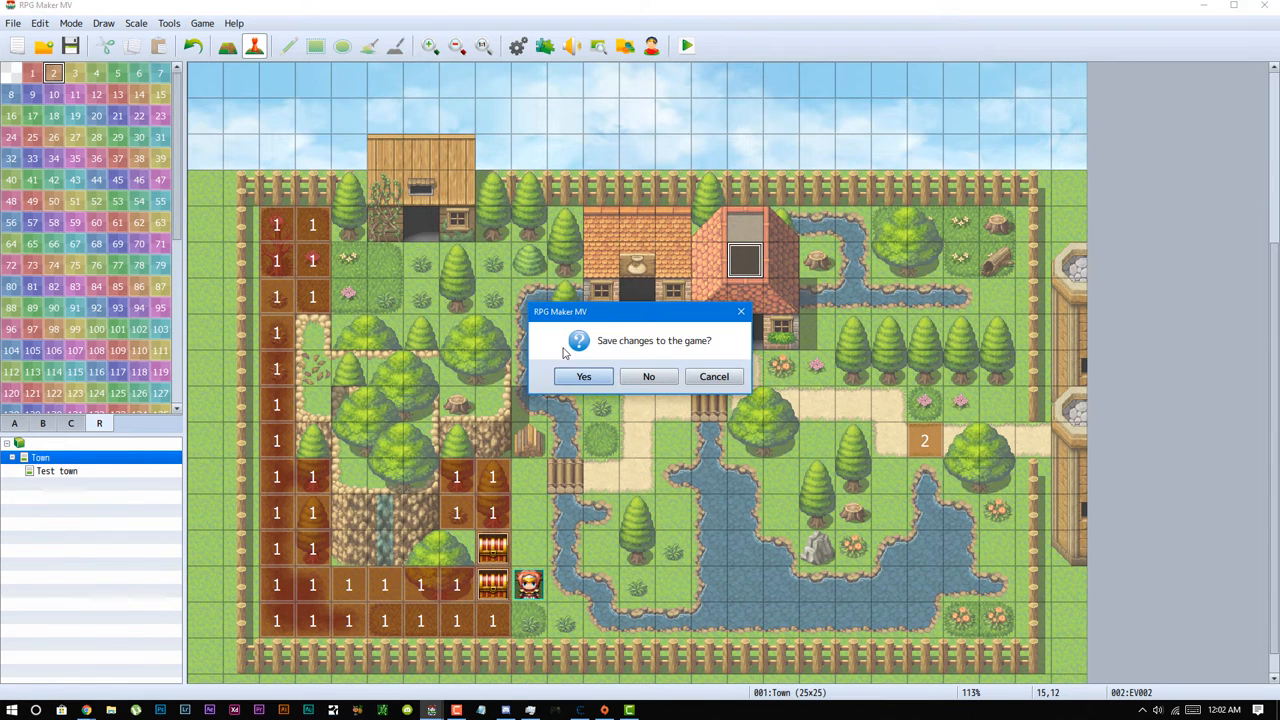
Save the project, playtest the town until Game Over, and close the test game.
{"action": "left_click", "coordinate": [584, 376]}
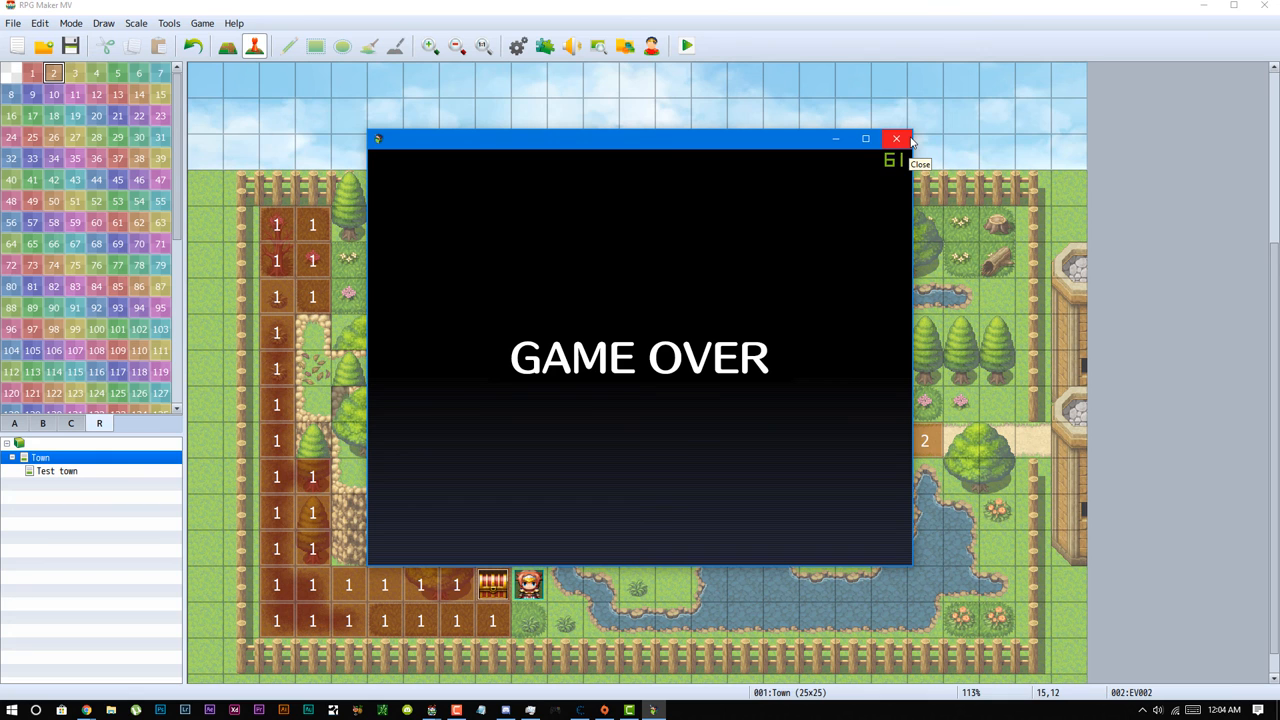
{"action": "left_click", "coordinate": [896, 138]}
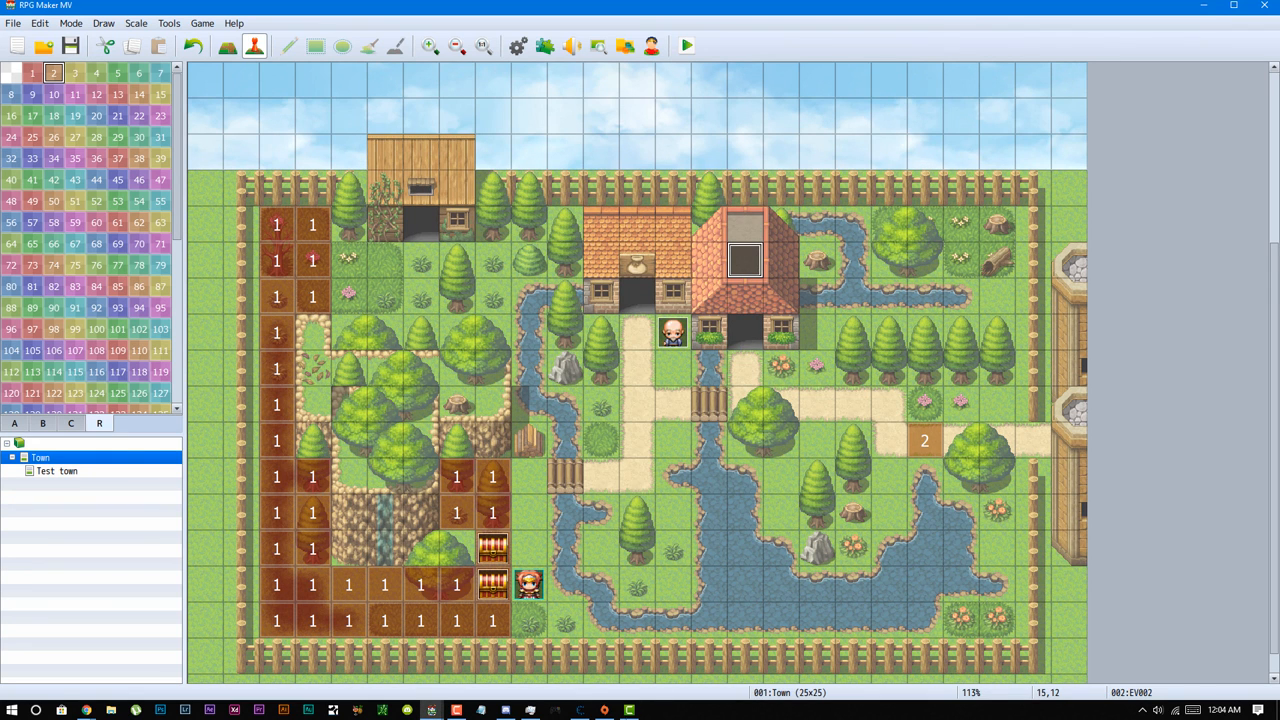